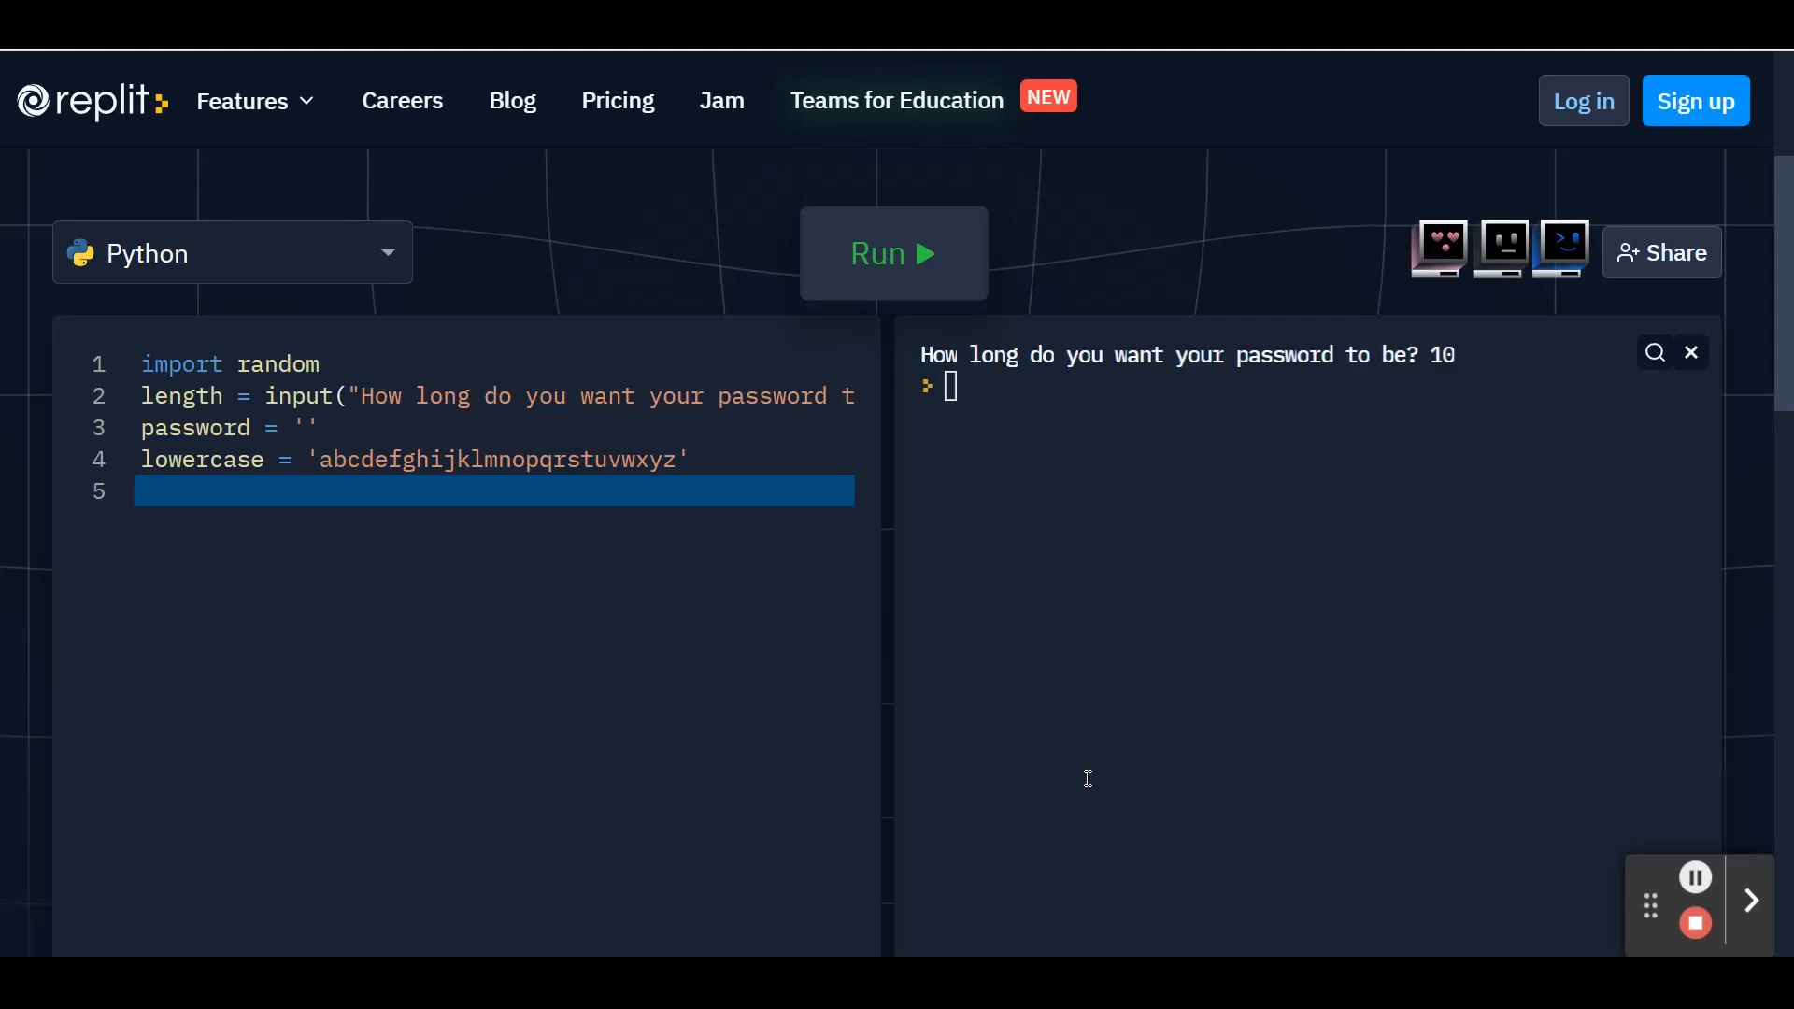
- Write the loop header 'for i in range(int(length)):' on line 5 and start its indented body
{"action": "type", "text": "for"}
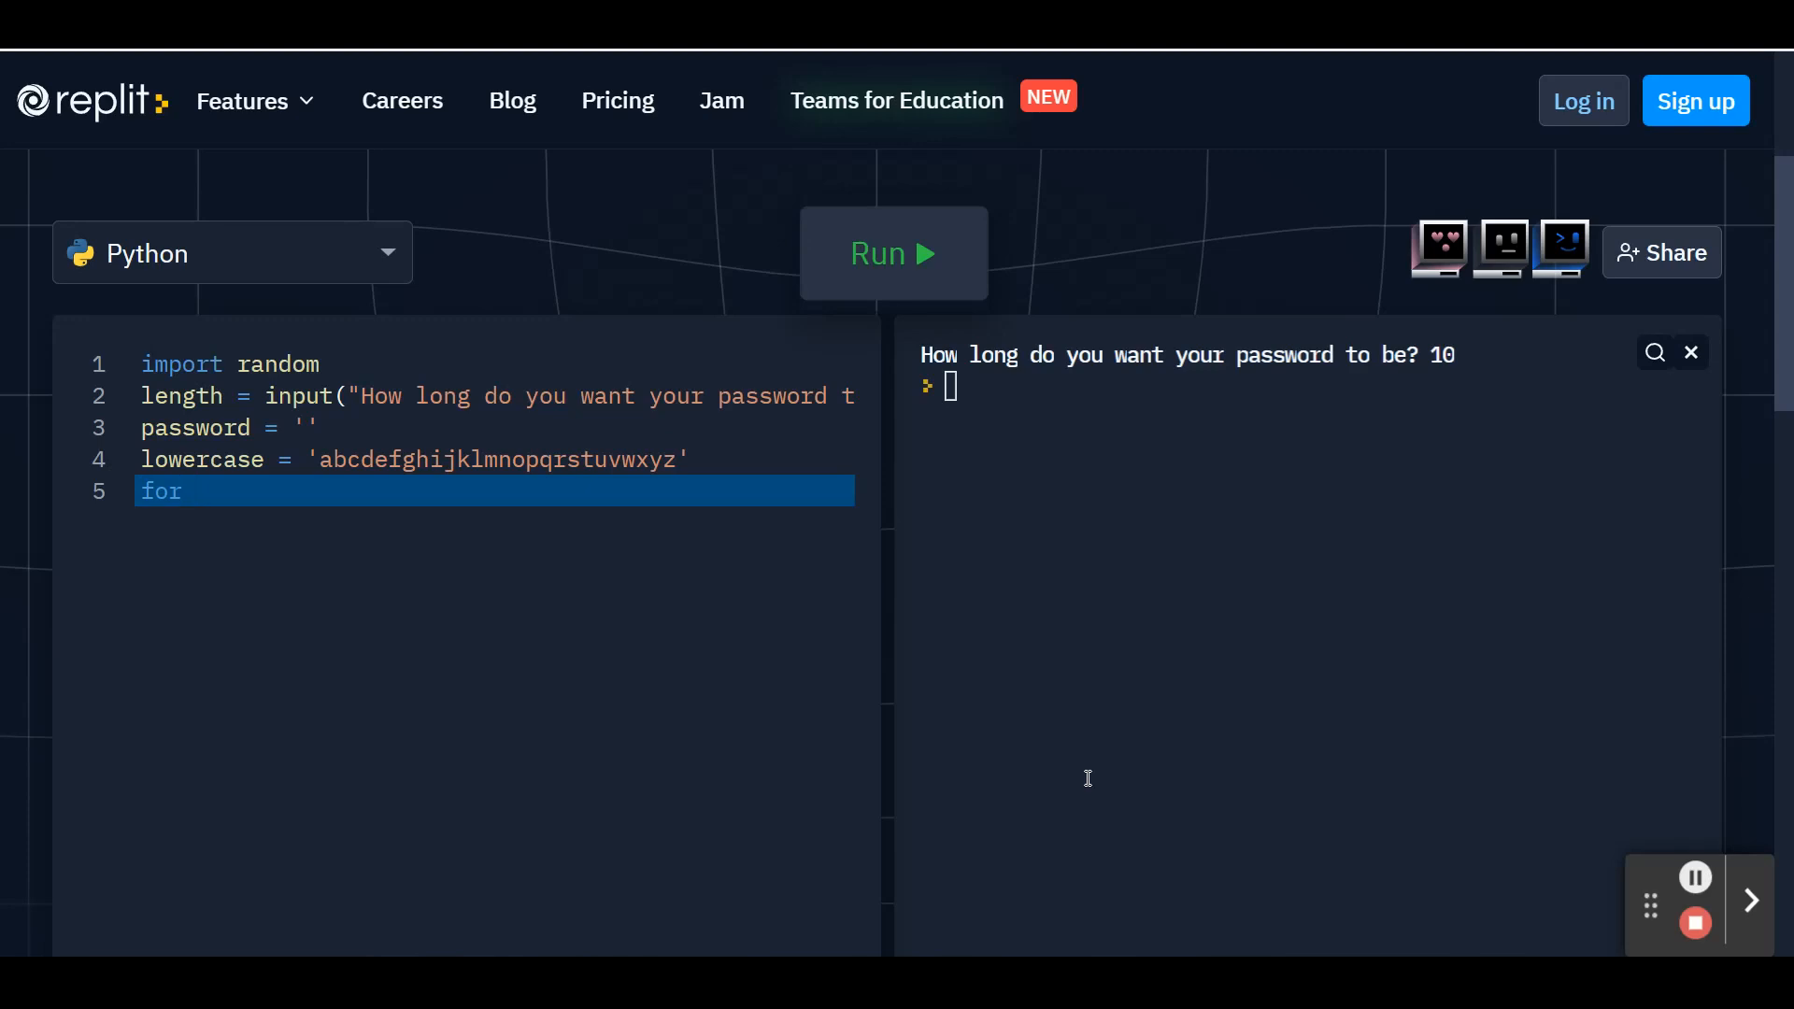
{"action": "type", "text": "i"}
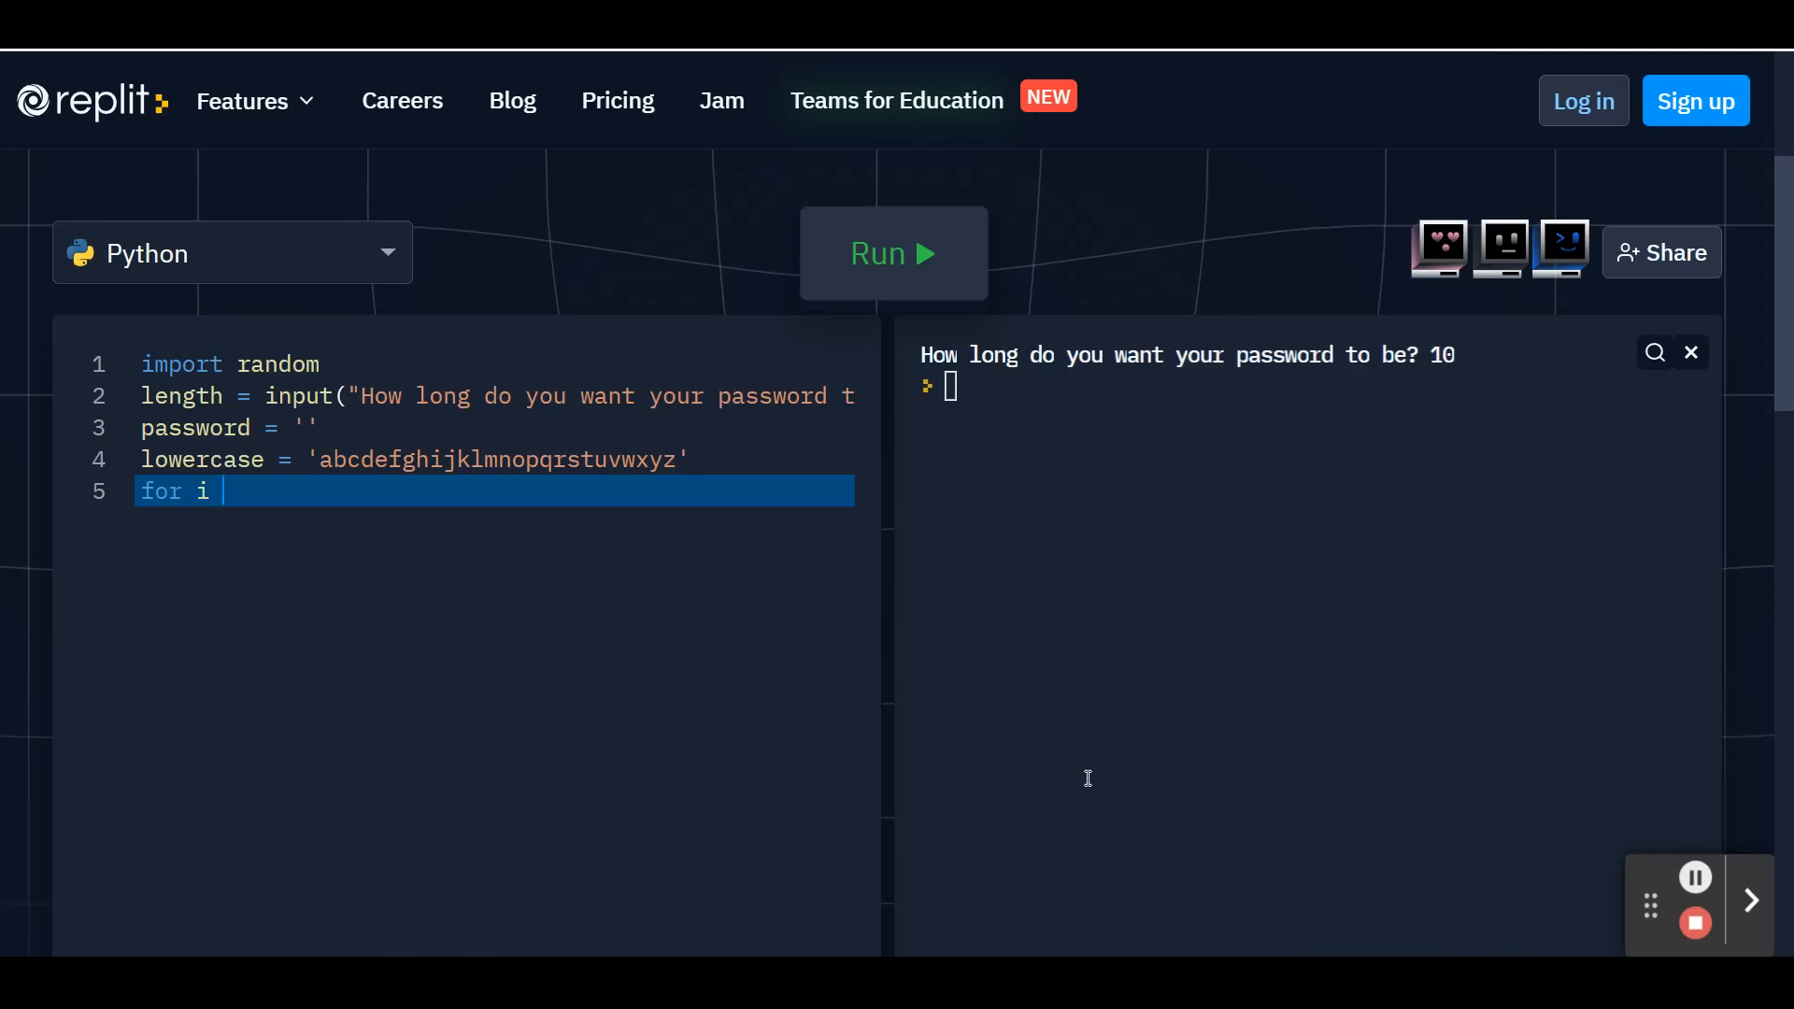
{"action": "type", "text": "in rand"}
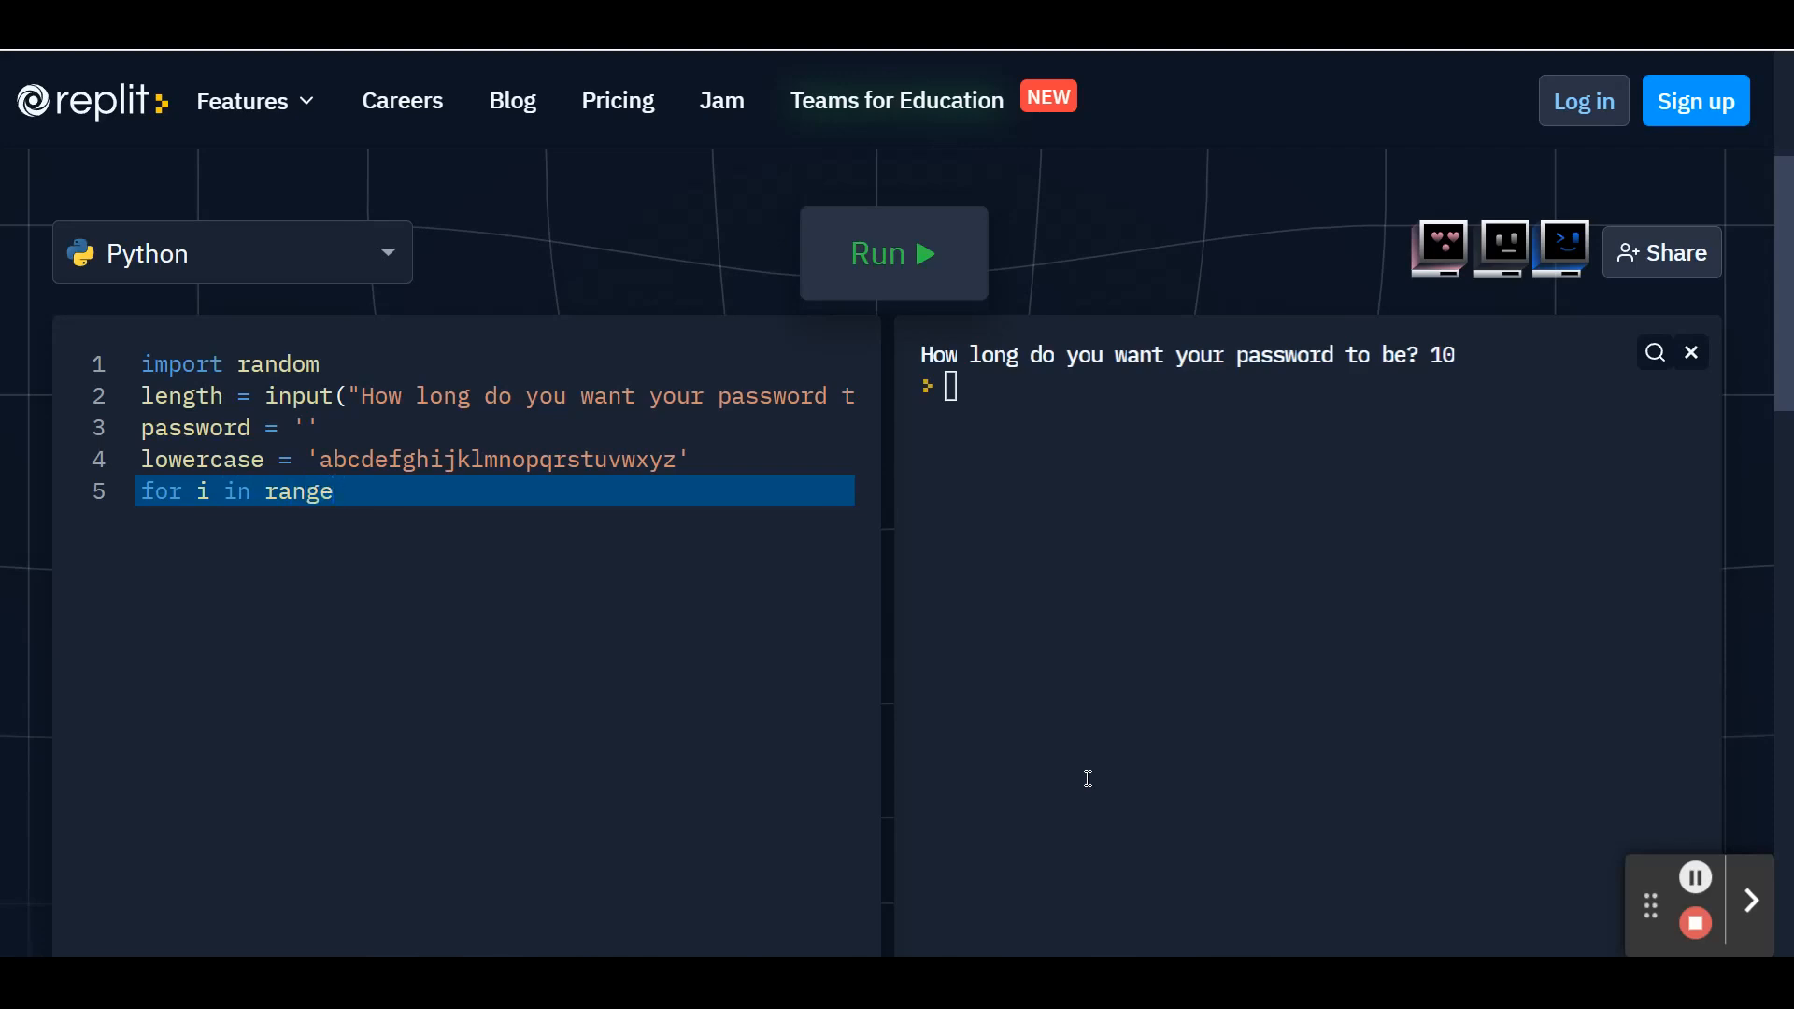
{"action": "type", "text": "(int(length"}
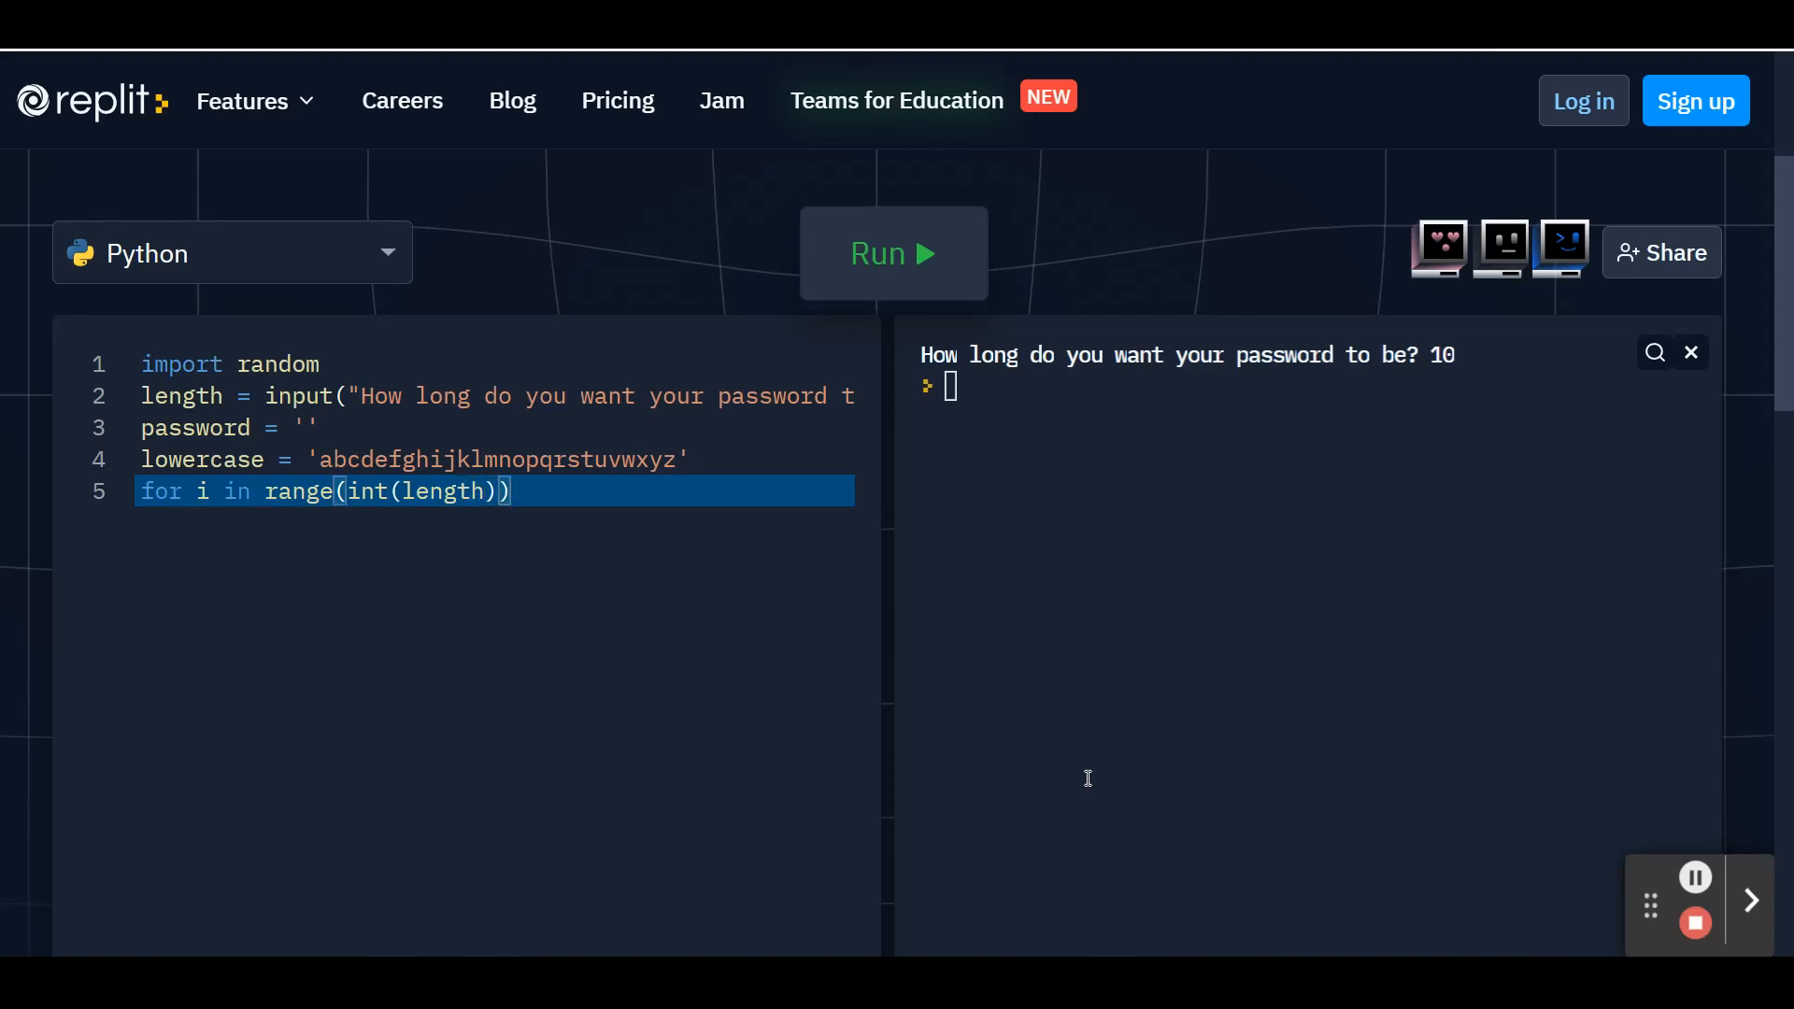
{"action": "type", "text": ":"}
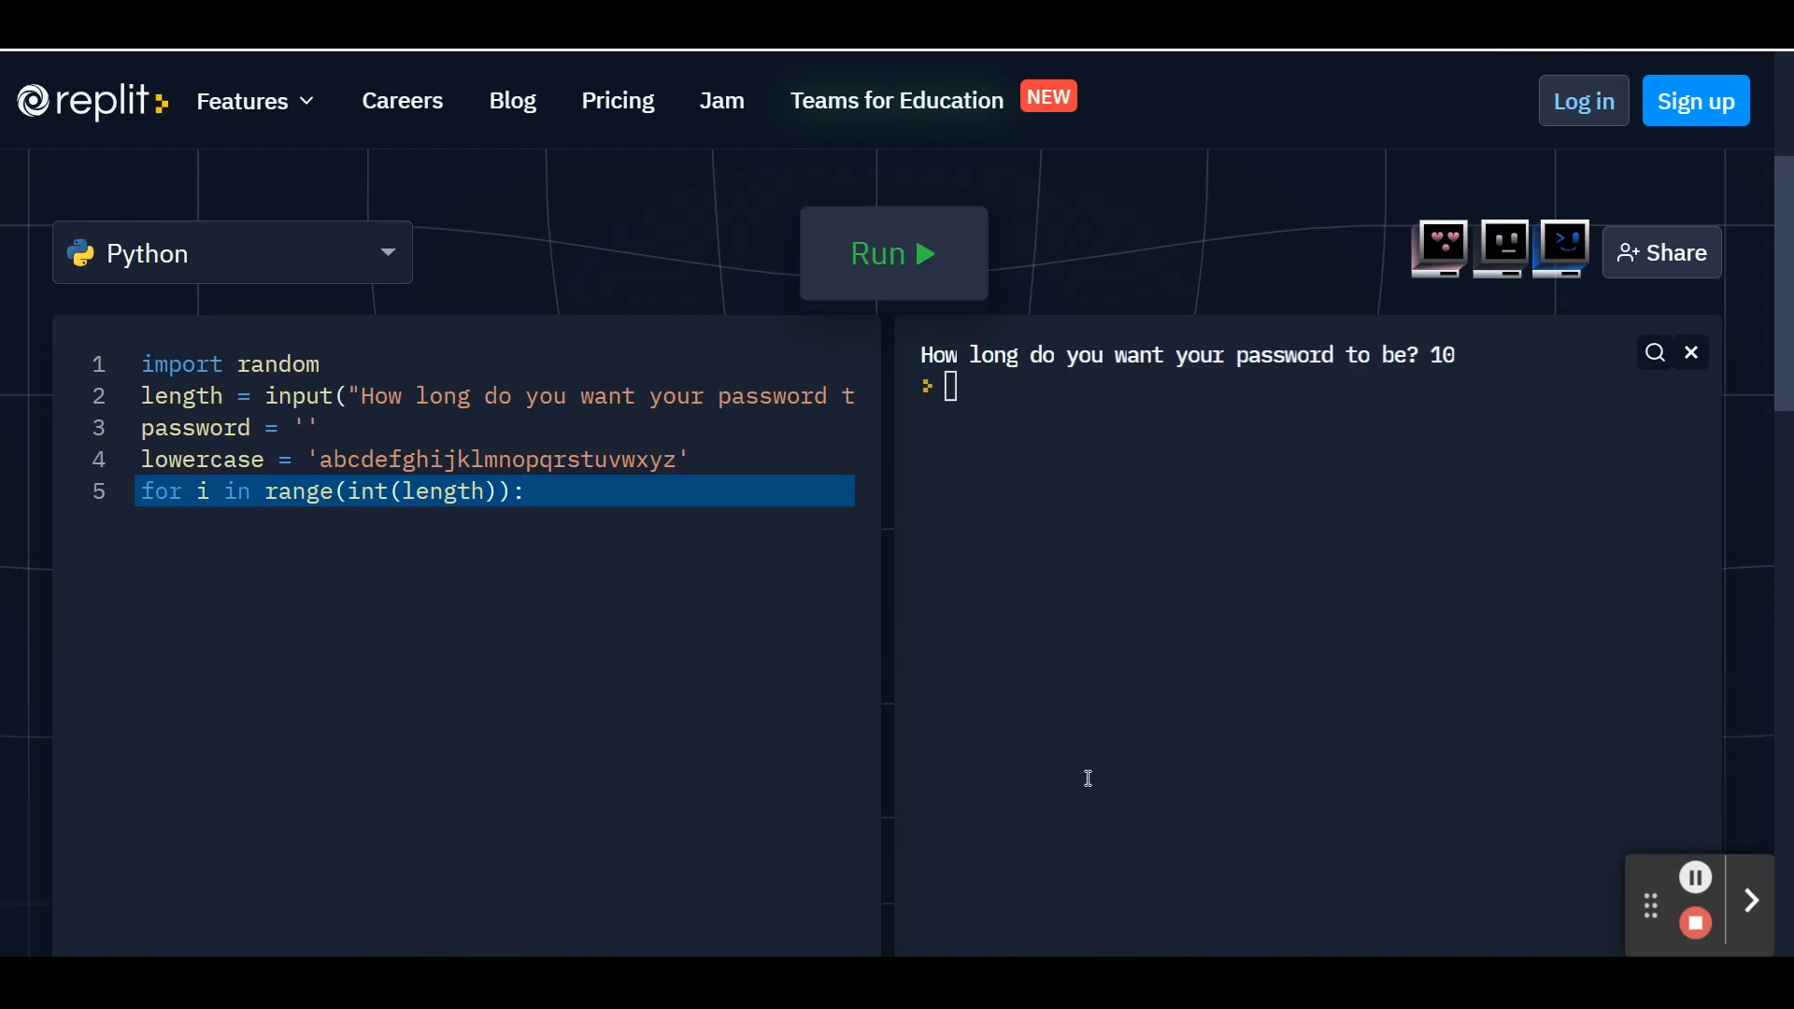
{"action": "left_click", "coordinate": [524, 491]}
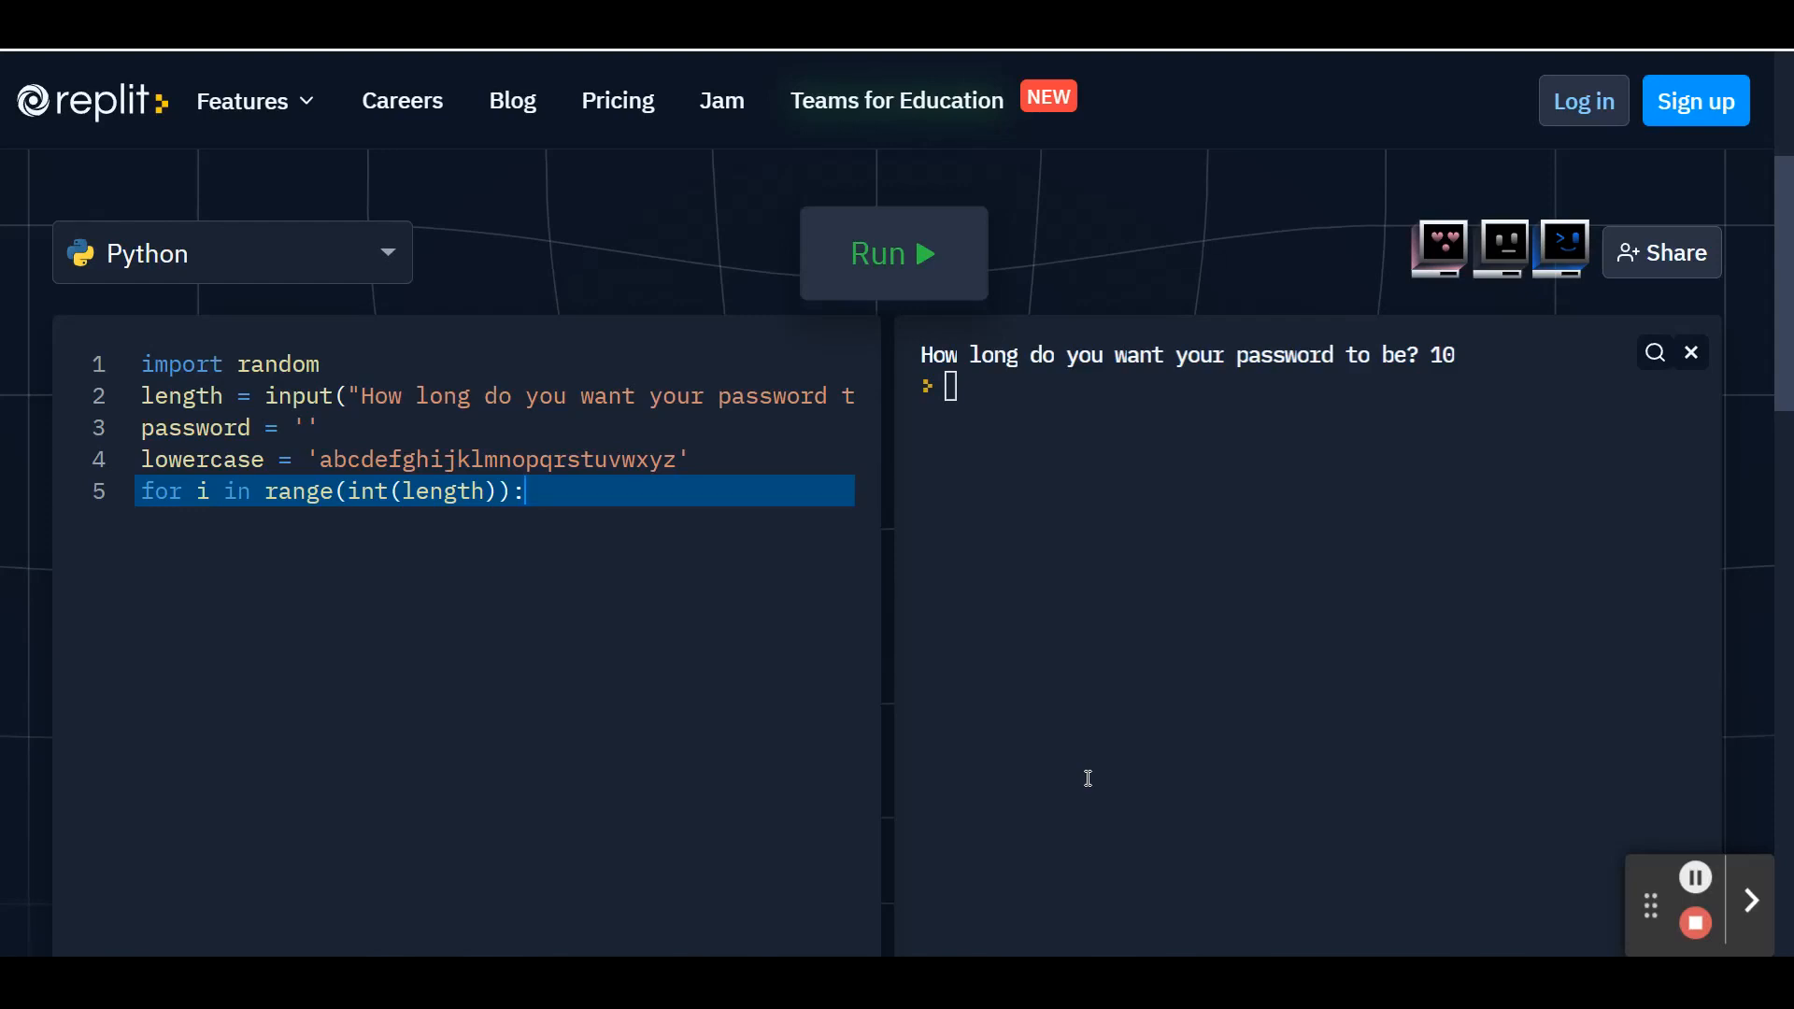
{"action": "key", "text": "enter"}
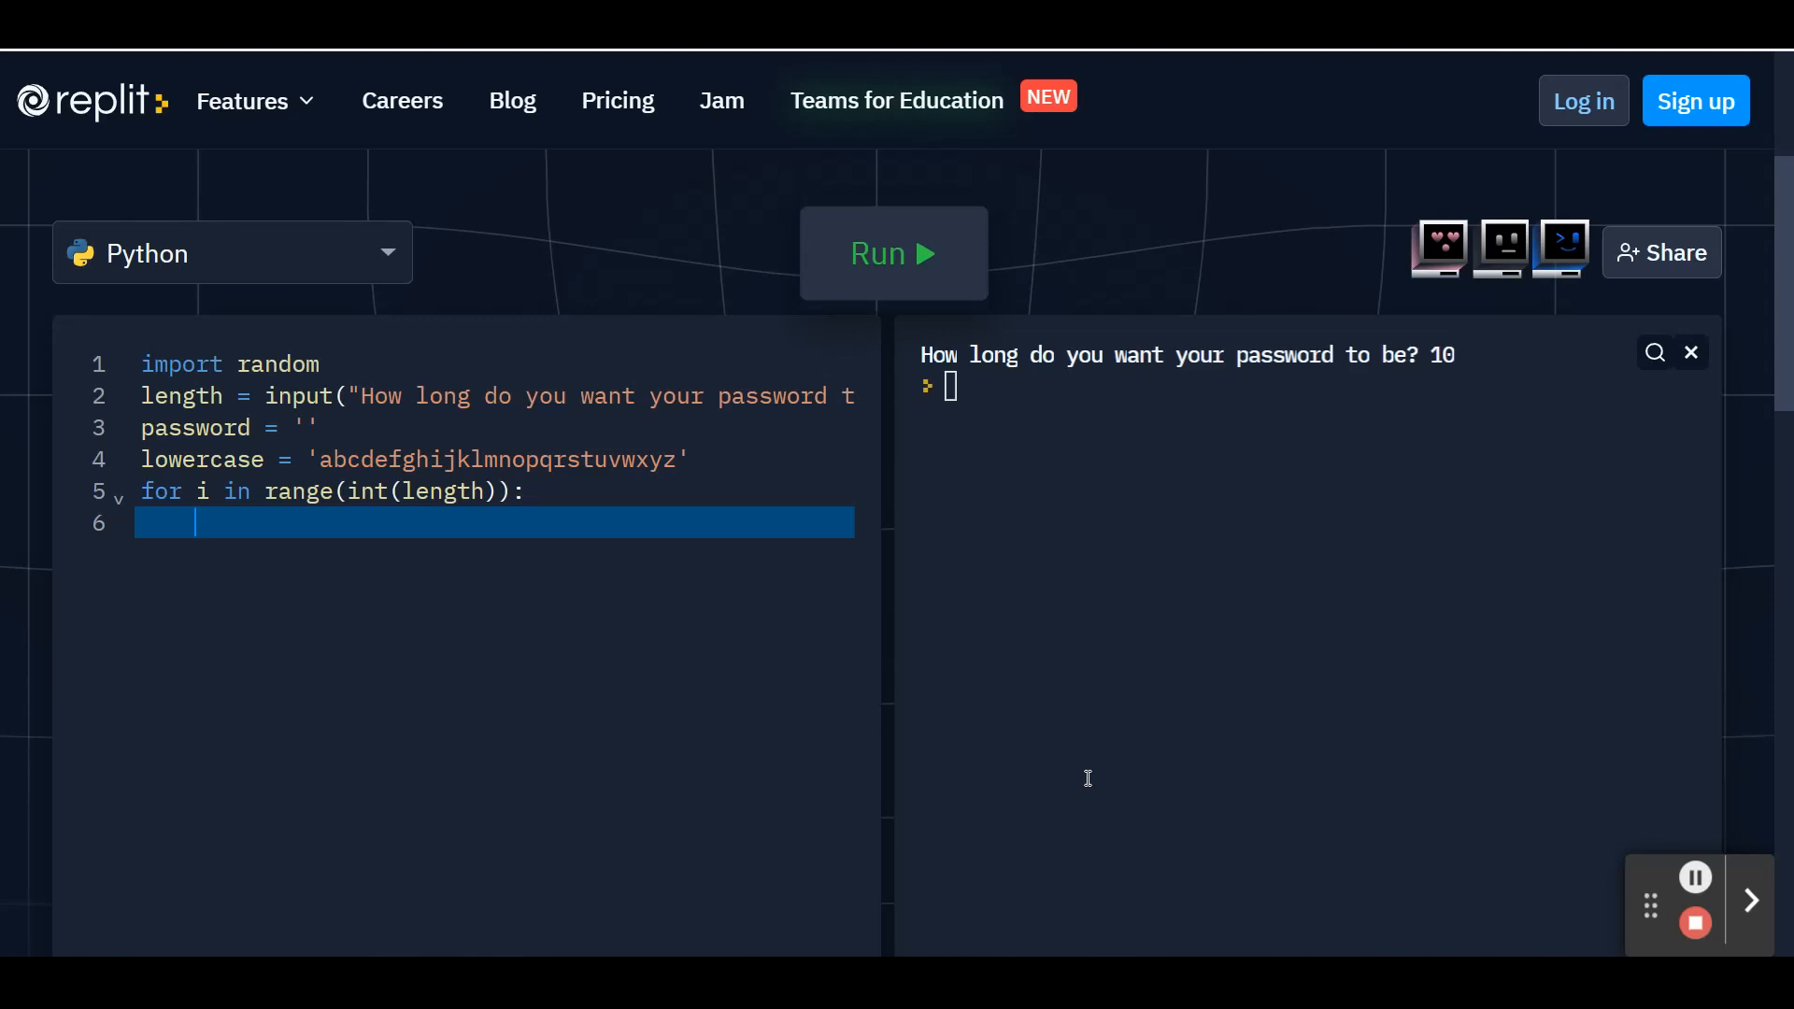
- Add 'randChar = random.choice(lowercase)' as the loop's first body line
{"action": "type", "text": "rand"}
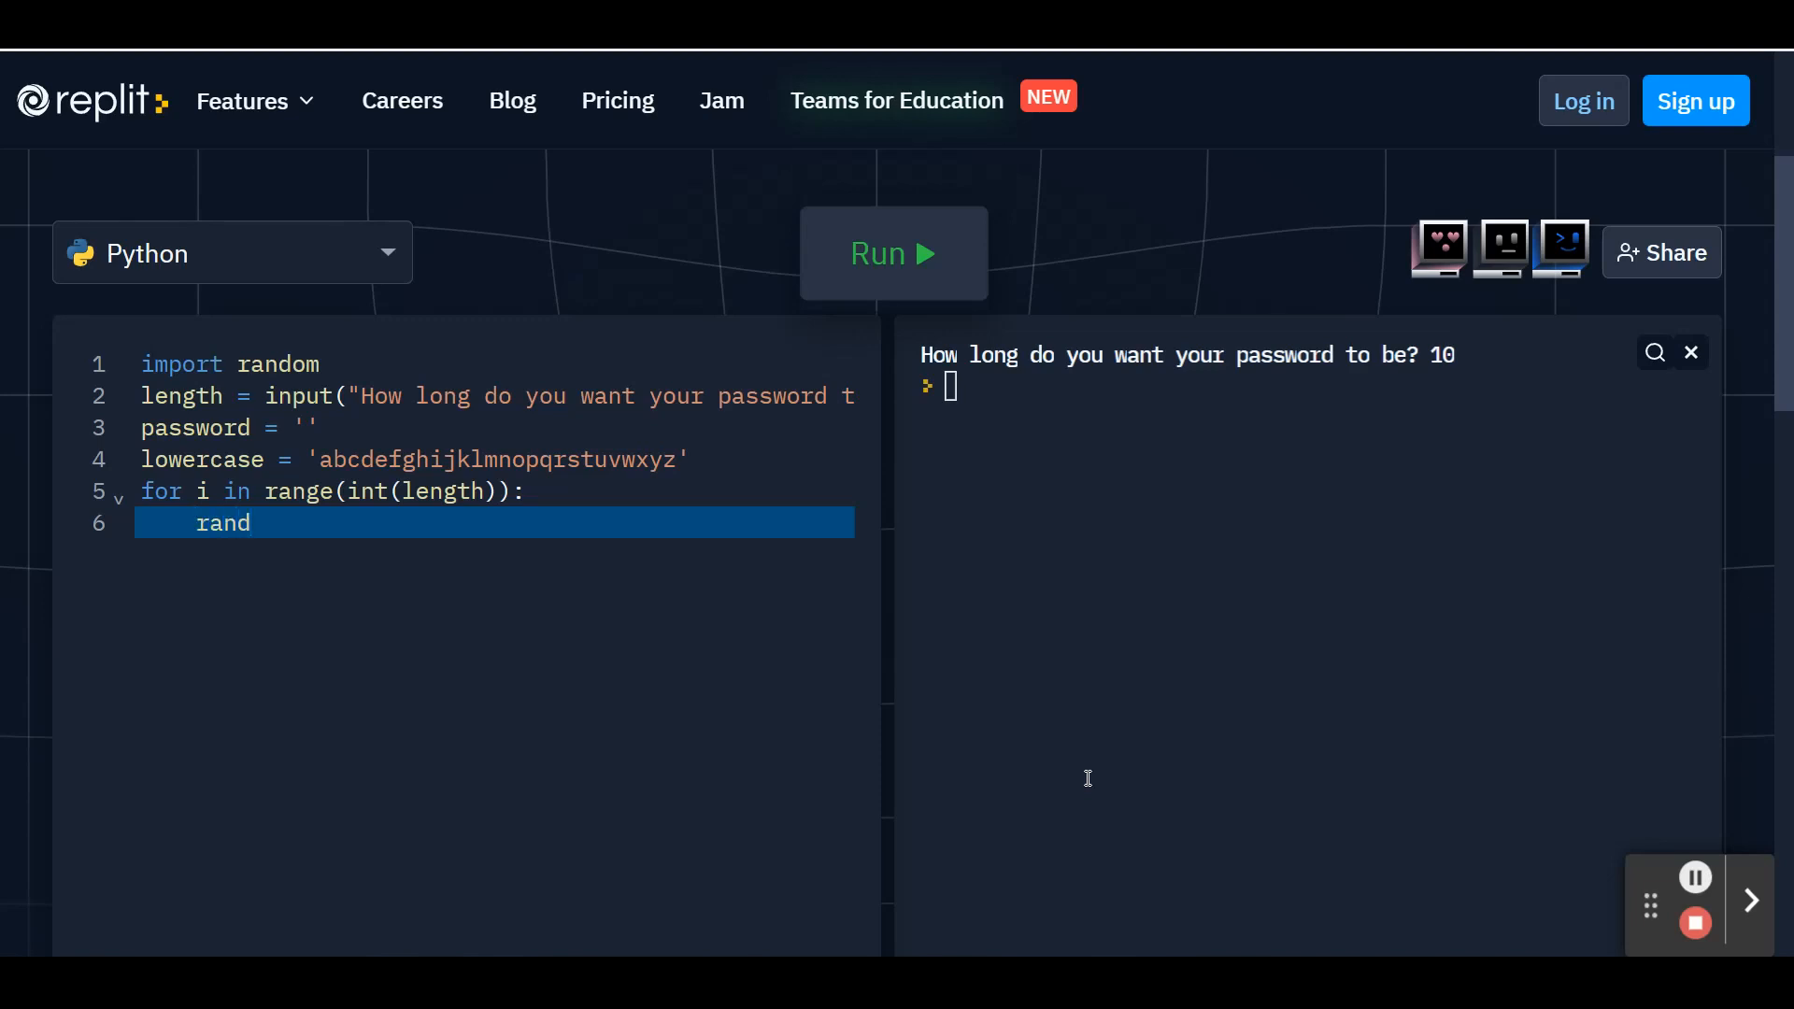
{"action": "type", "text": "Char"}
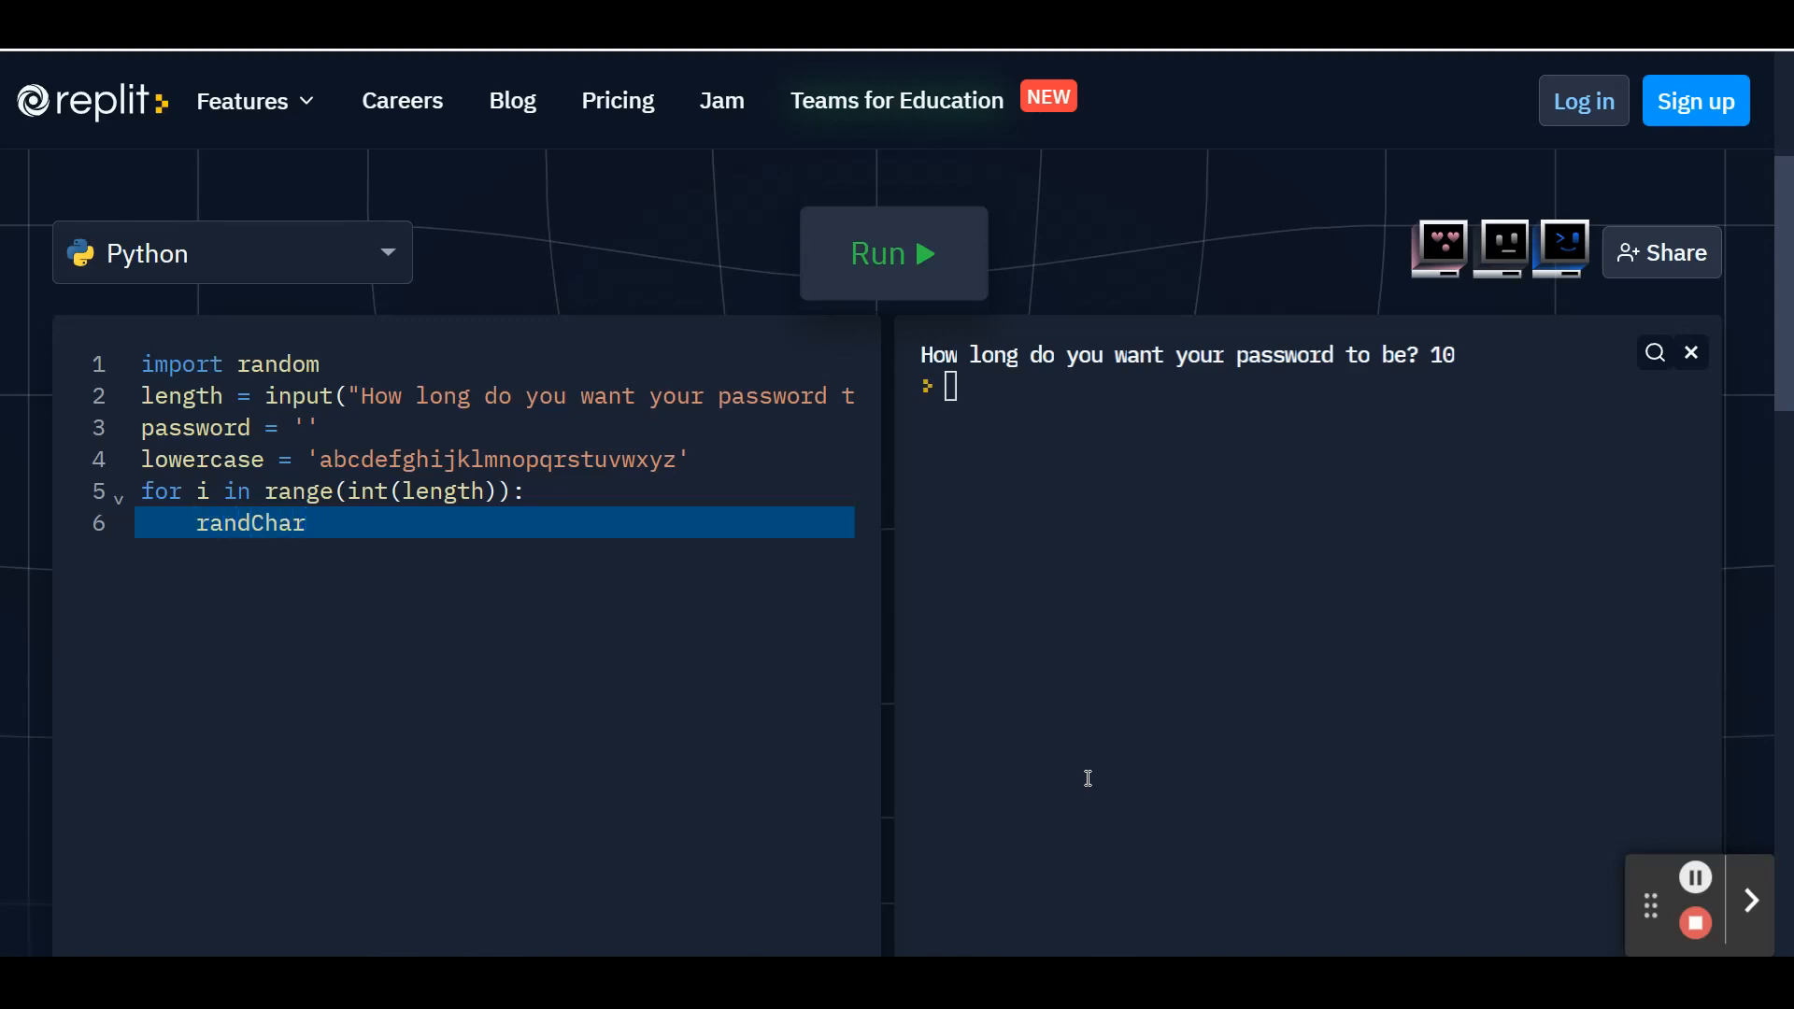
{"action": "type", "text": "="}
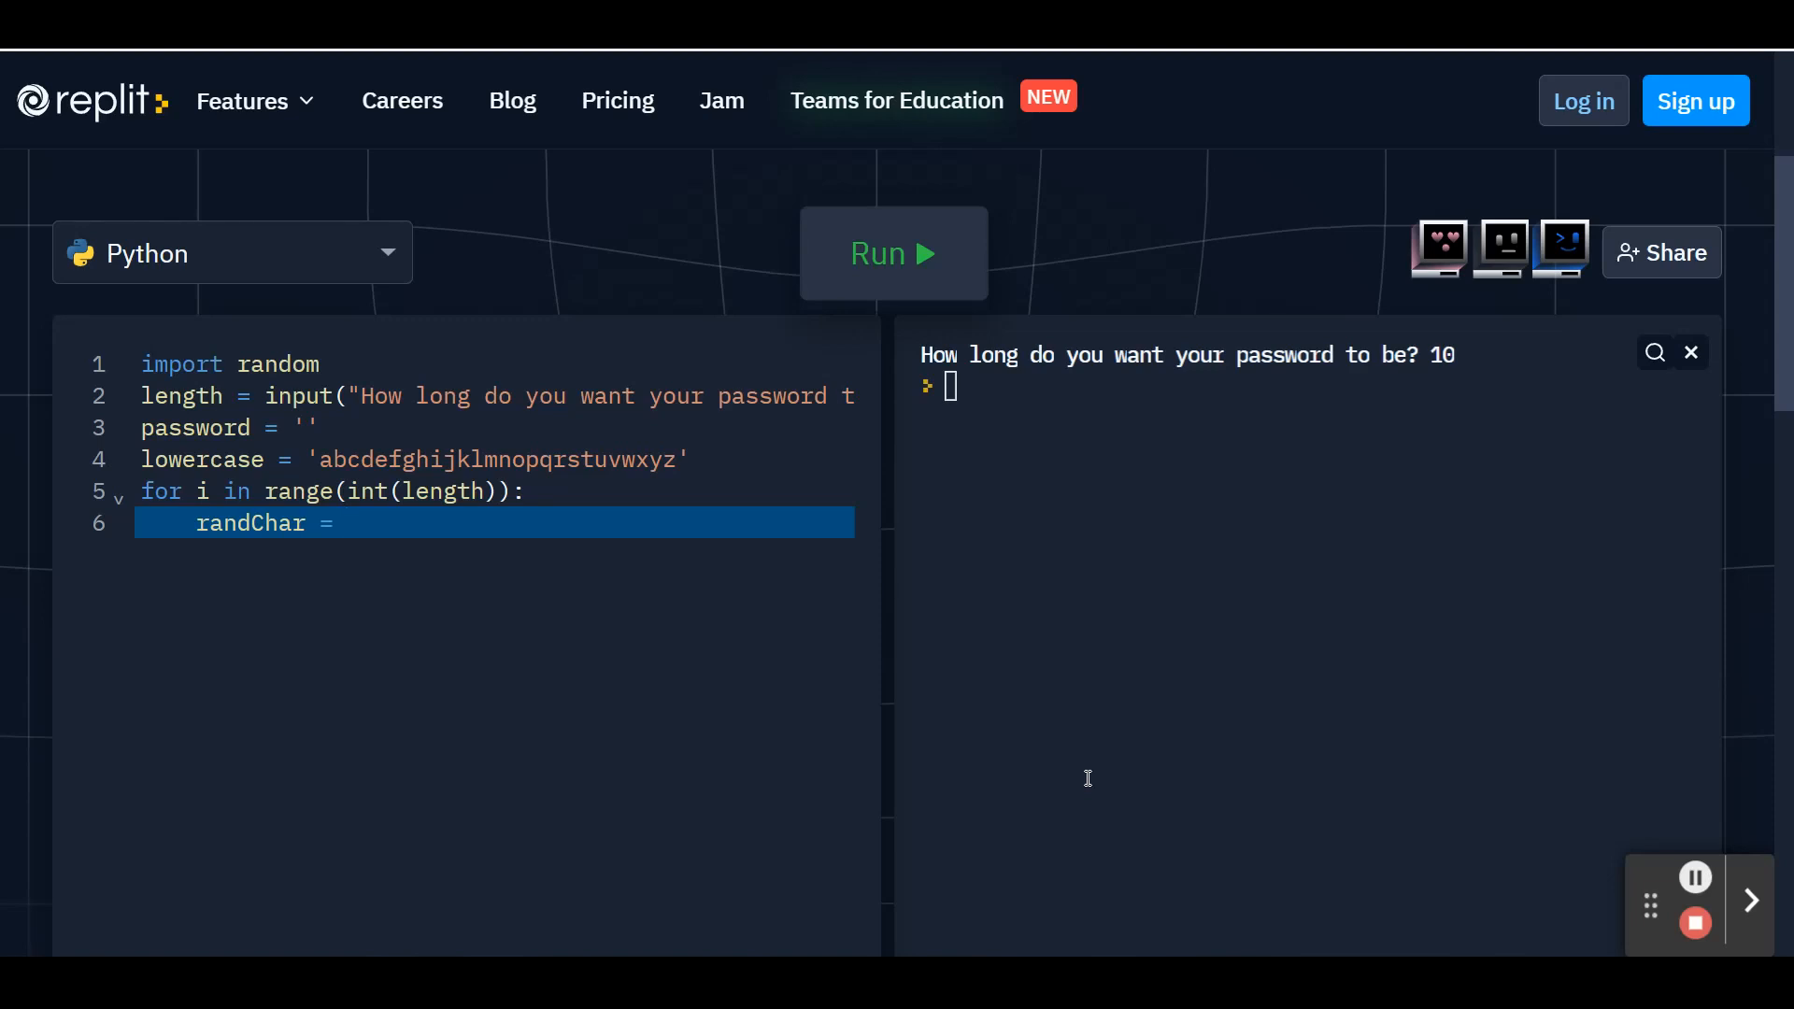
{"action": "type", "text": "ra"}
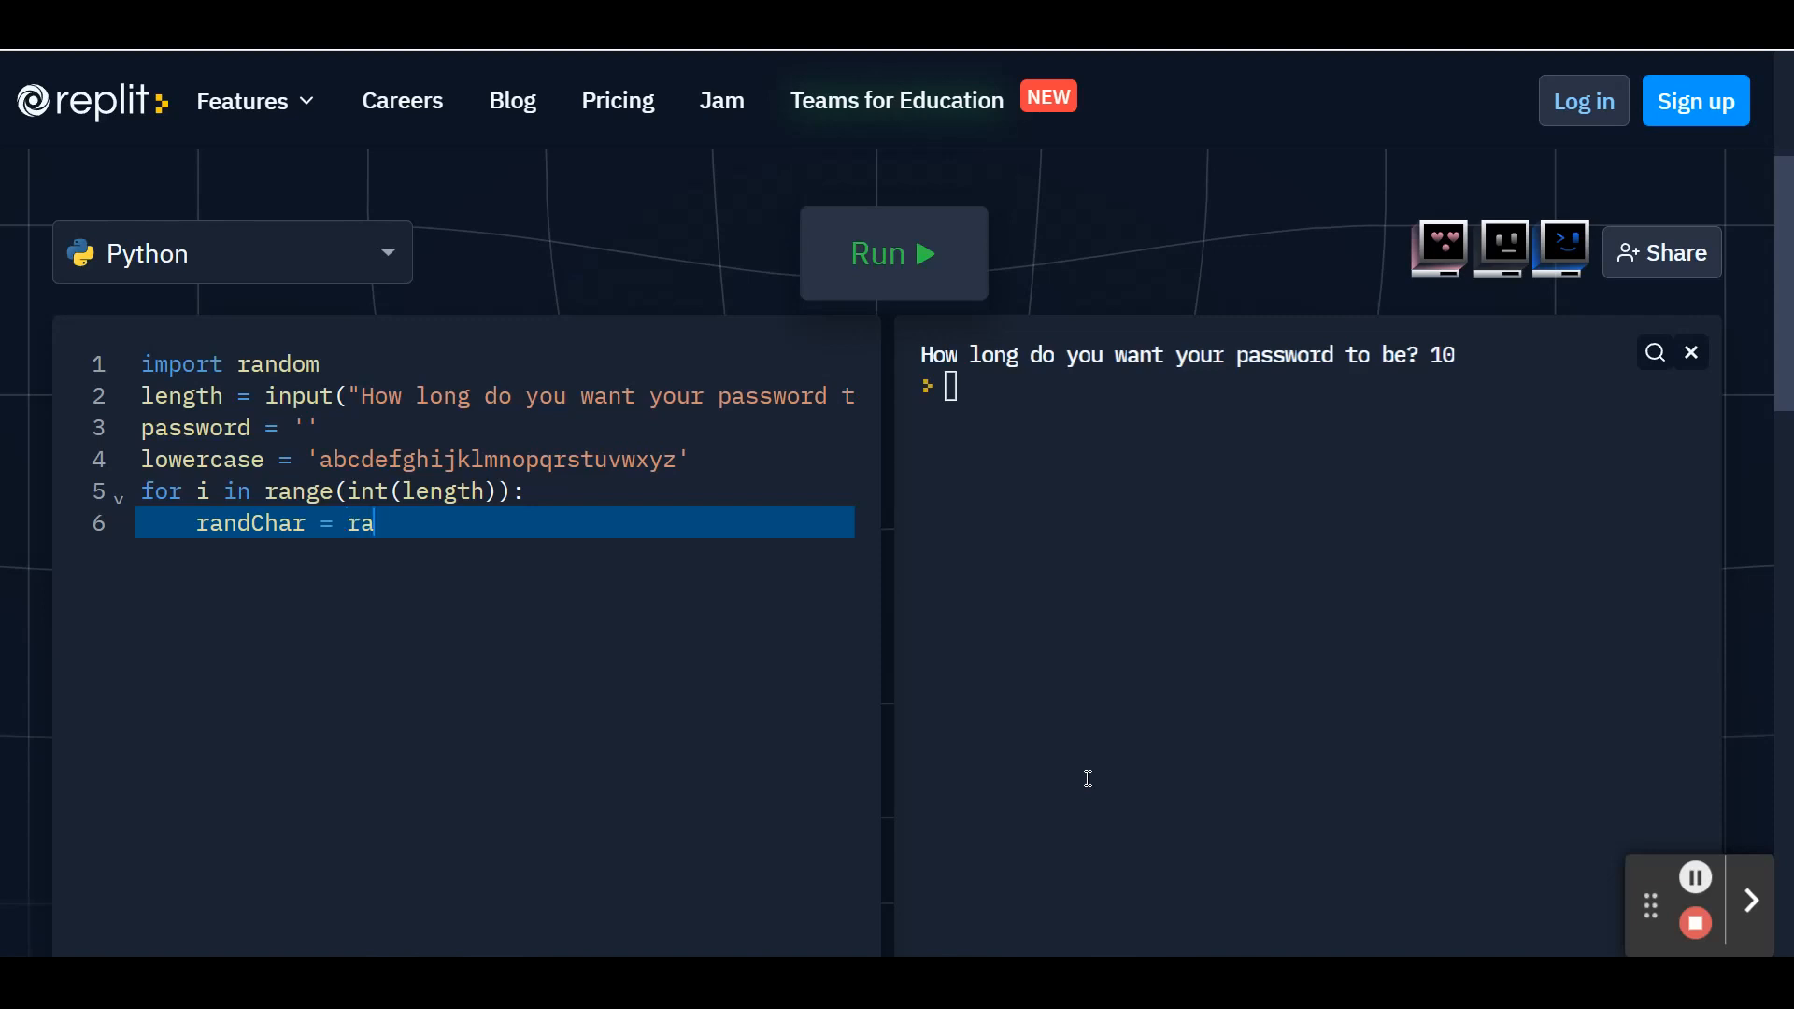
{"action": "type", "text": "ndom"}
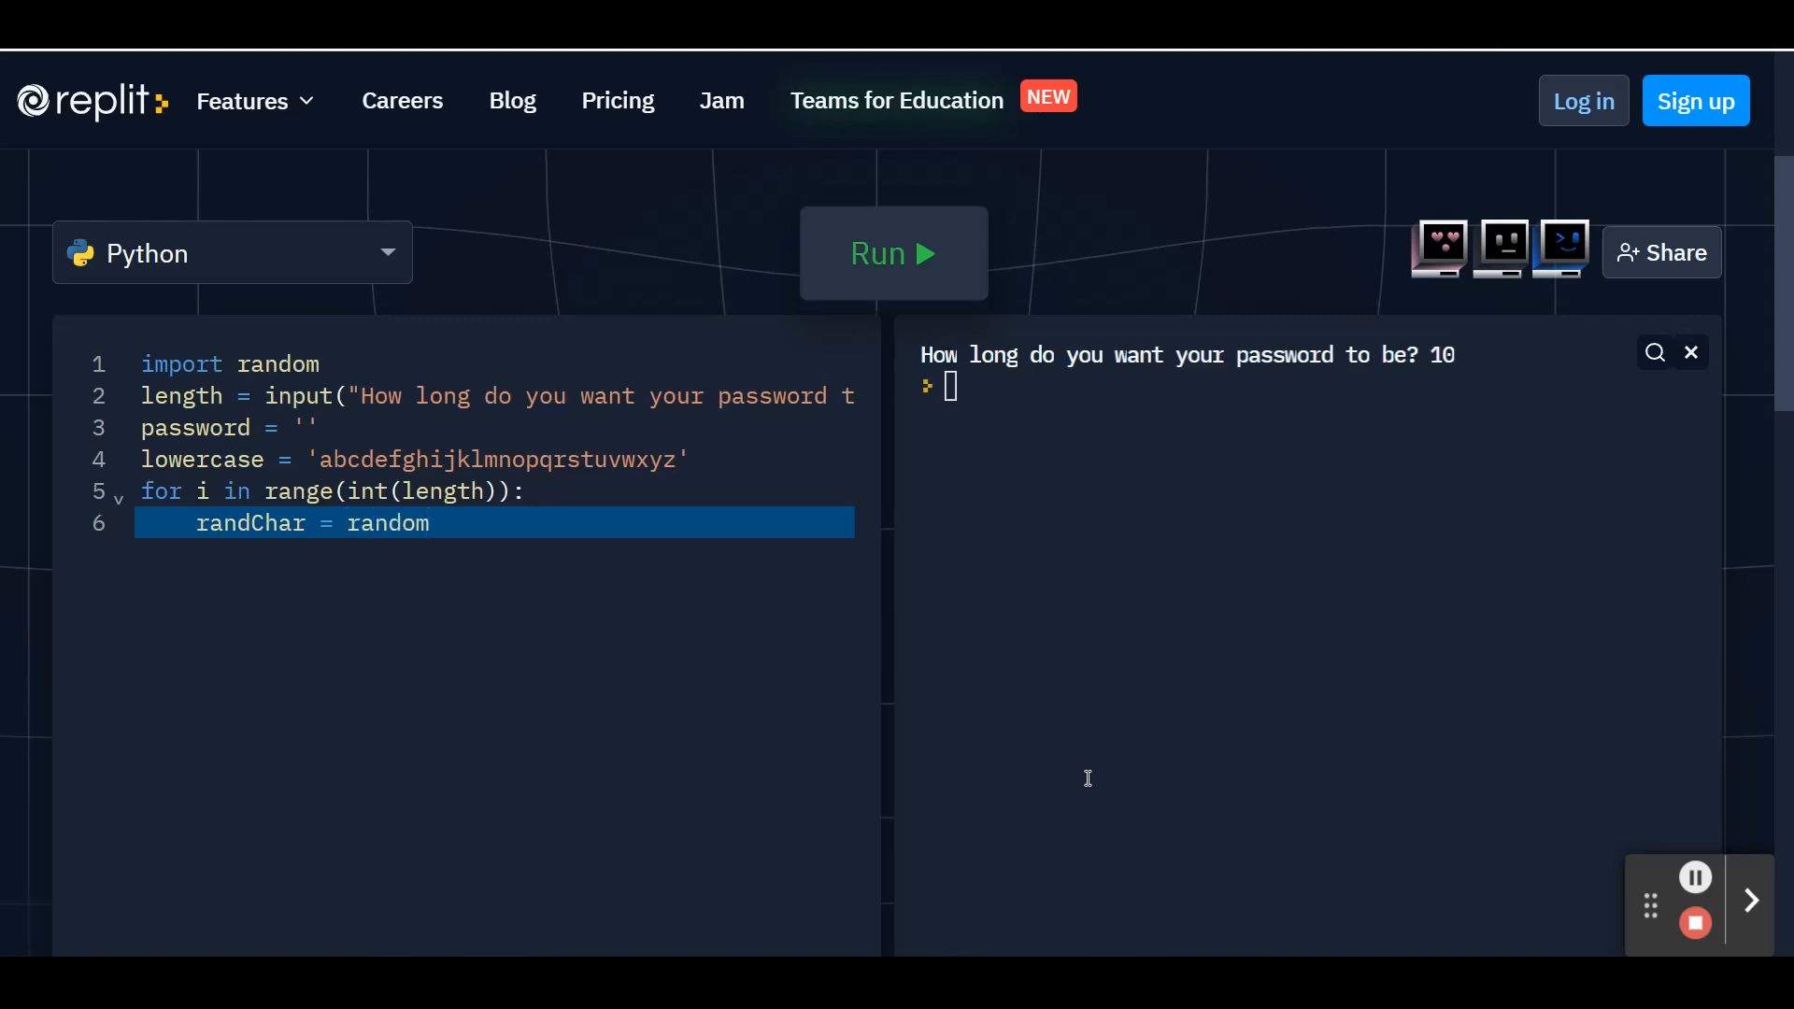
{"action": "type", "text": ".choice"}
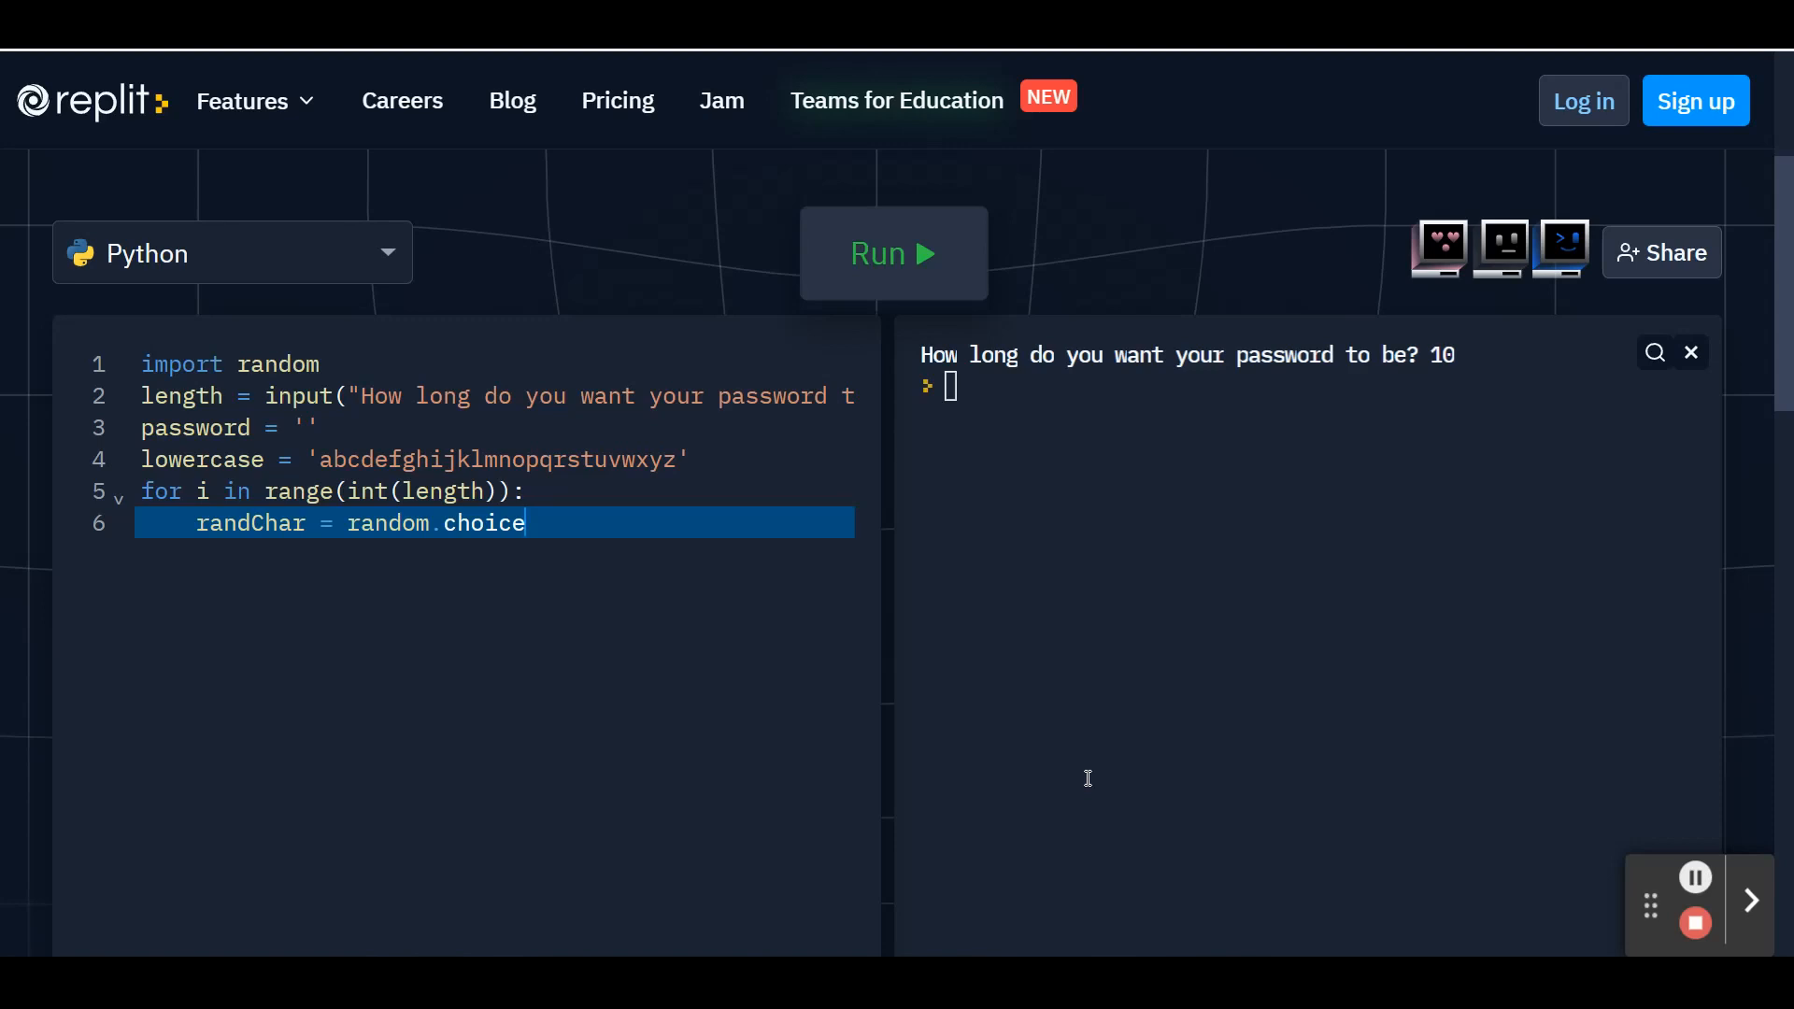
{"action": "type", "text": "("}
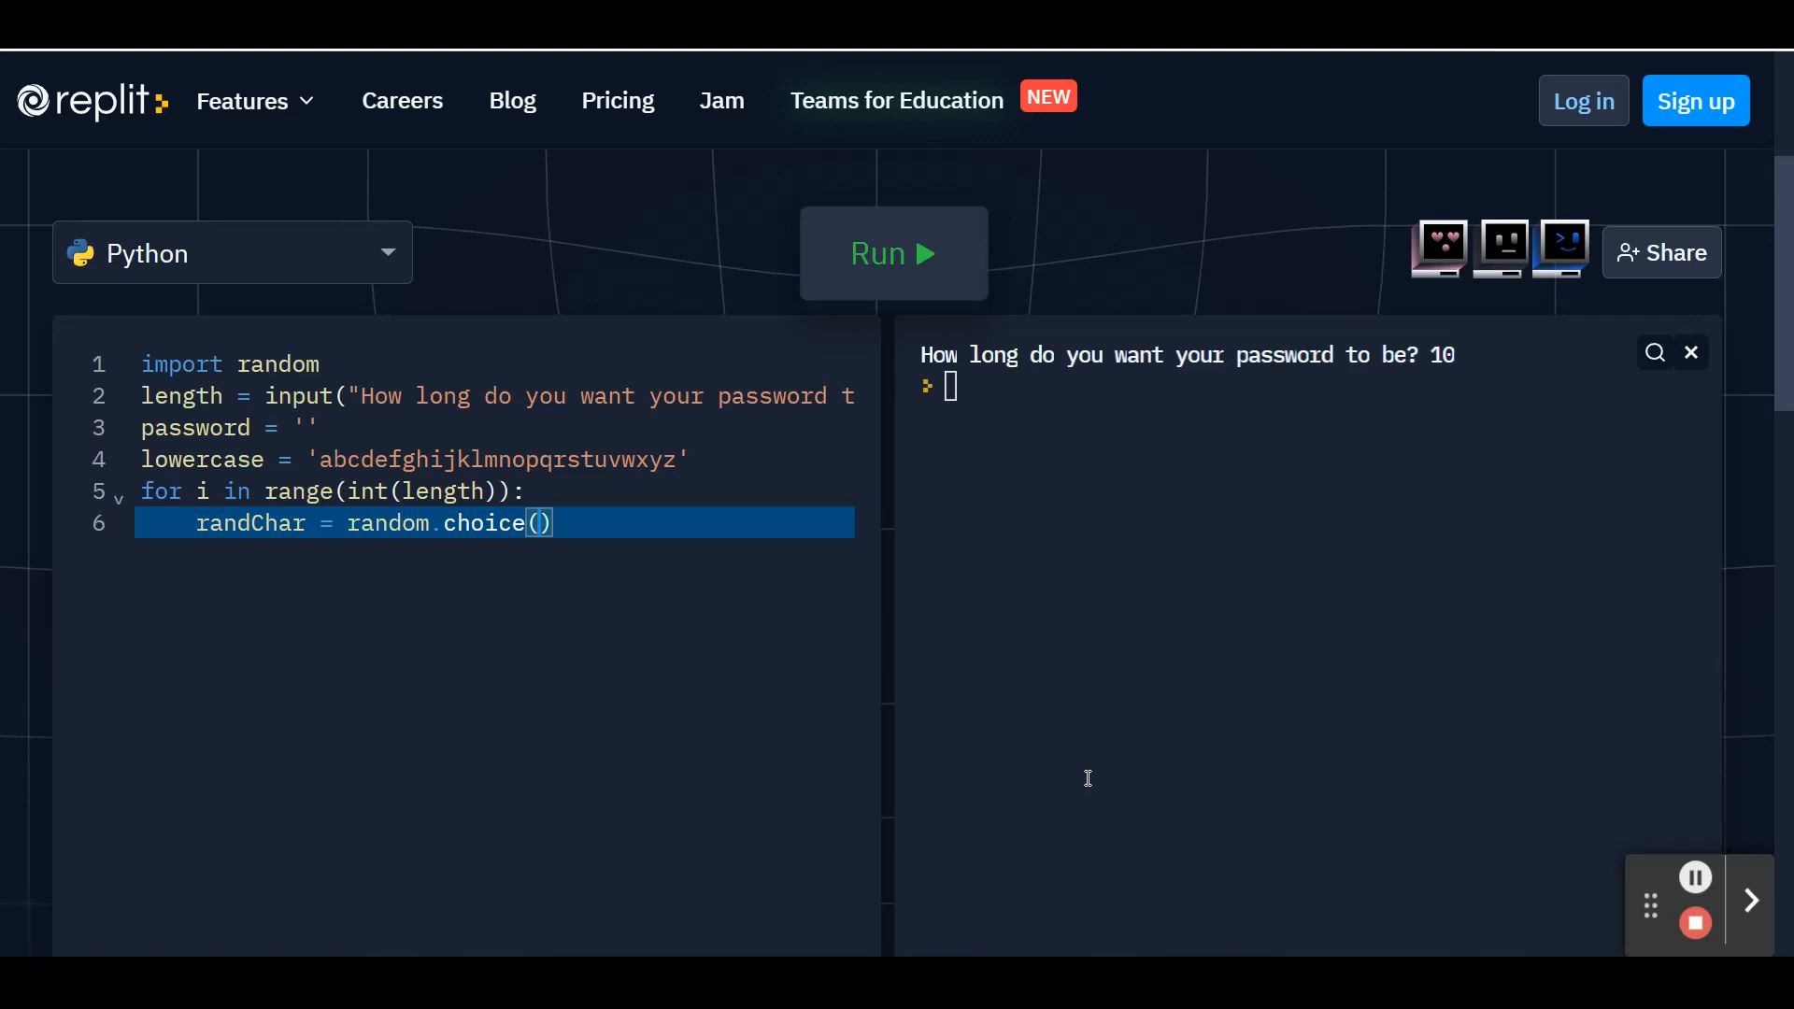
{"action": "type", "text": "l"}
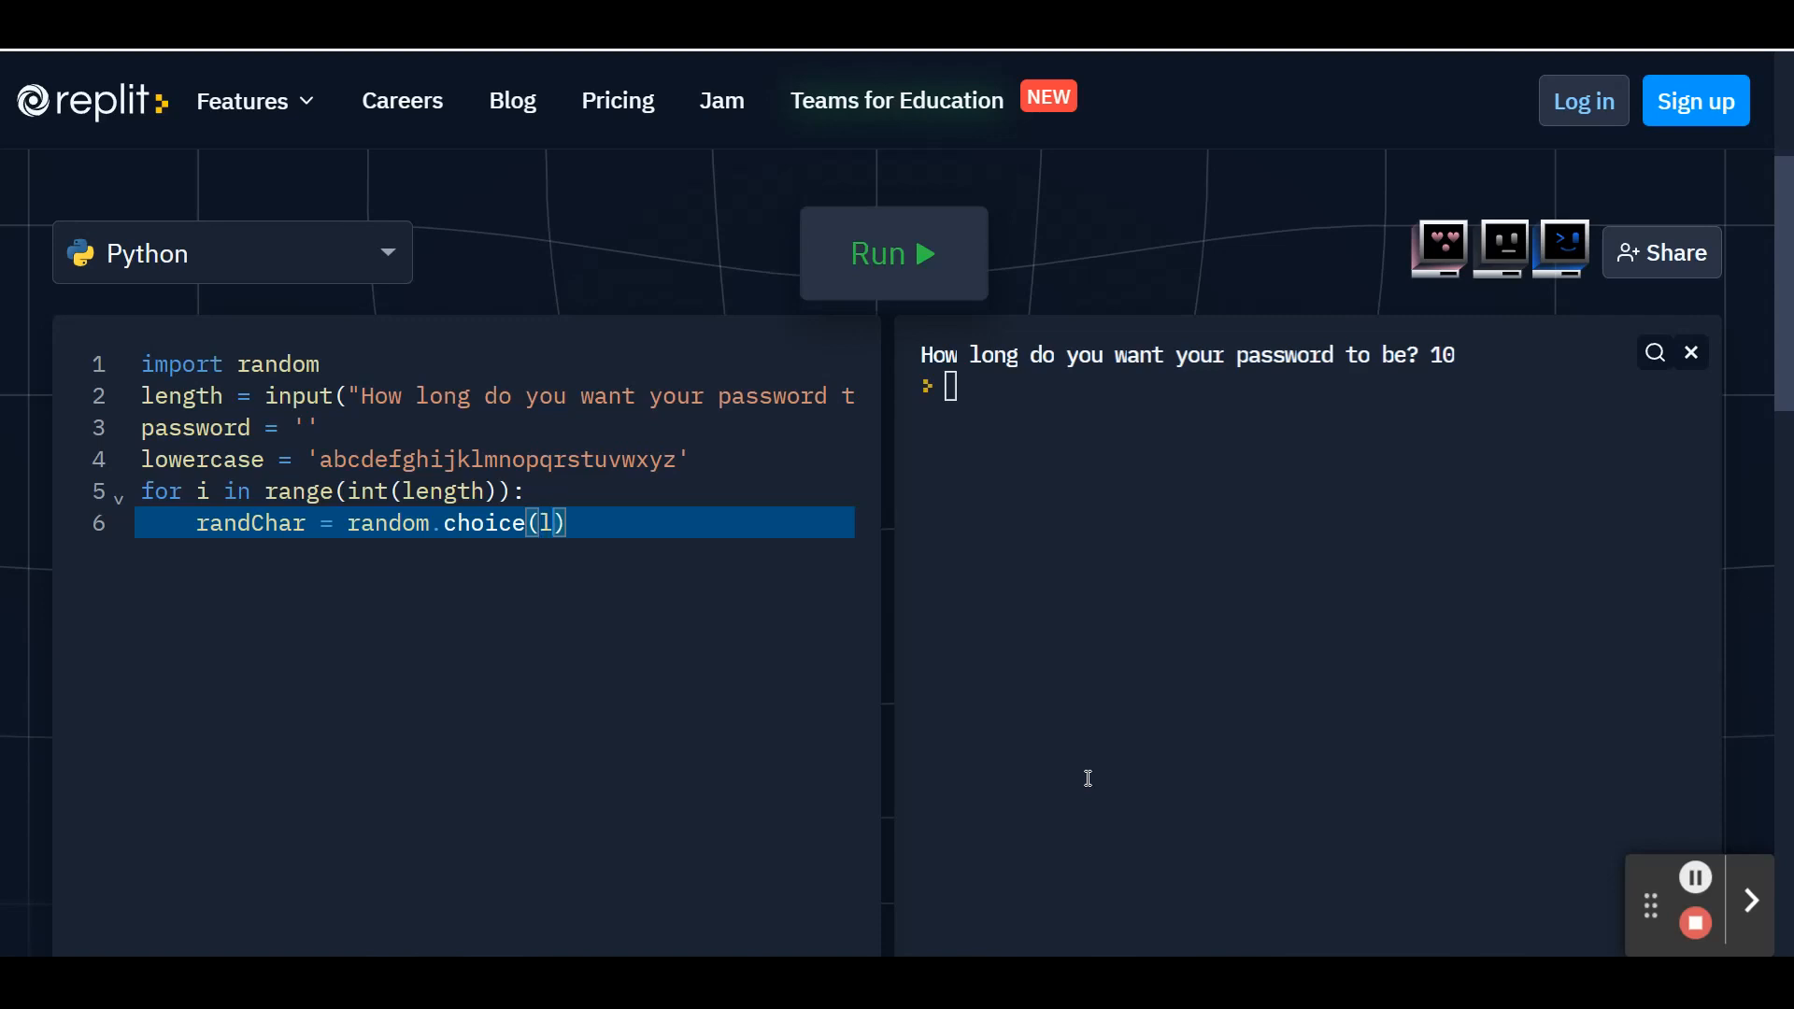
{"action": "type", "text": "owercase"}
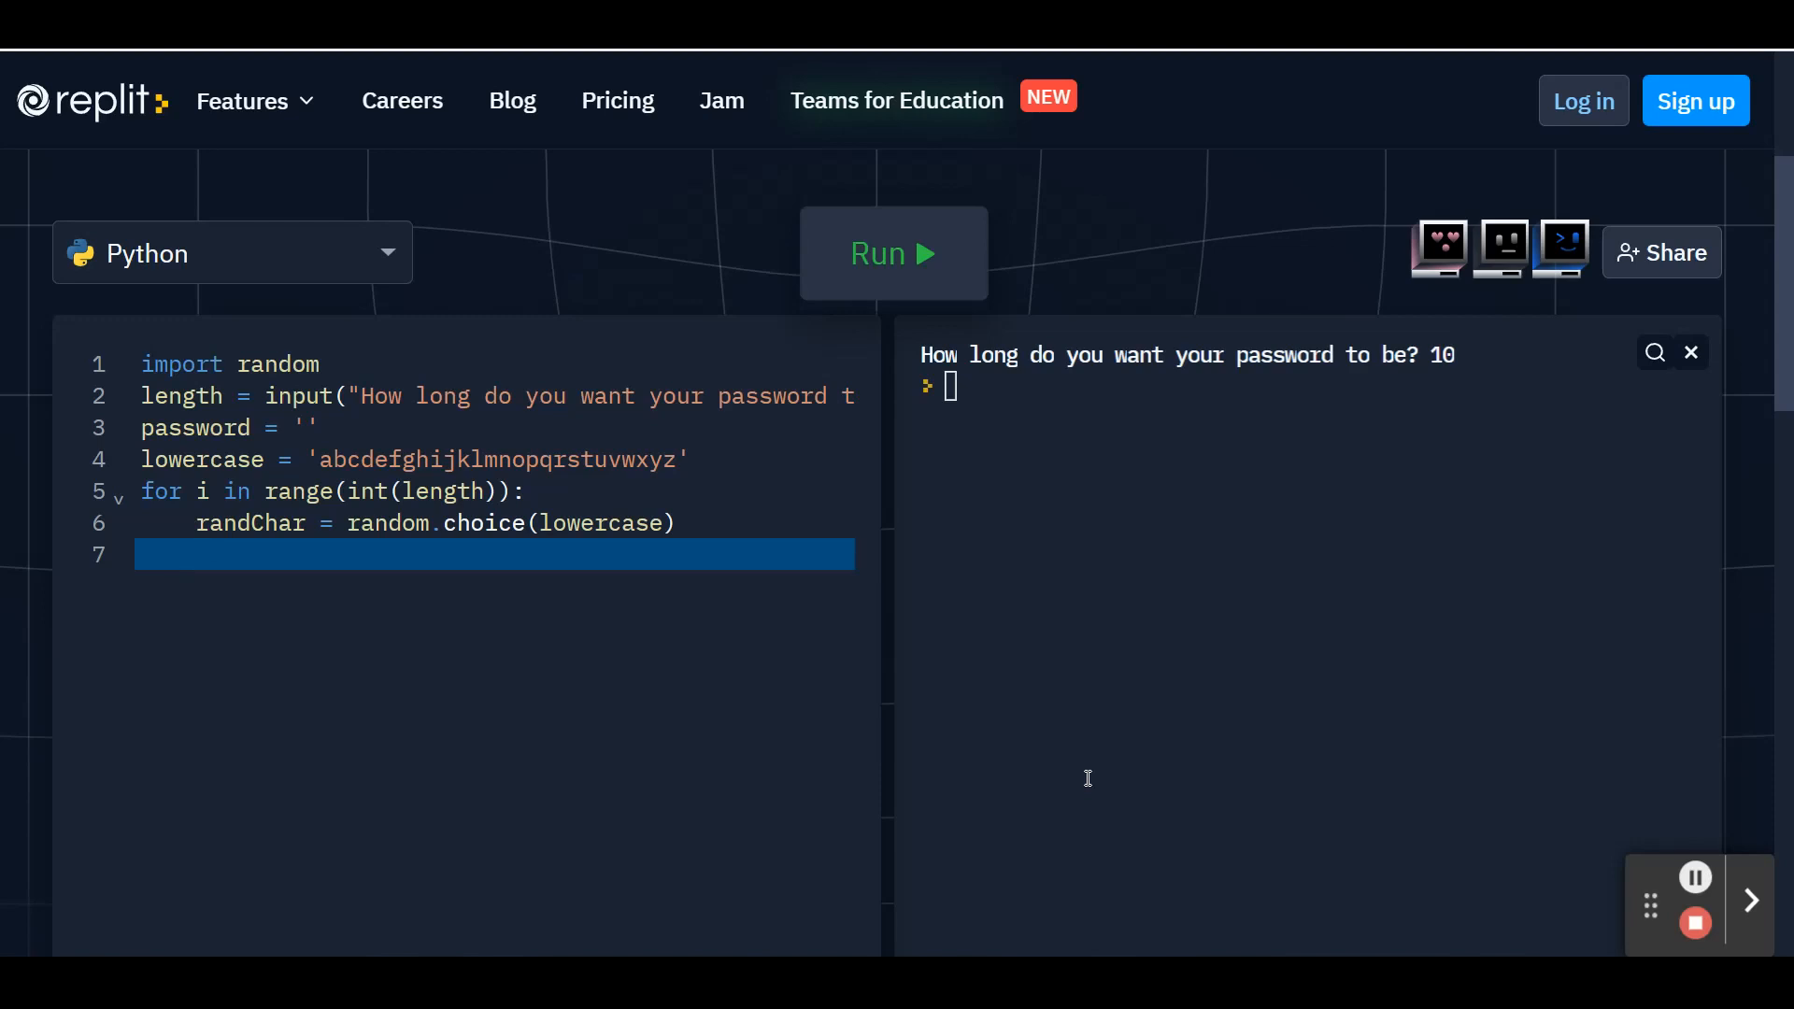
- Add 'password = password + randChar' on line 7 inside the loop
{"action": "type", "text": "password ="}
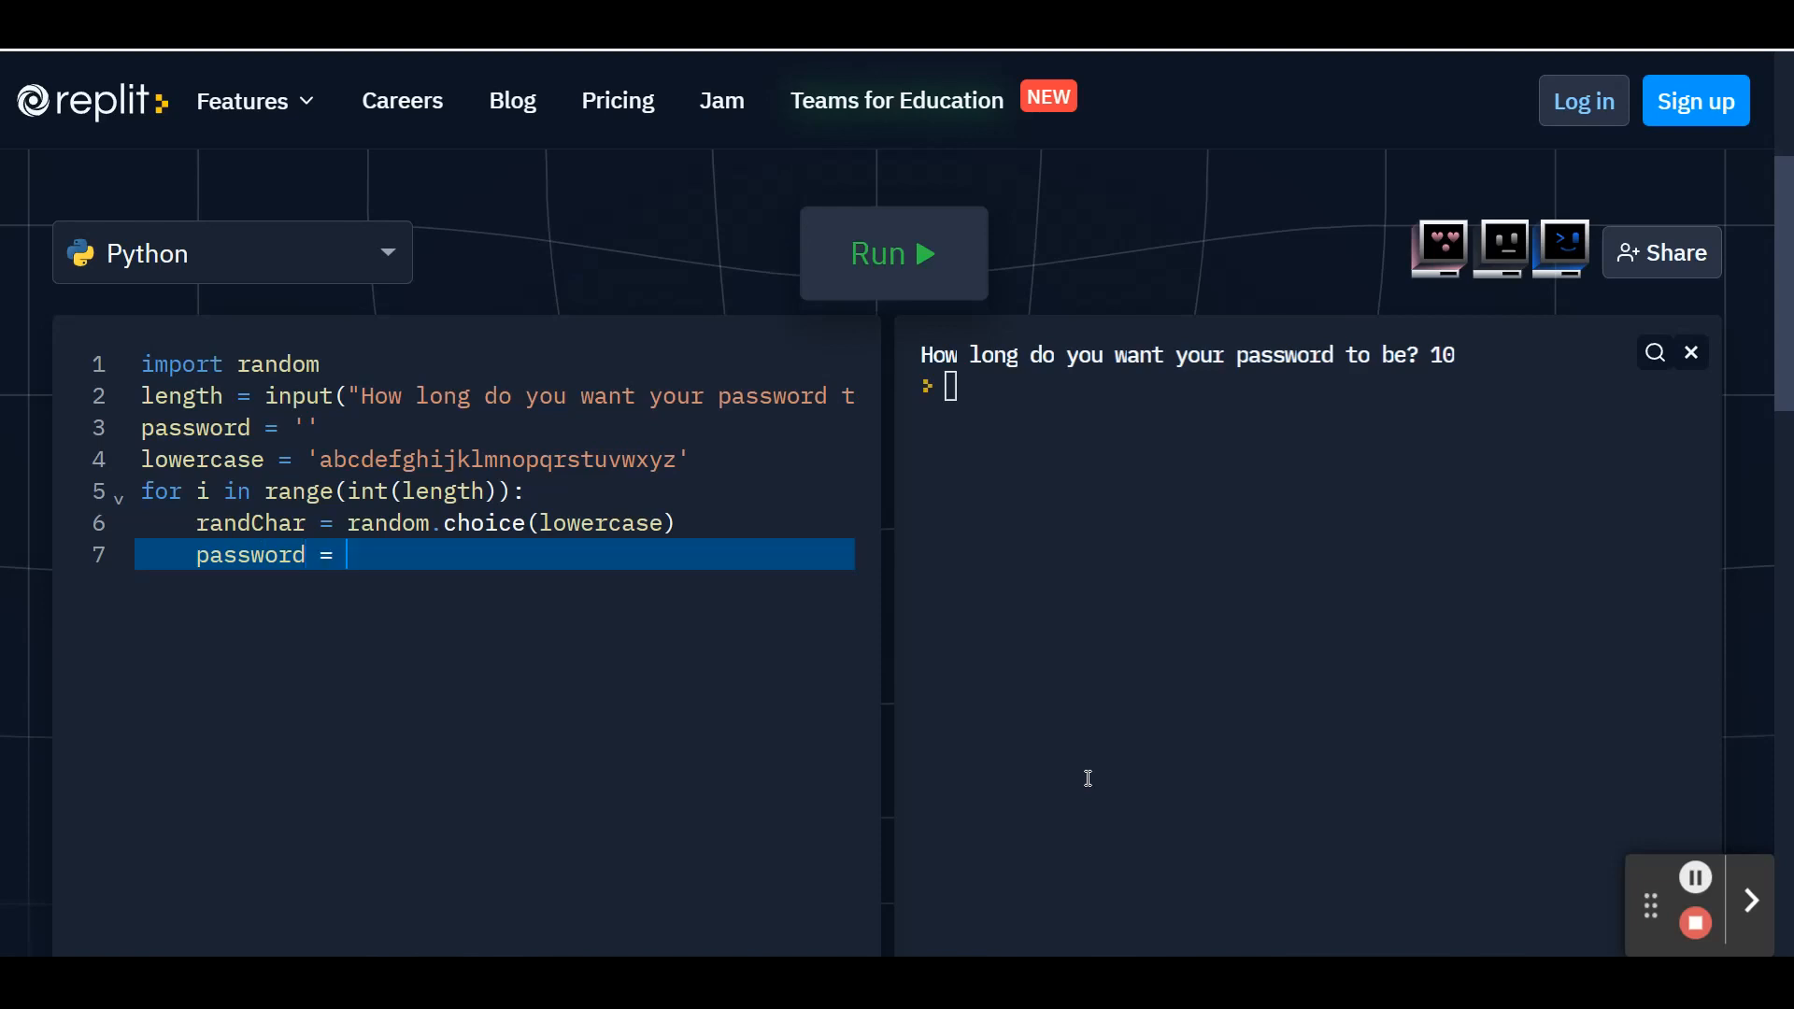
{"action": "type", "text": "passw"}
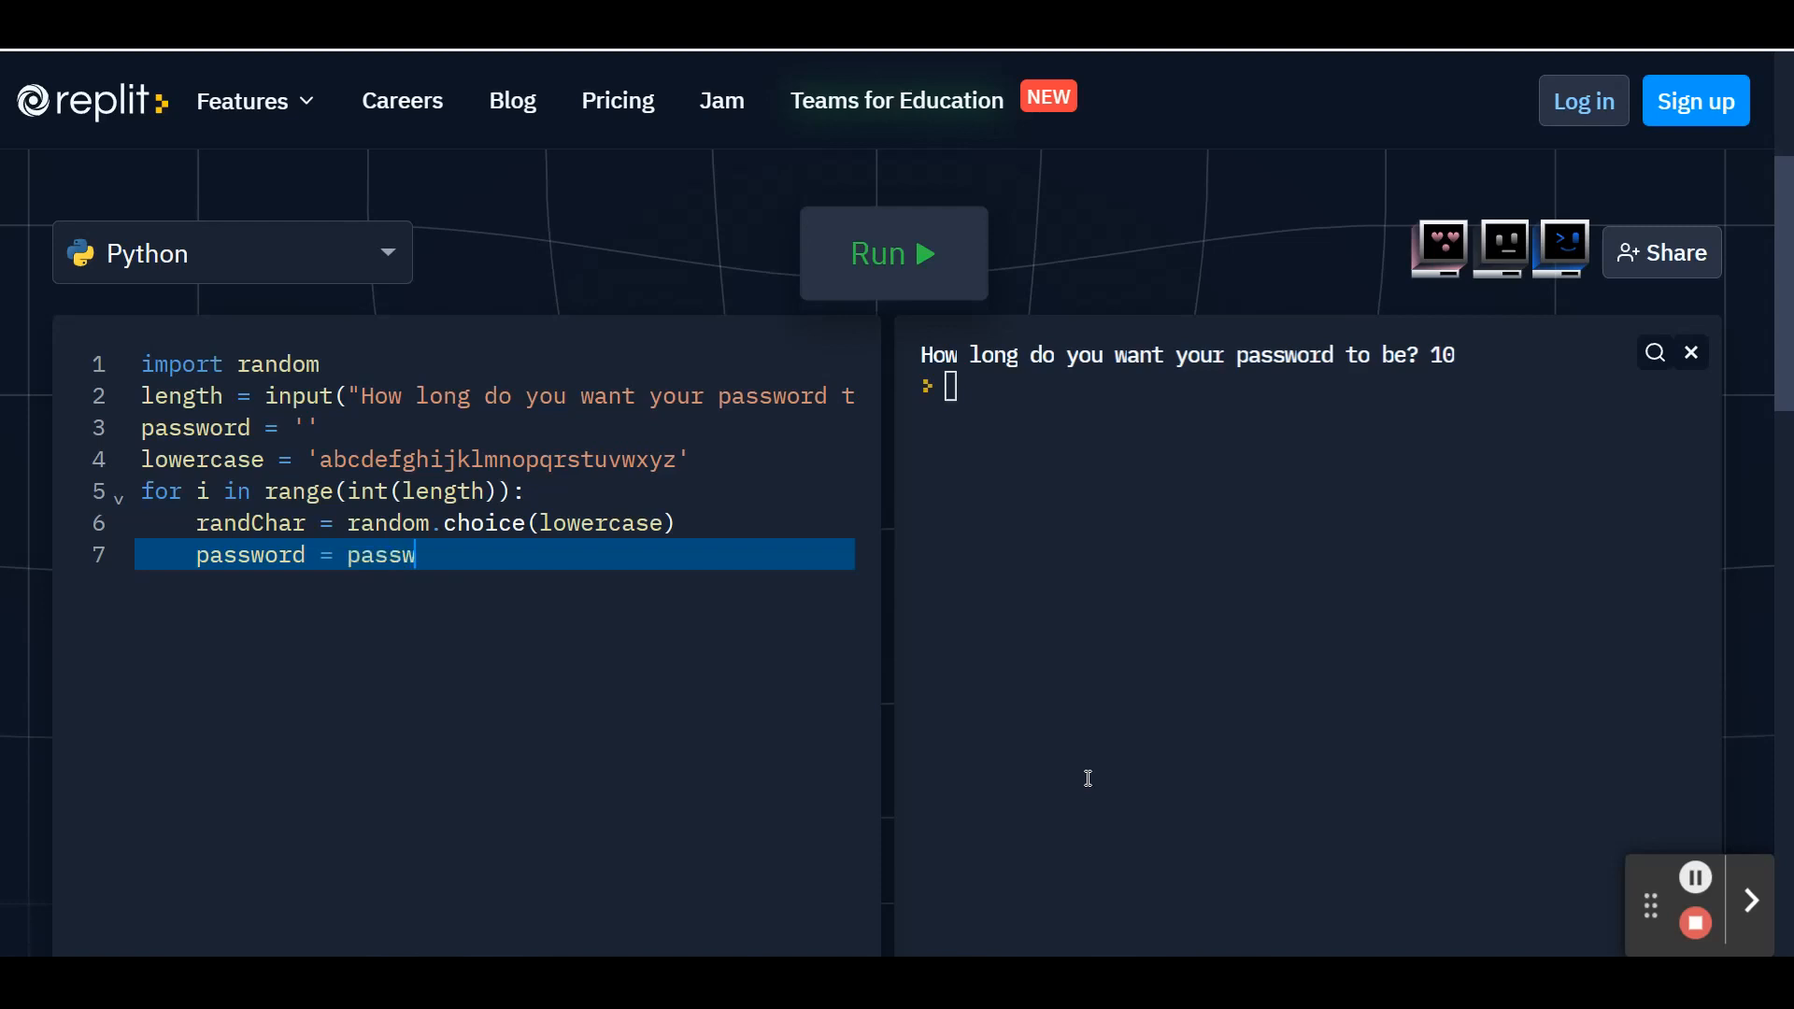
{"action": "type", "text": "ord"}
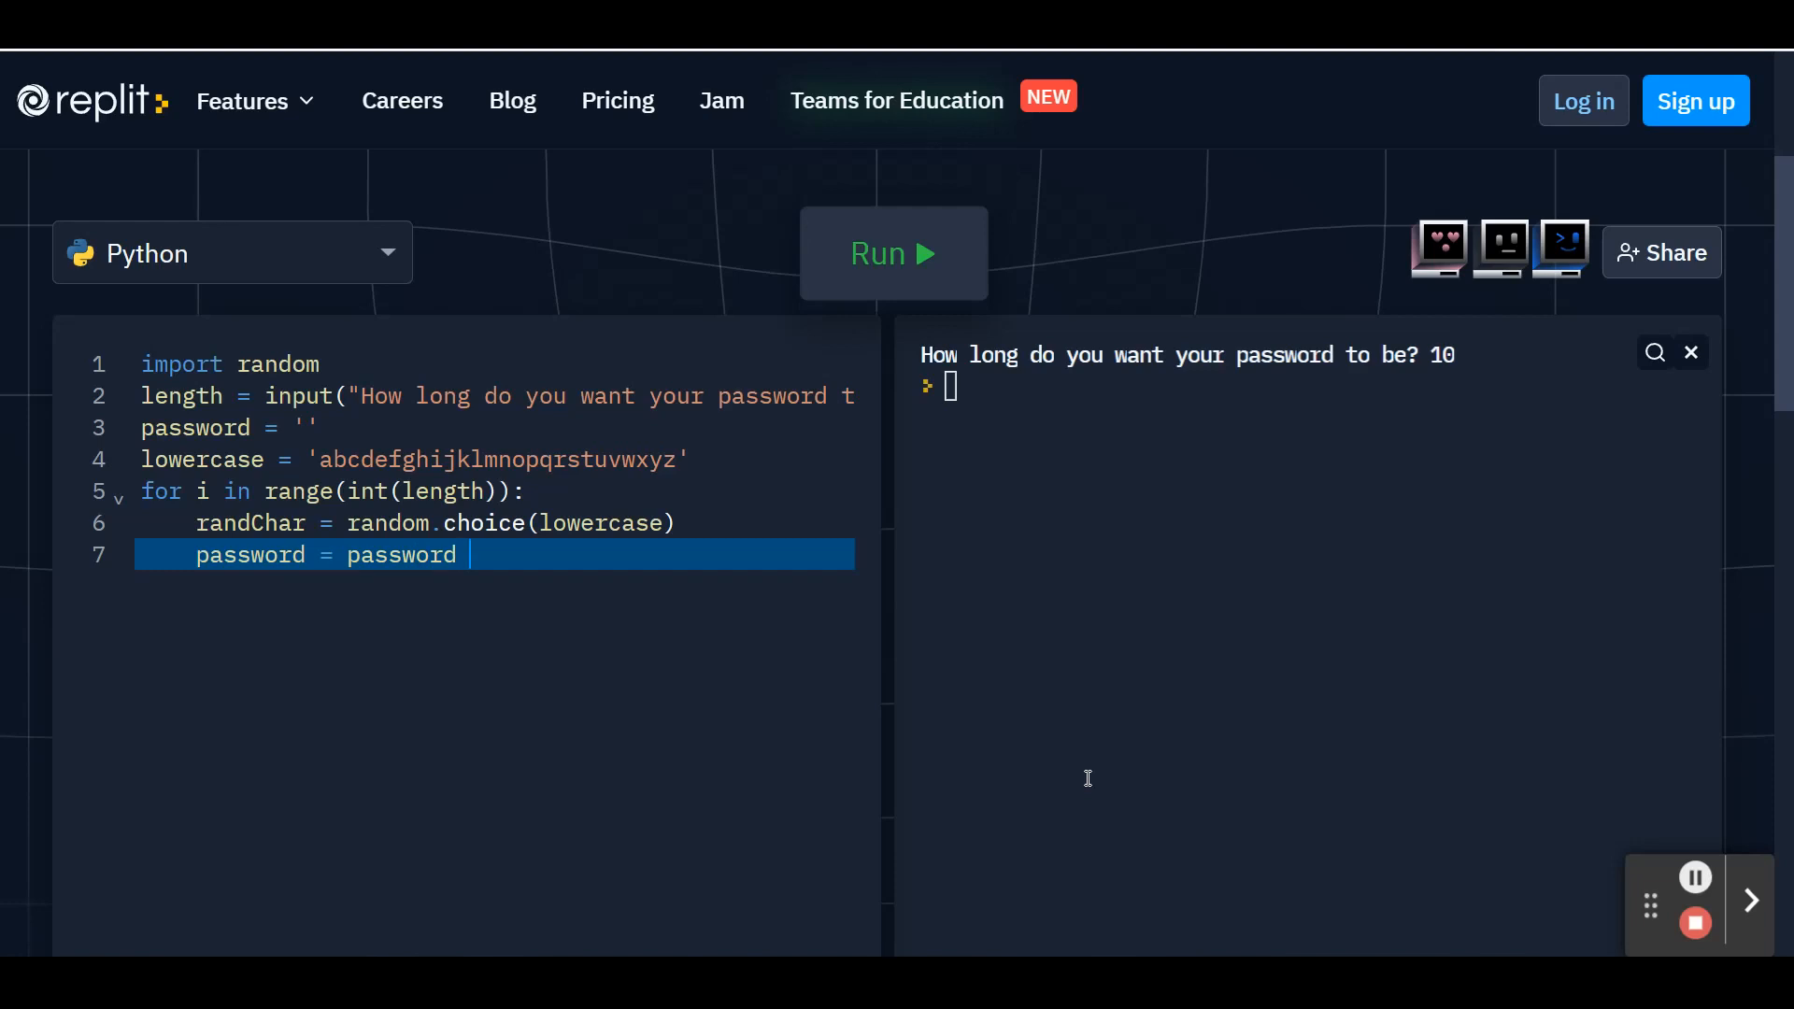
{"action": "type", "text": "+ randC"}
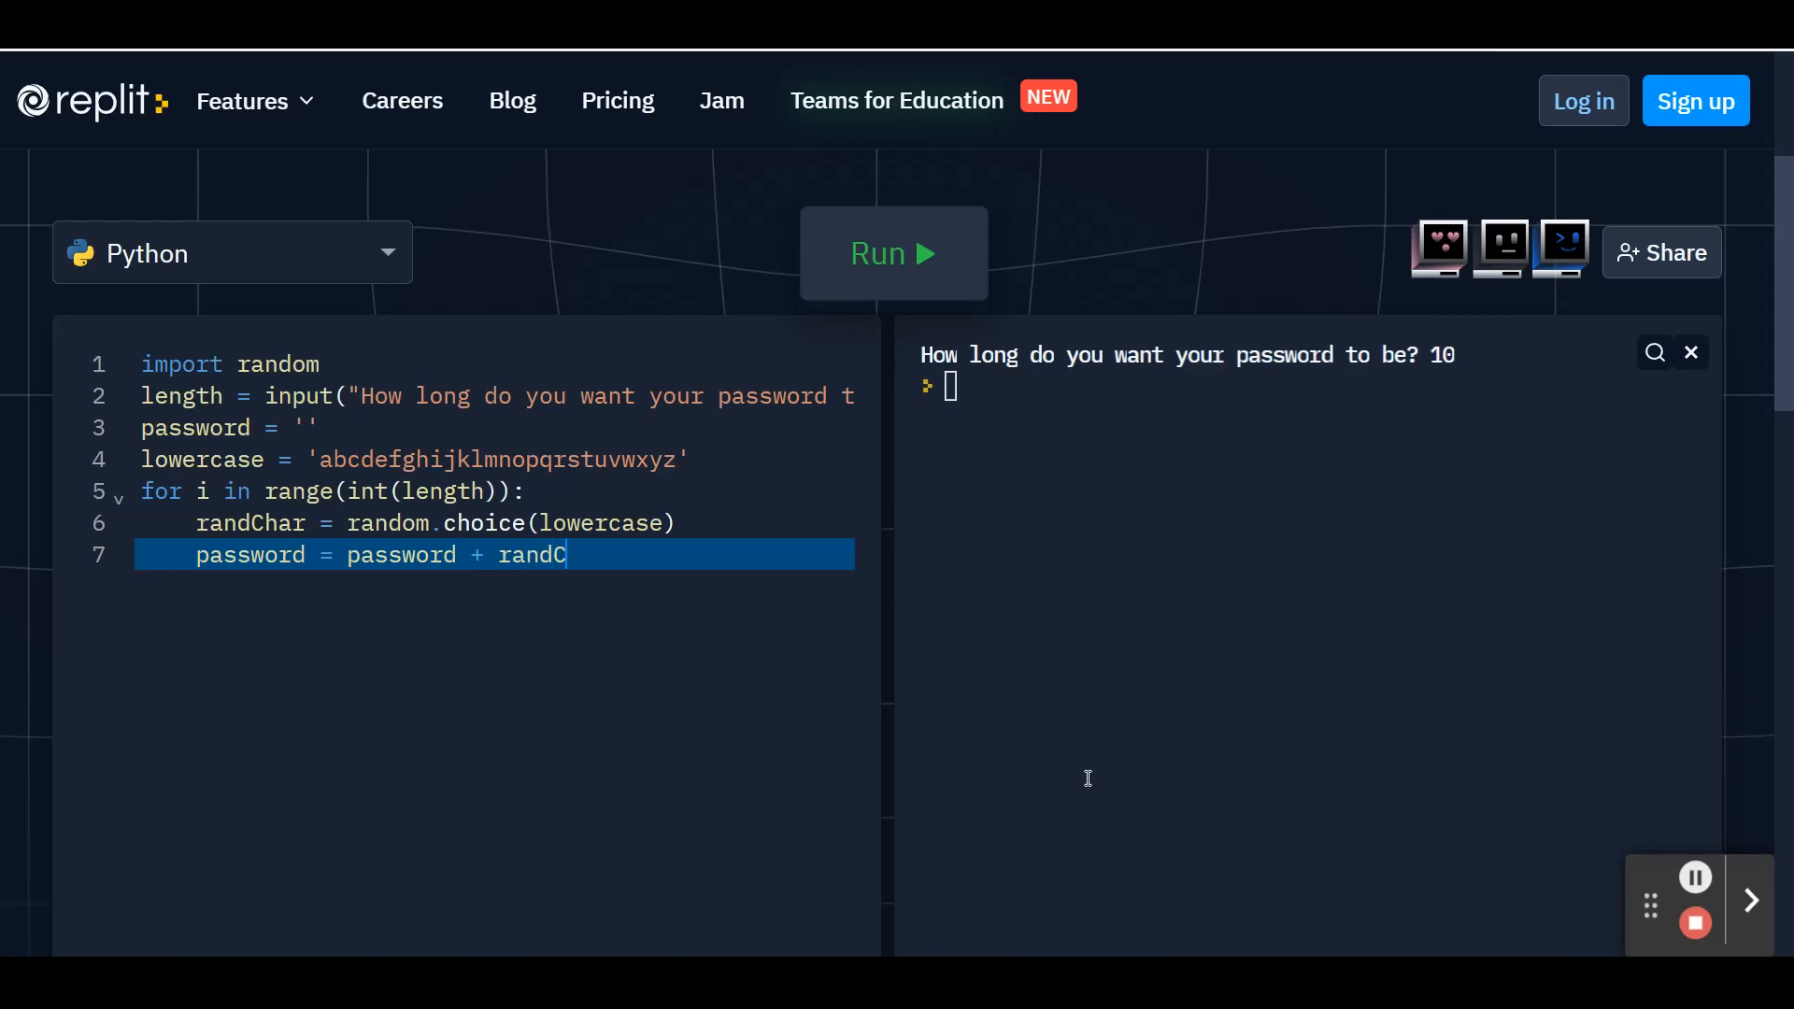
{"action": "type", "text": "har"}
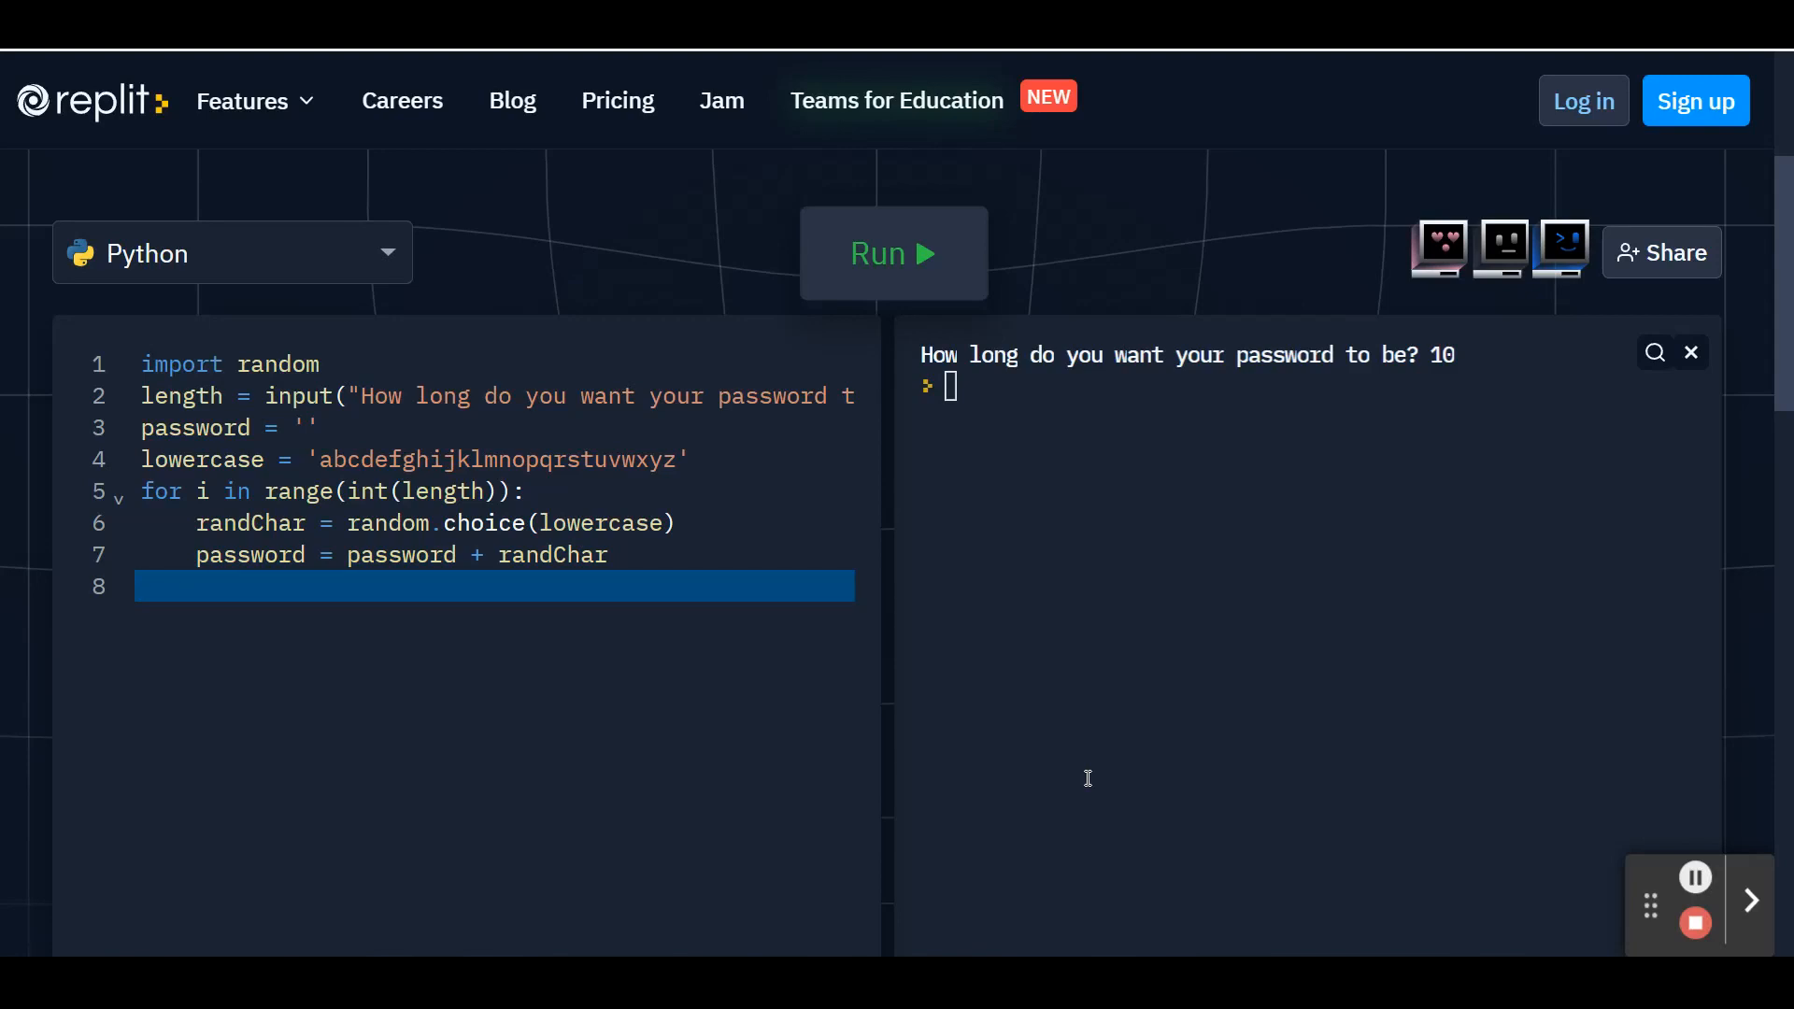
- Write print("Weak Password: " + password) on line 8, outside the loop
{"action": "left_click", "coordinate": [195, 586]}
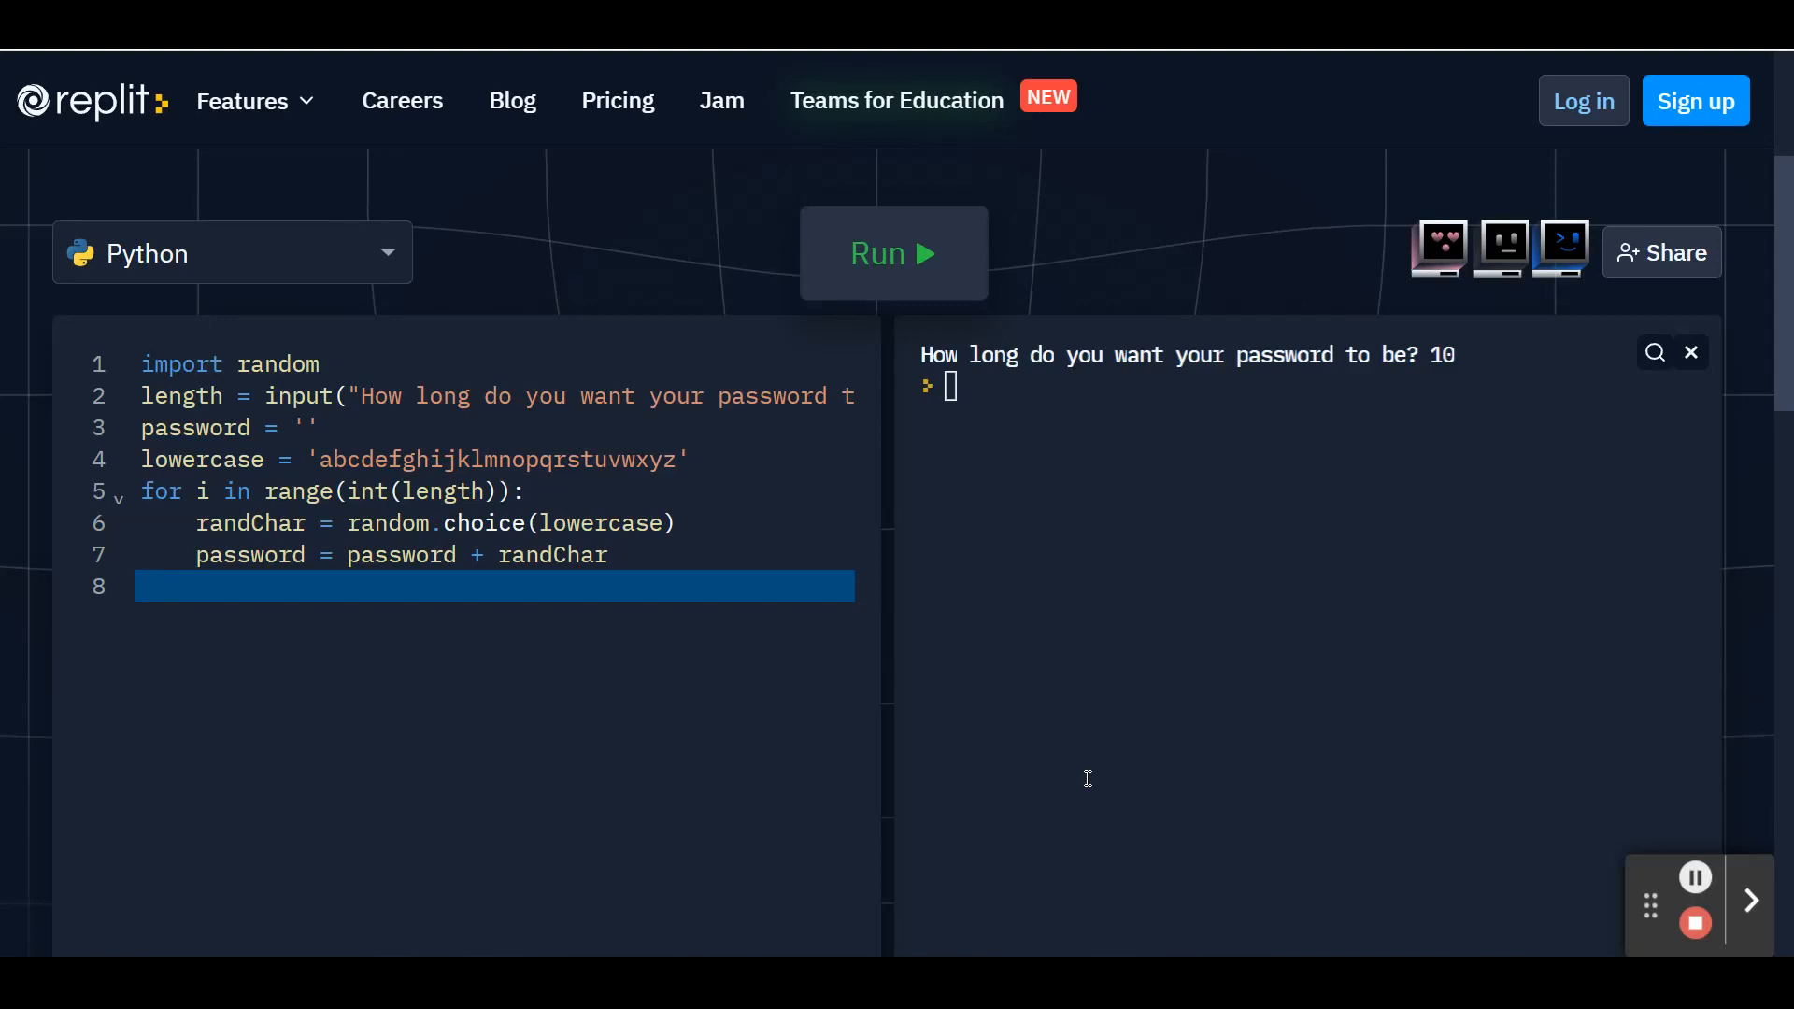
{"action": "type", "text": "print"}
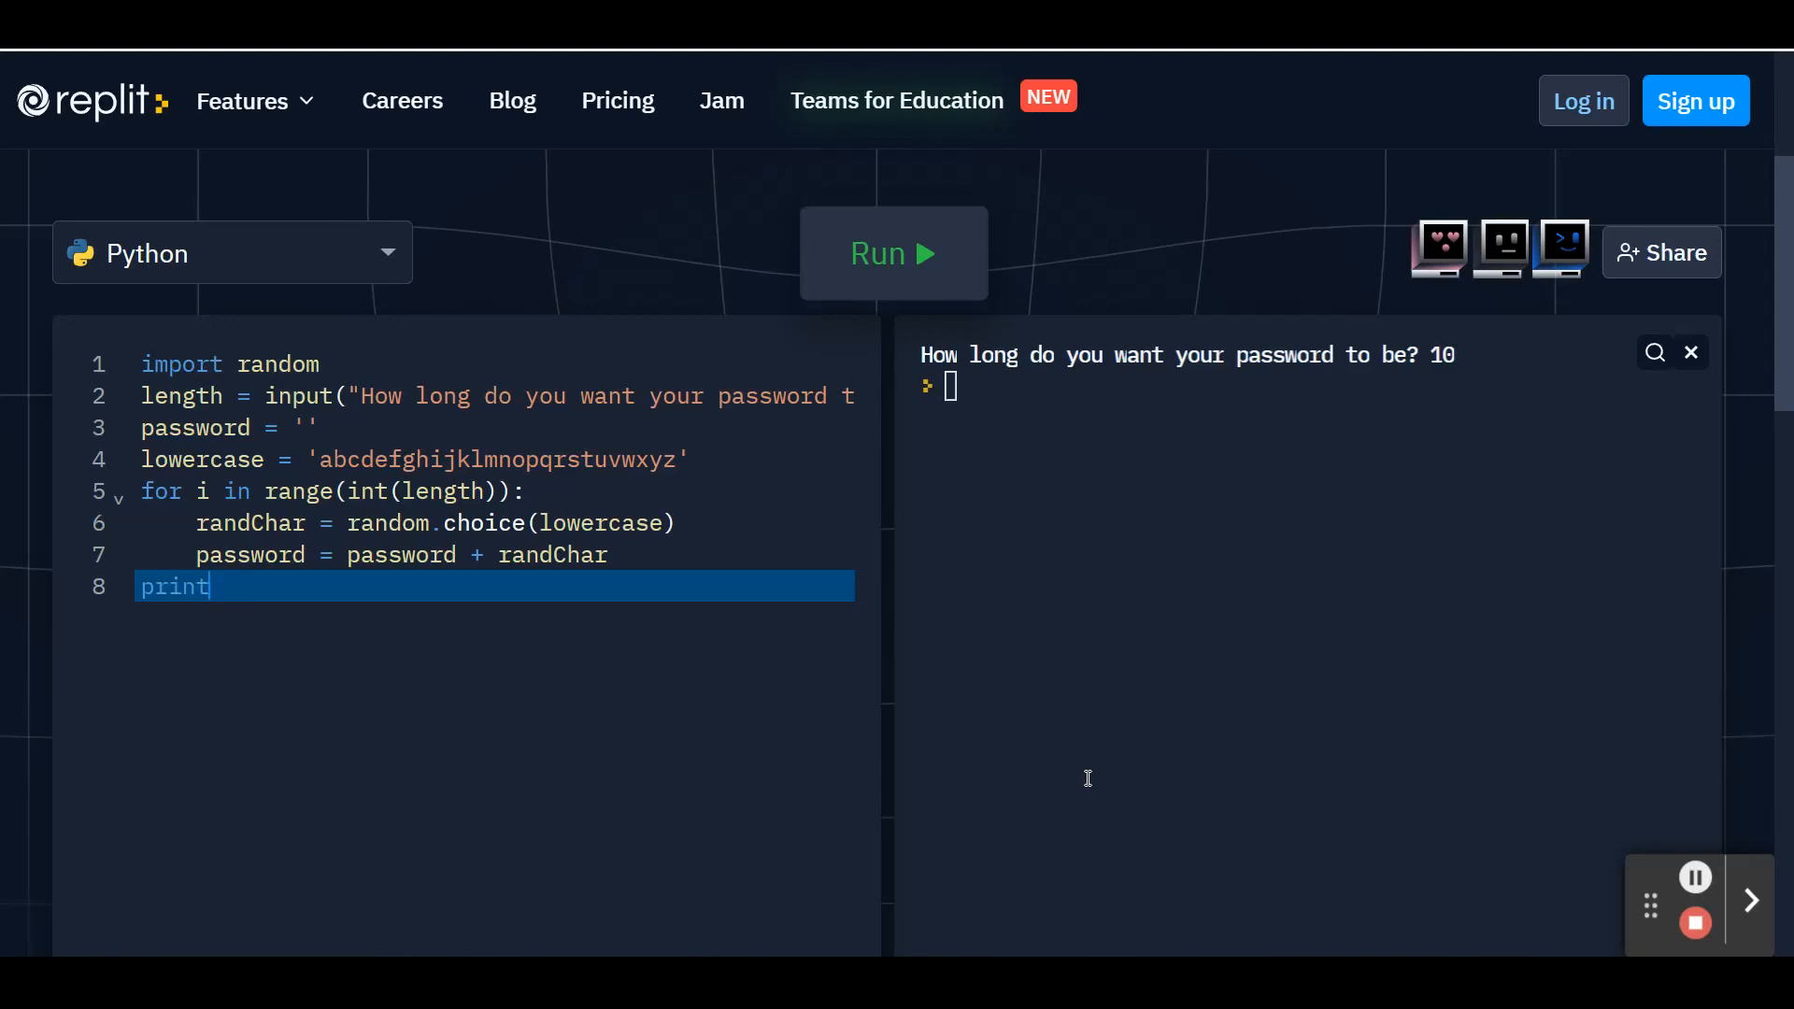
{"action": "type", "text": "("}
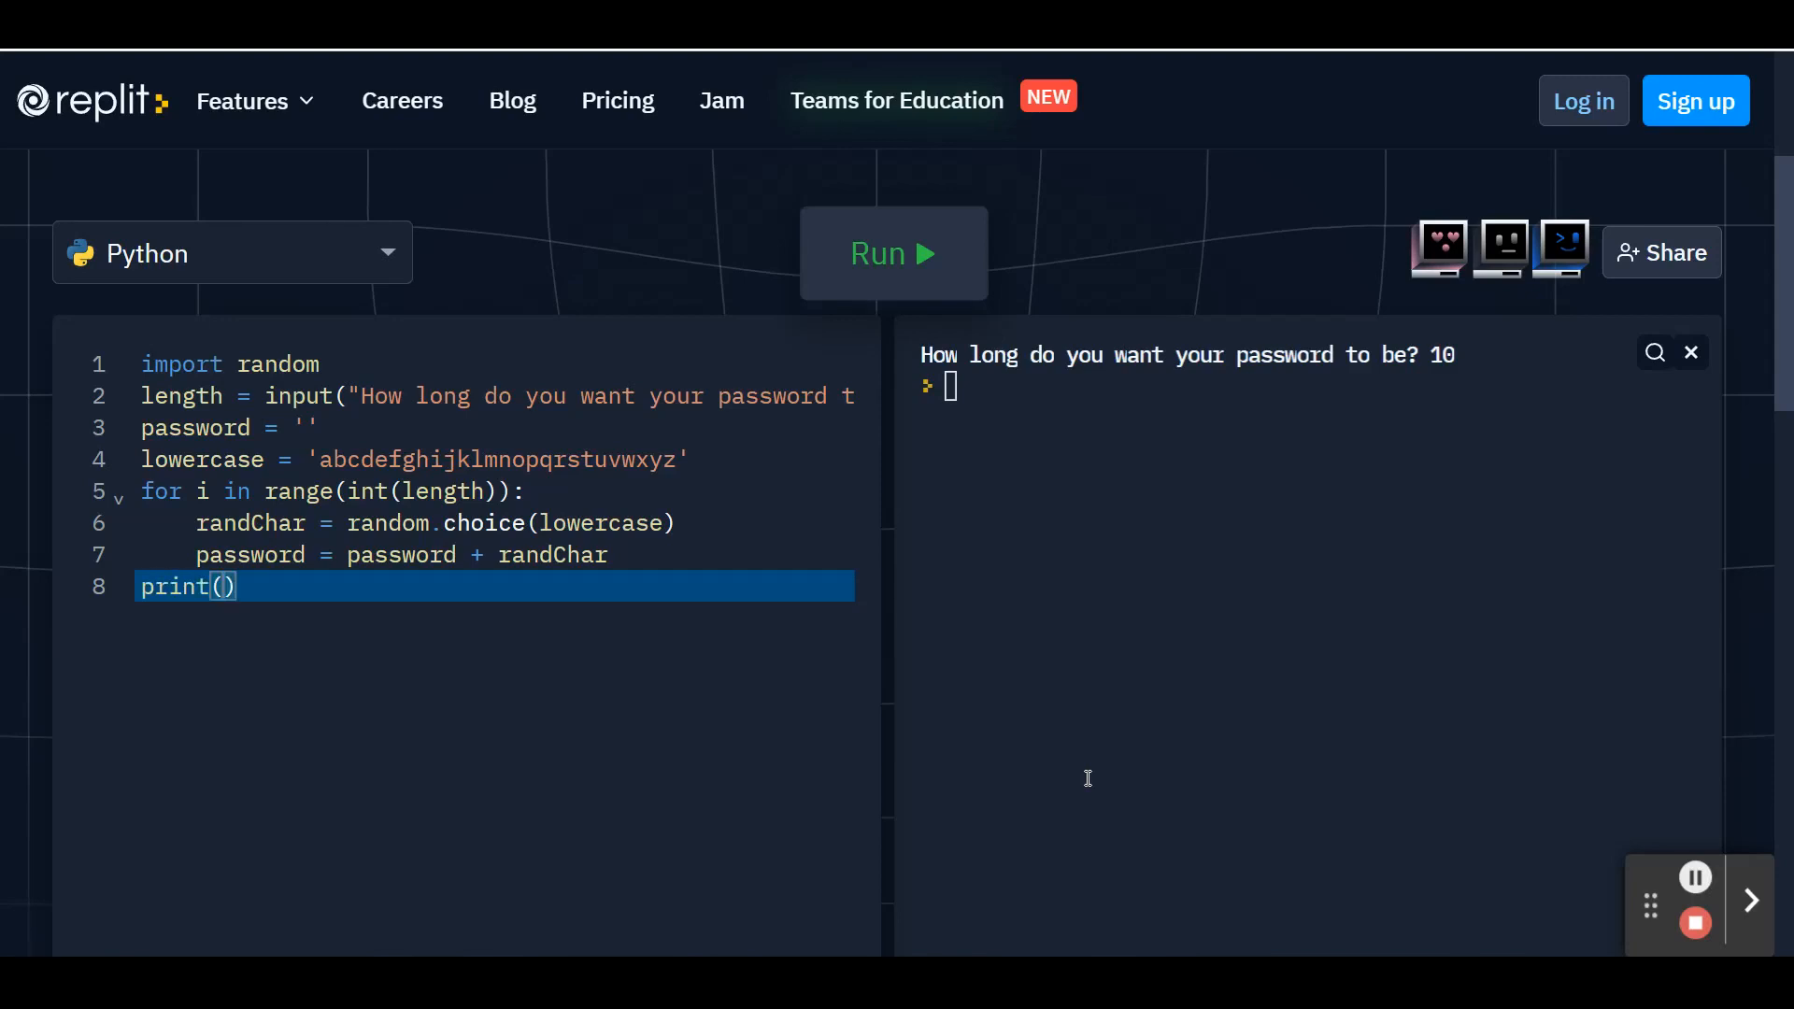
{"action": "type", "text": "\"\""}
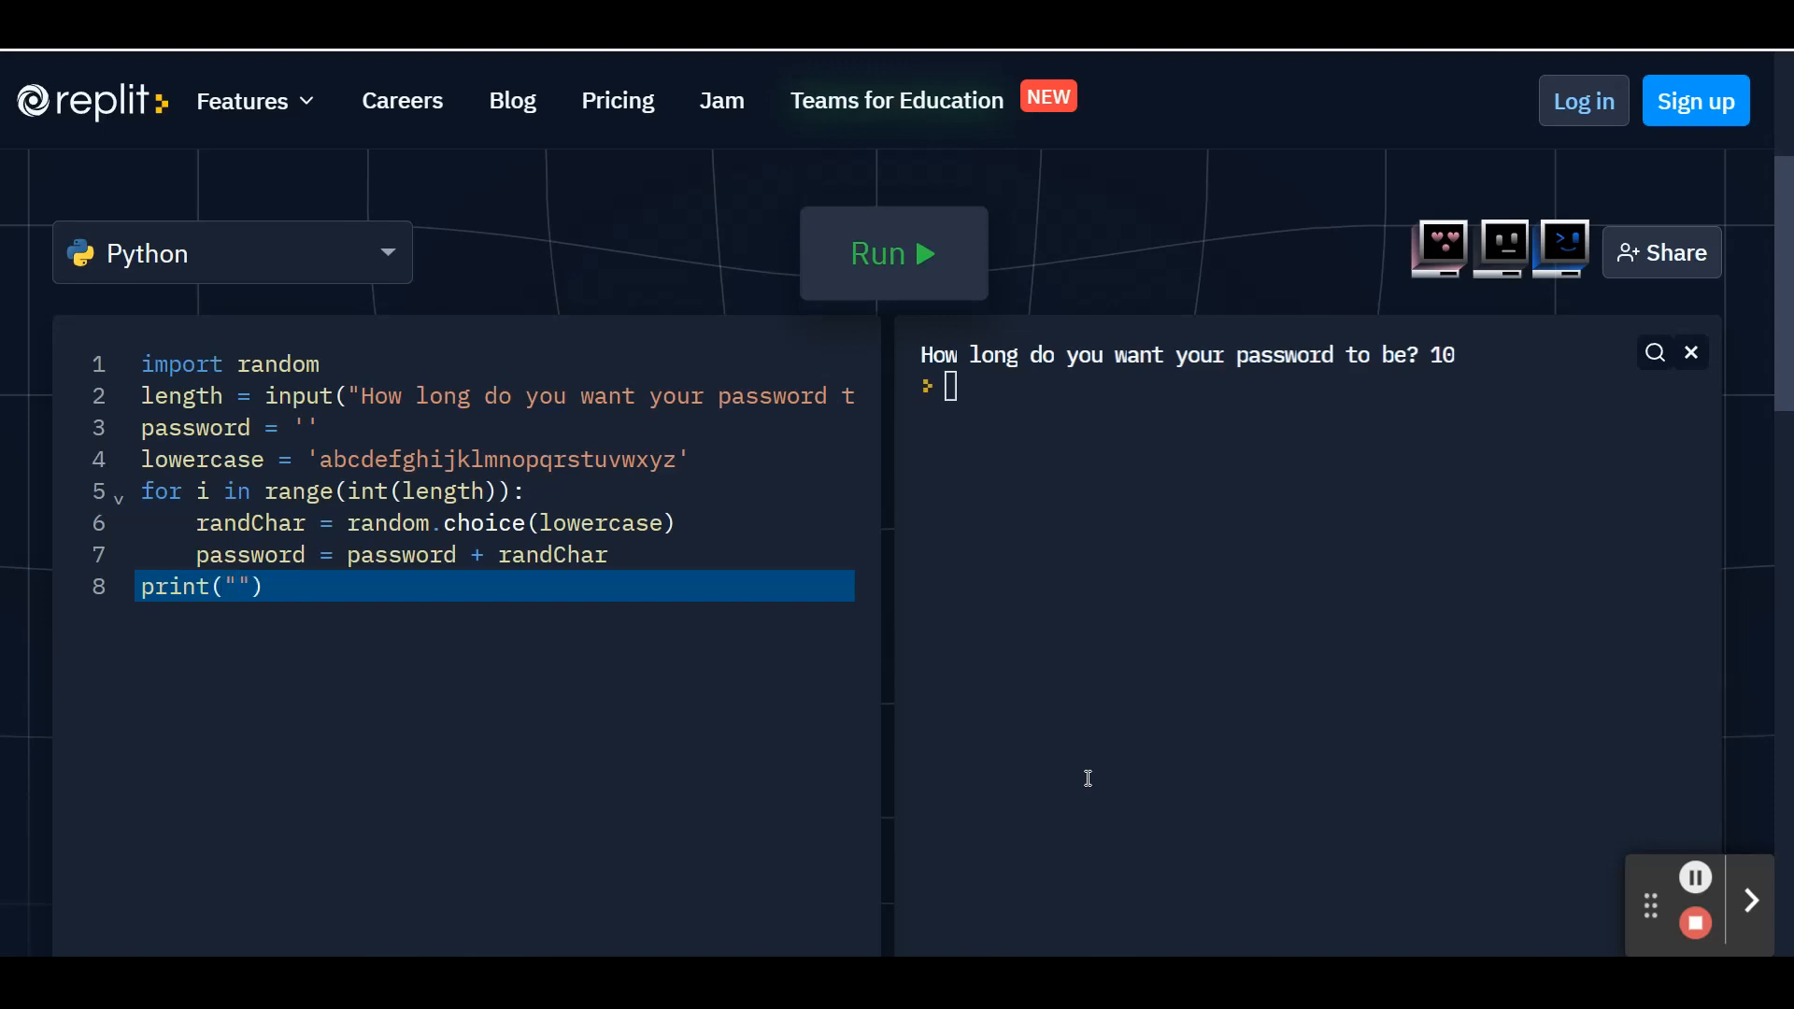
{"action": "type", "text": "Weak"}
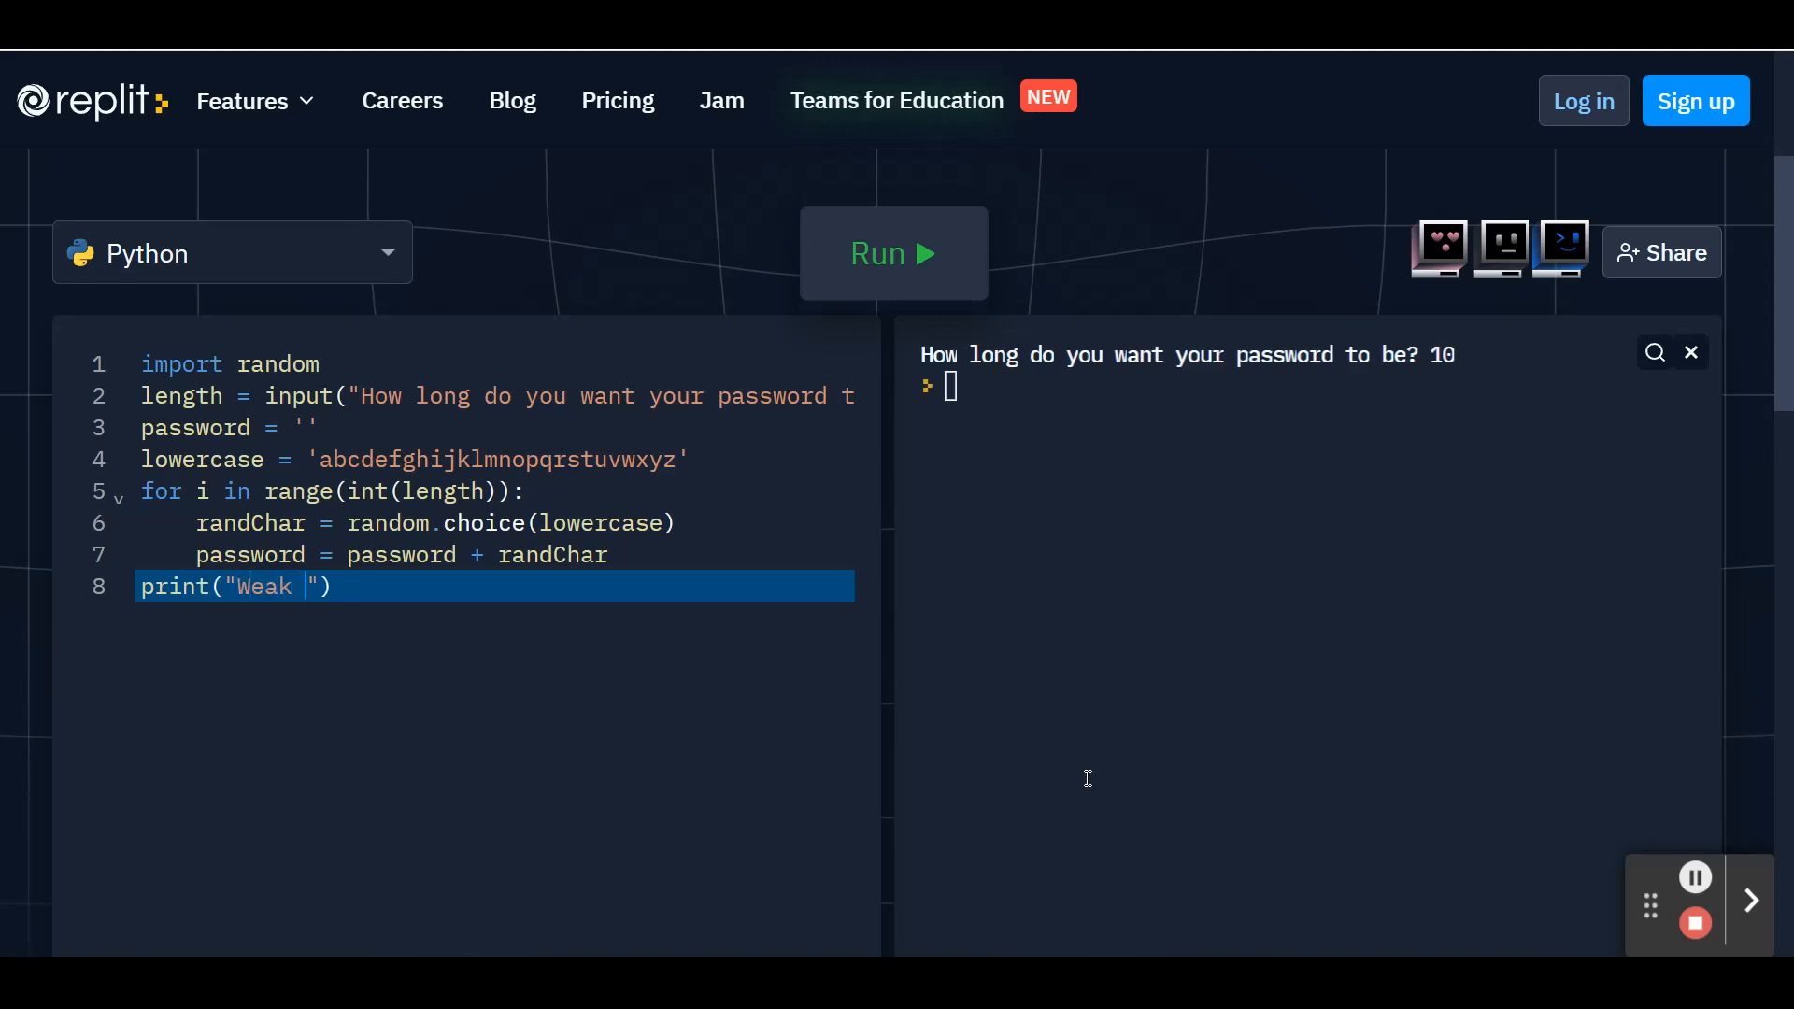
{"action": "type", "text": "Passwo"}
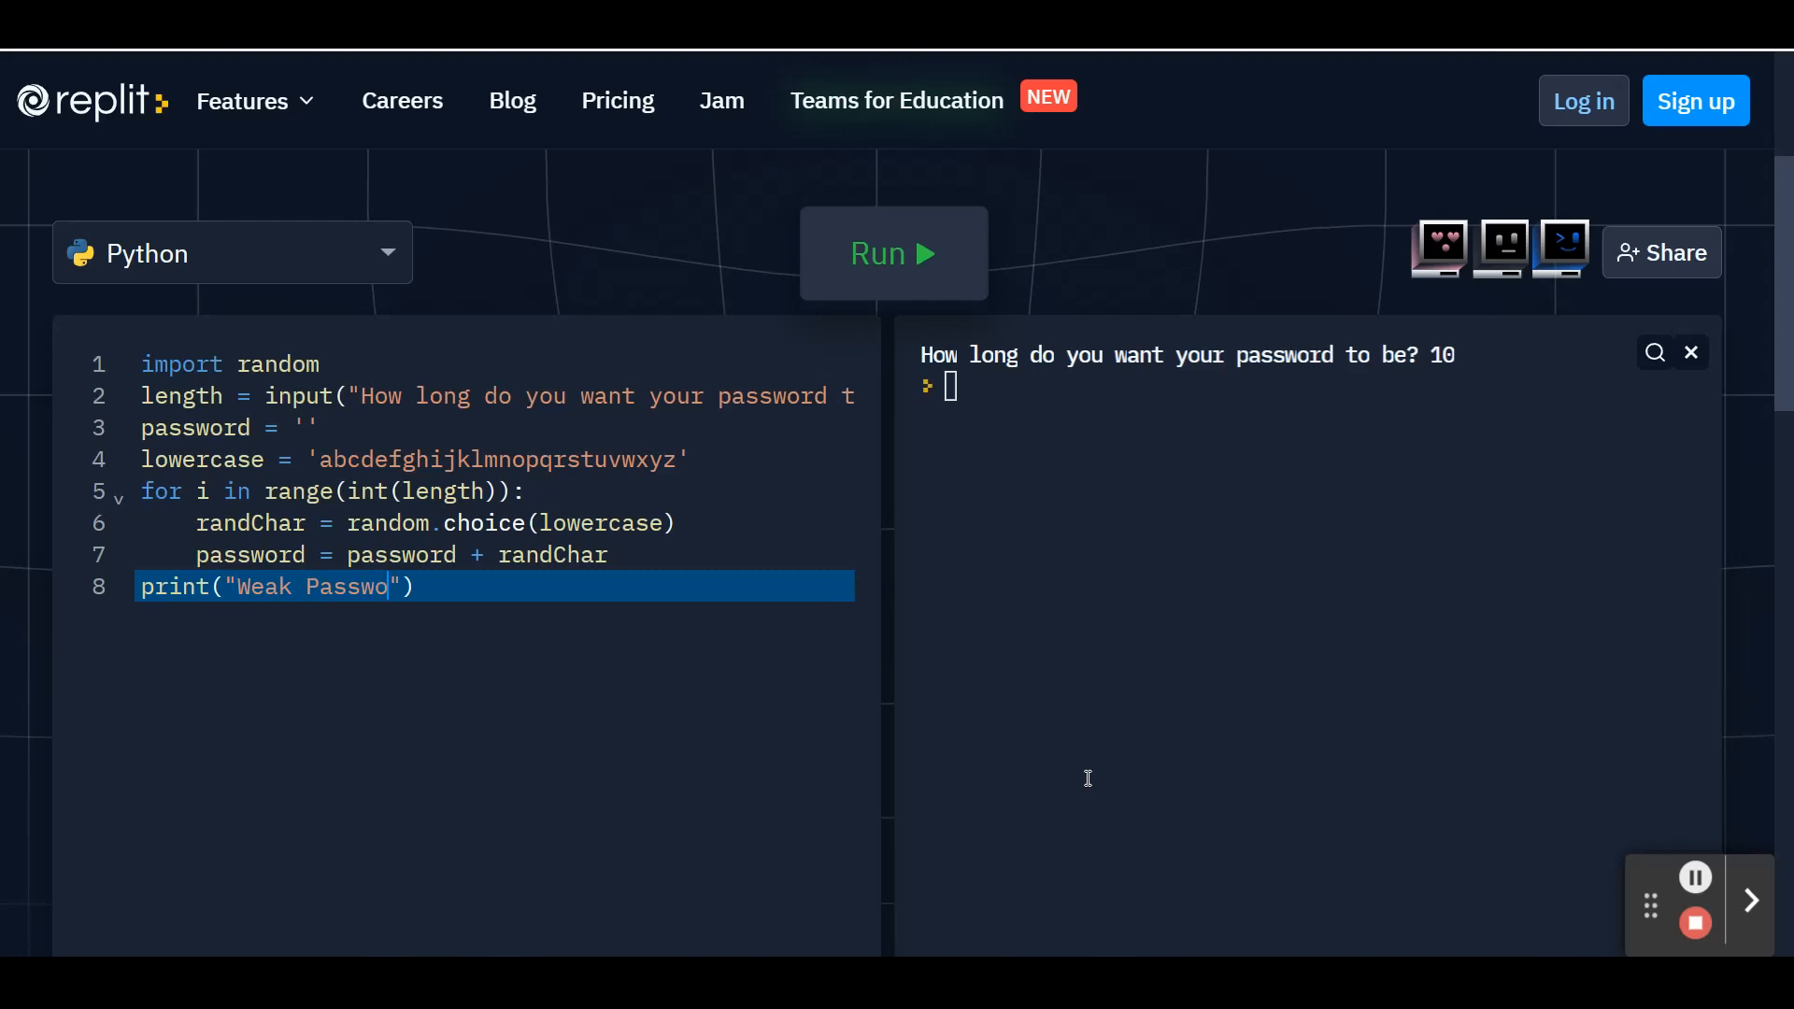
{"action": "type", "text": "rd:"}
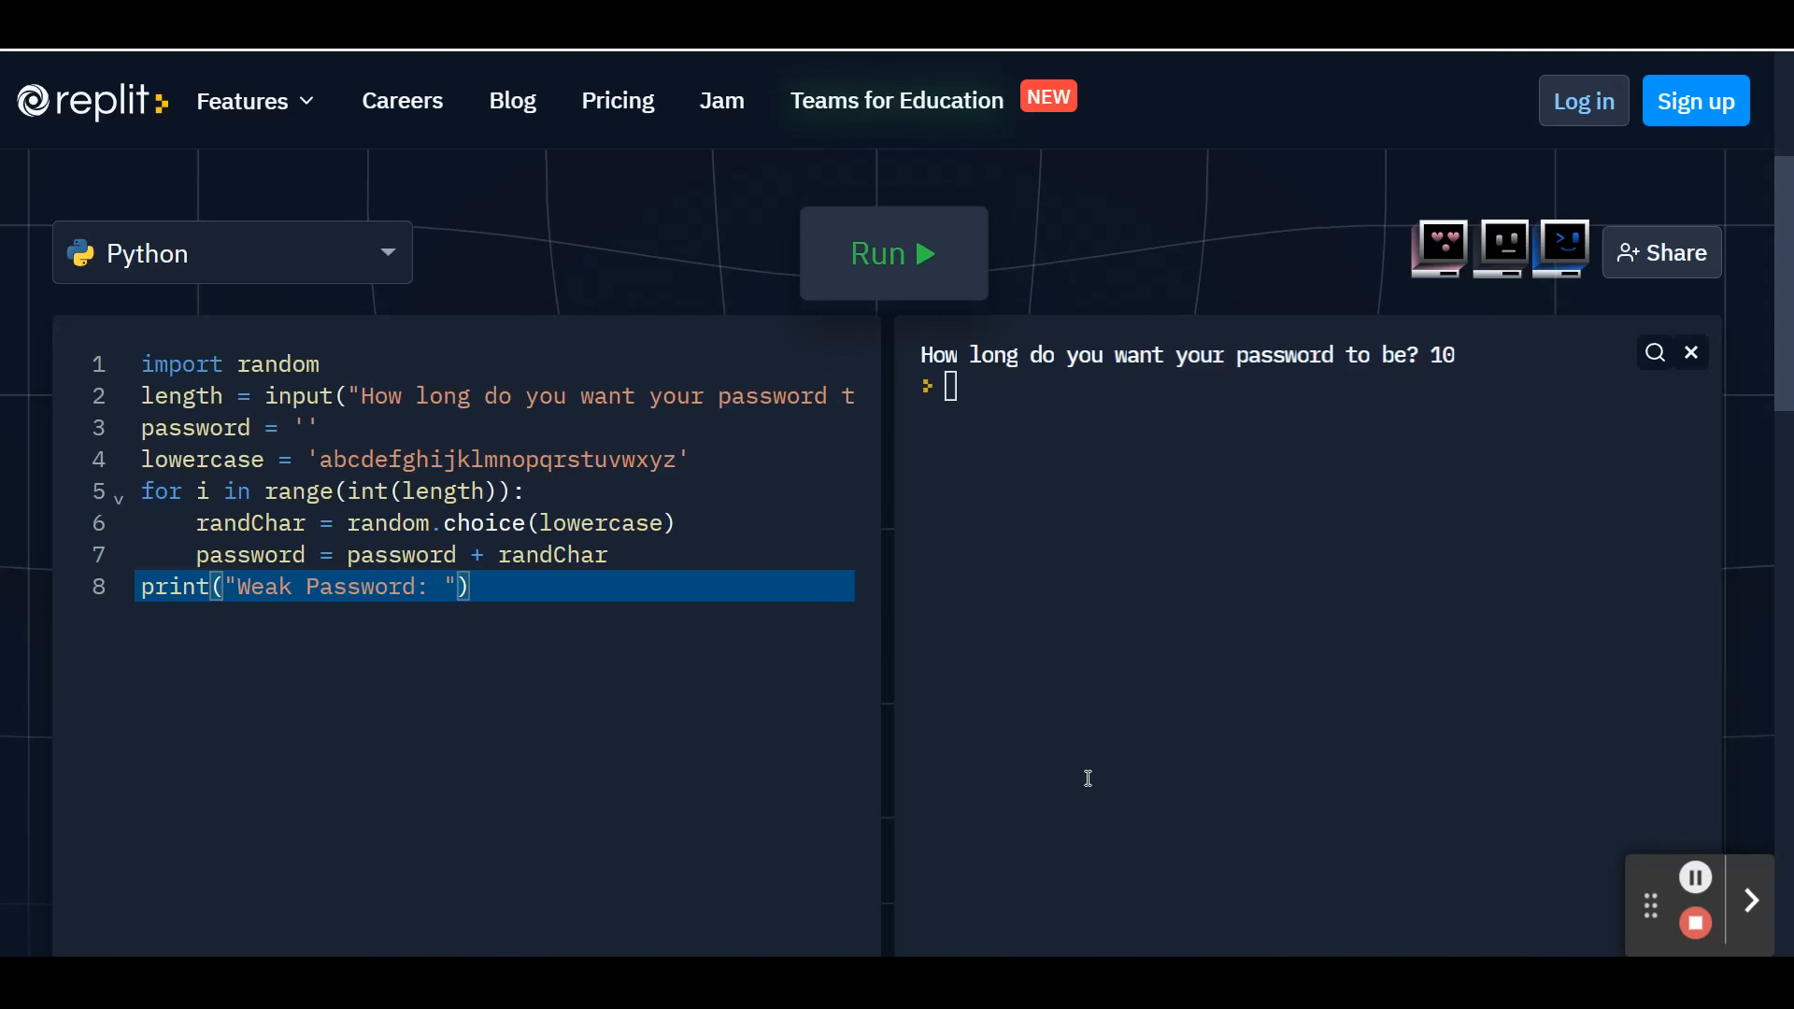
{"action": "type", "text": "+"}
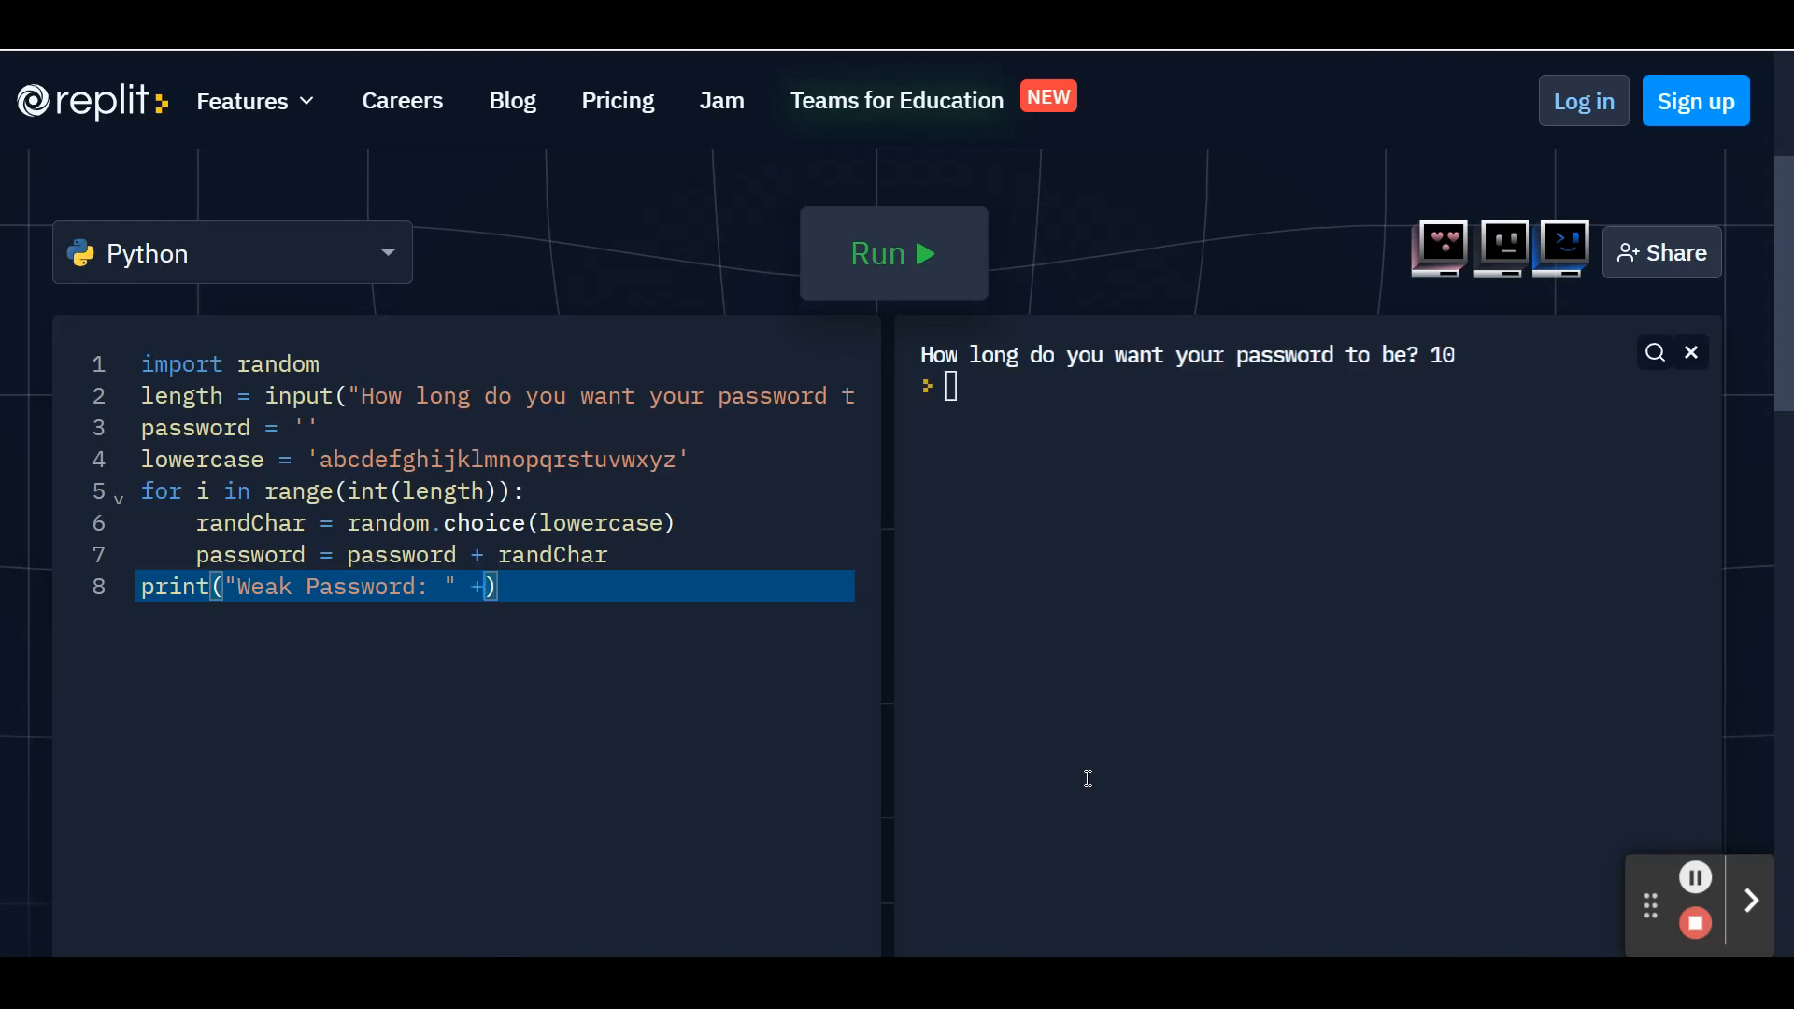
{"action": "type", "text": "passwo"}
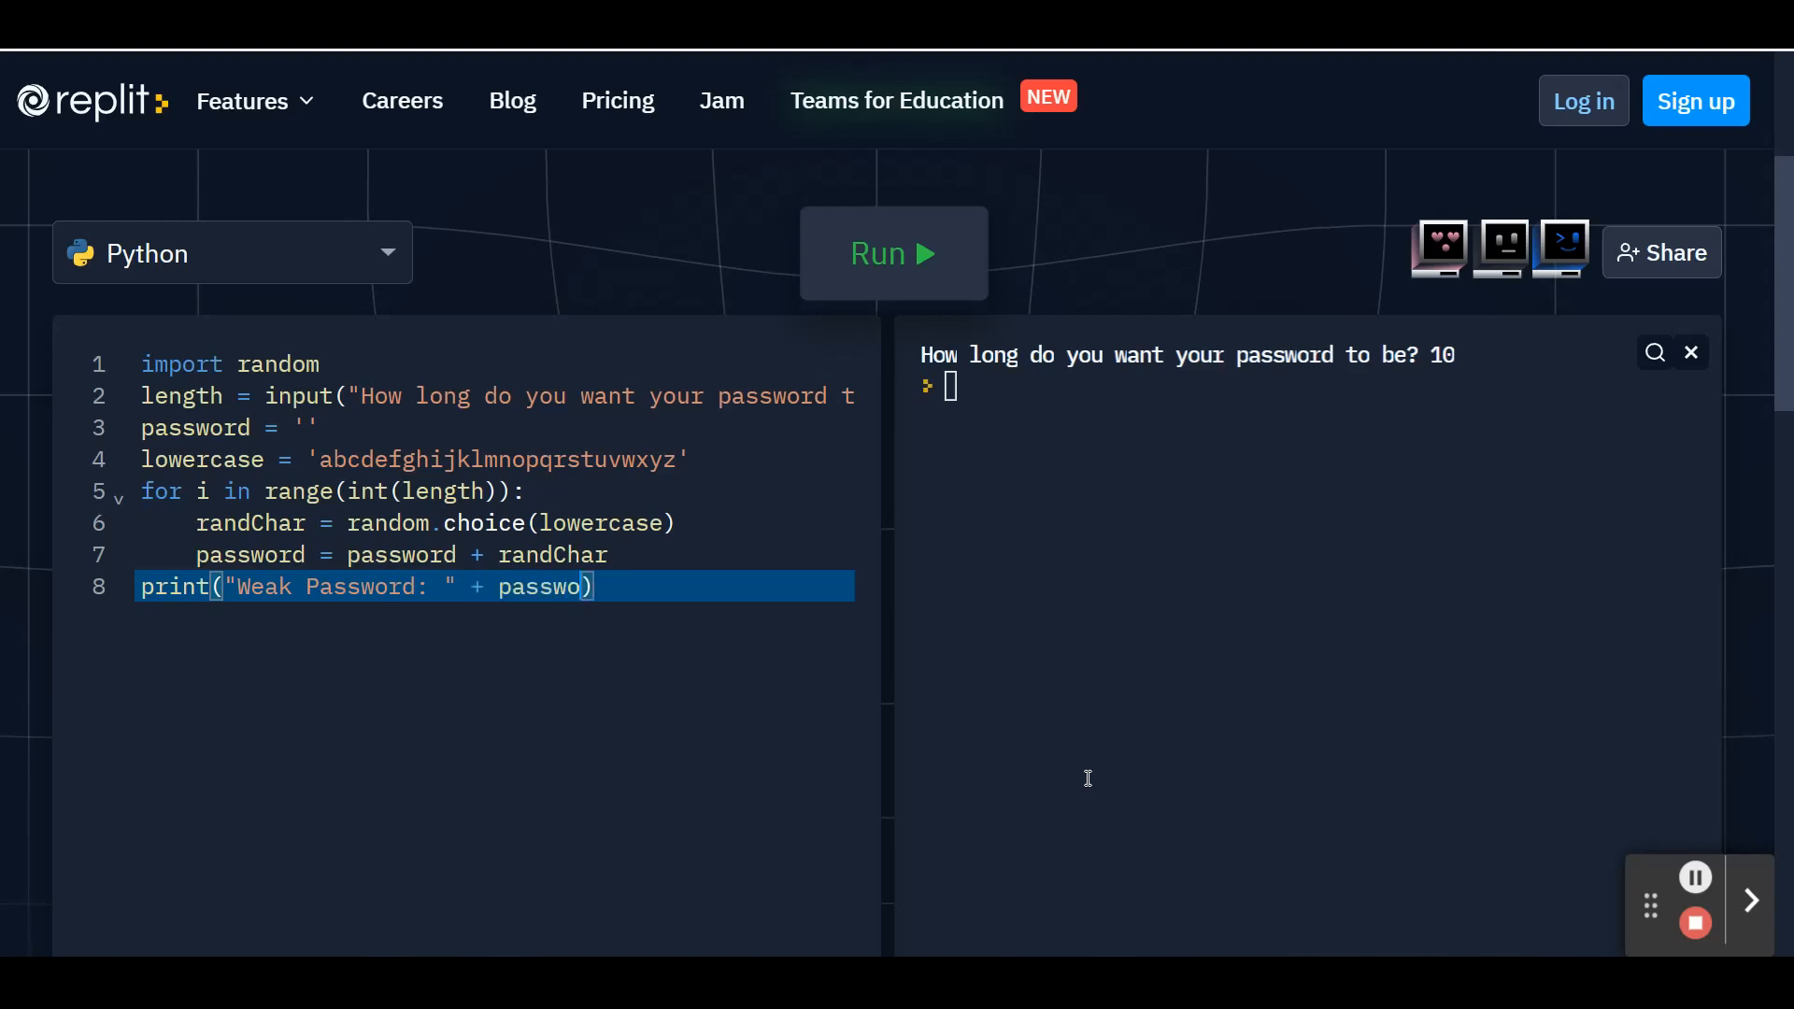
{"action": "type", "text": "rd"}
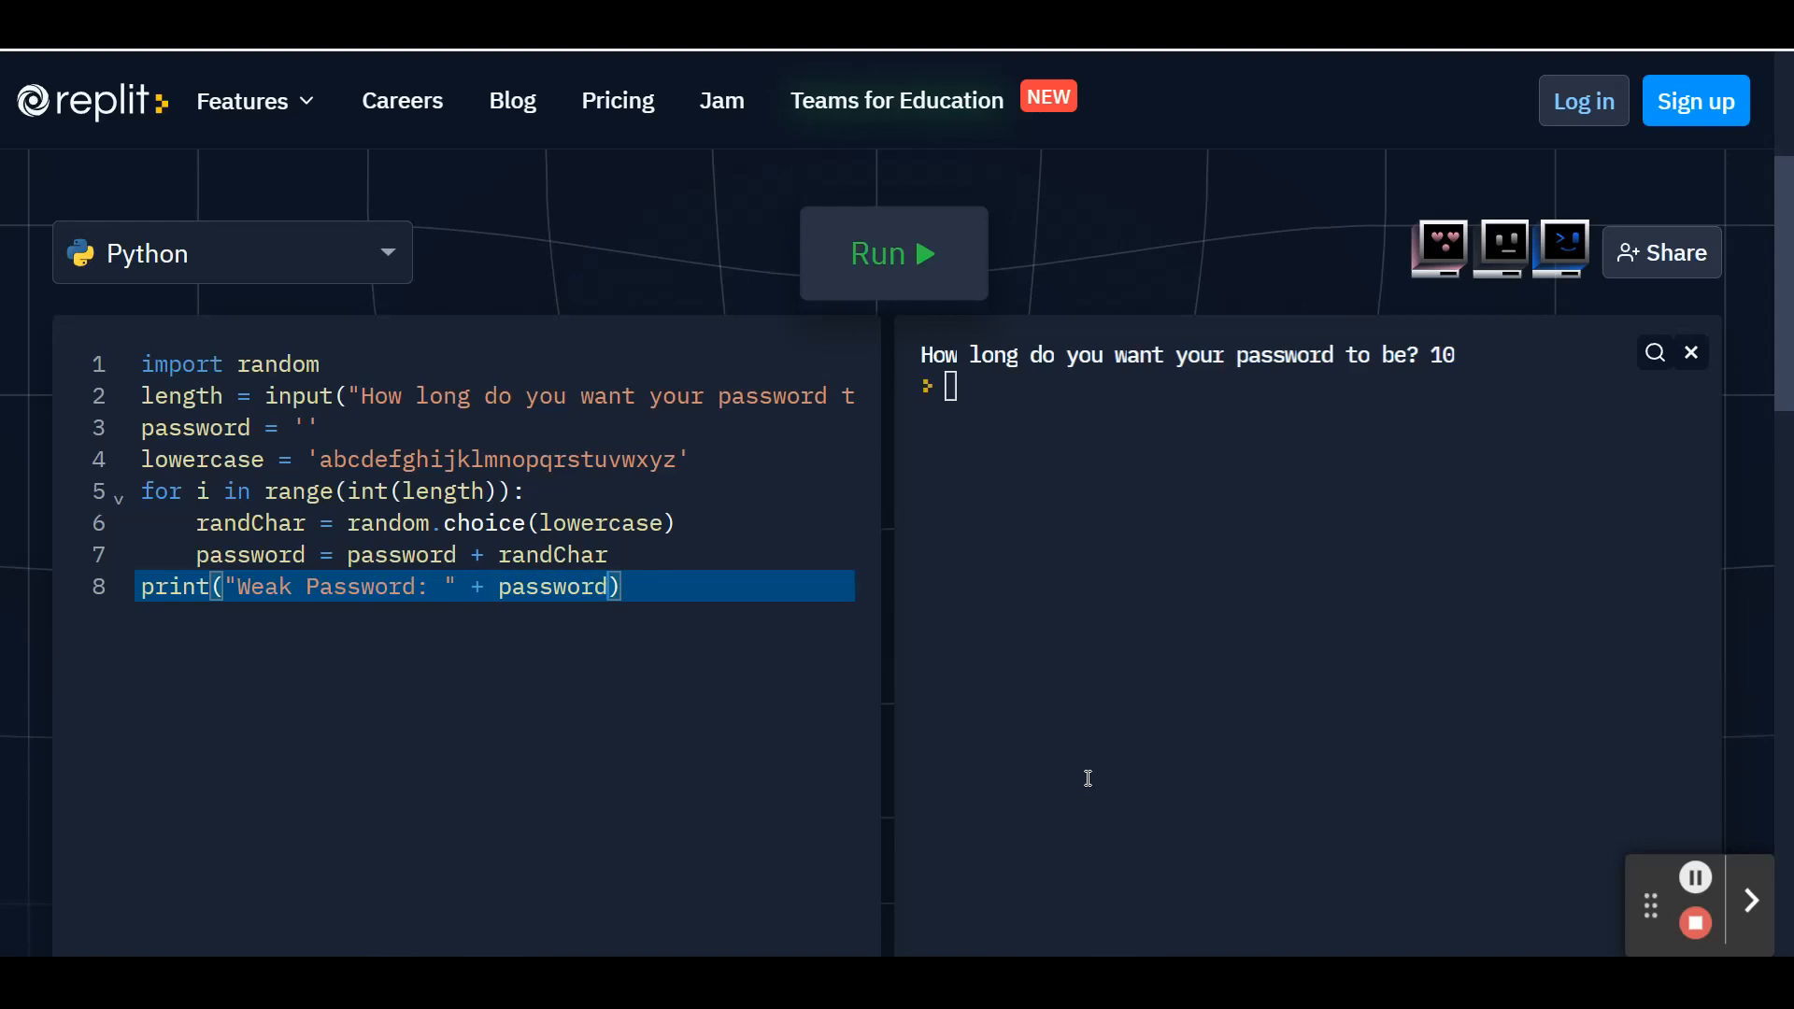
{"action": "mouse_move", "coordinate": [360, 709]}
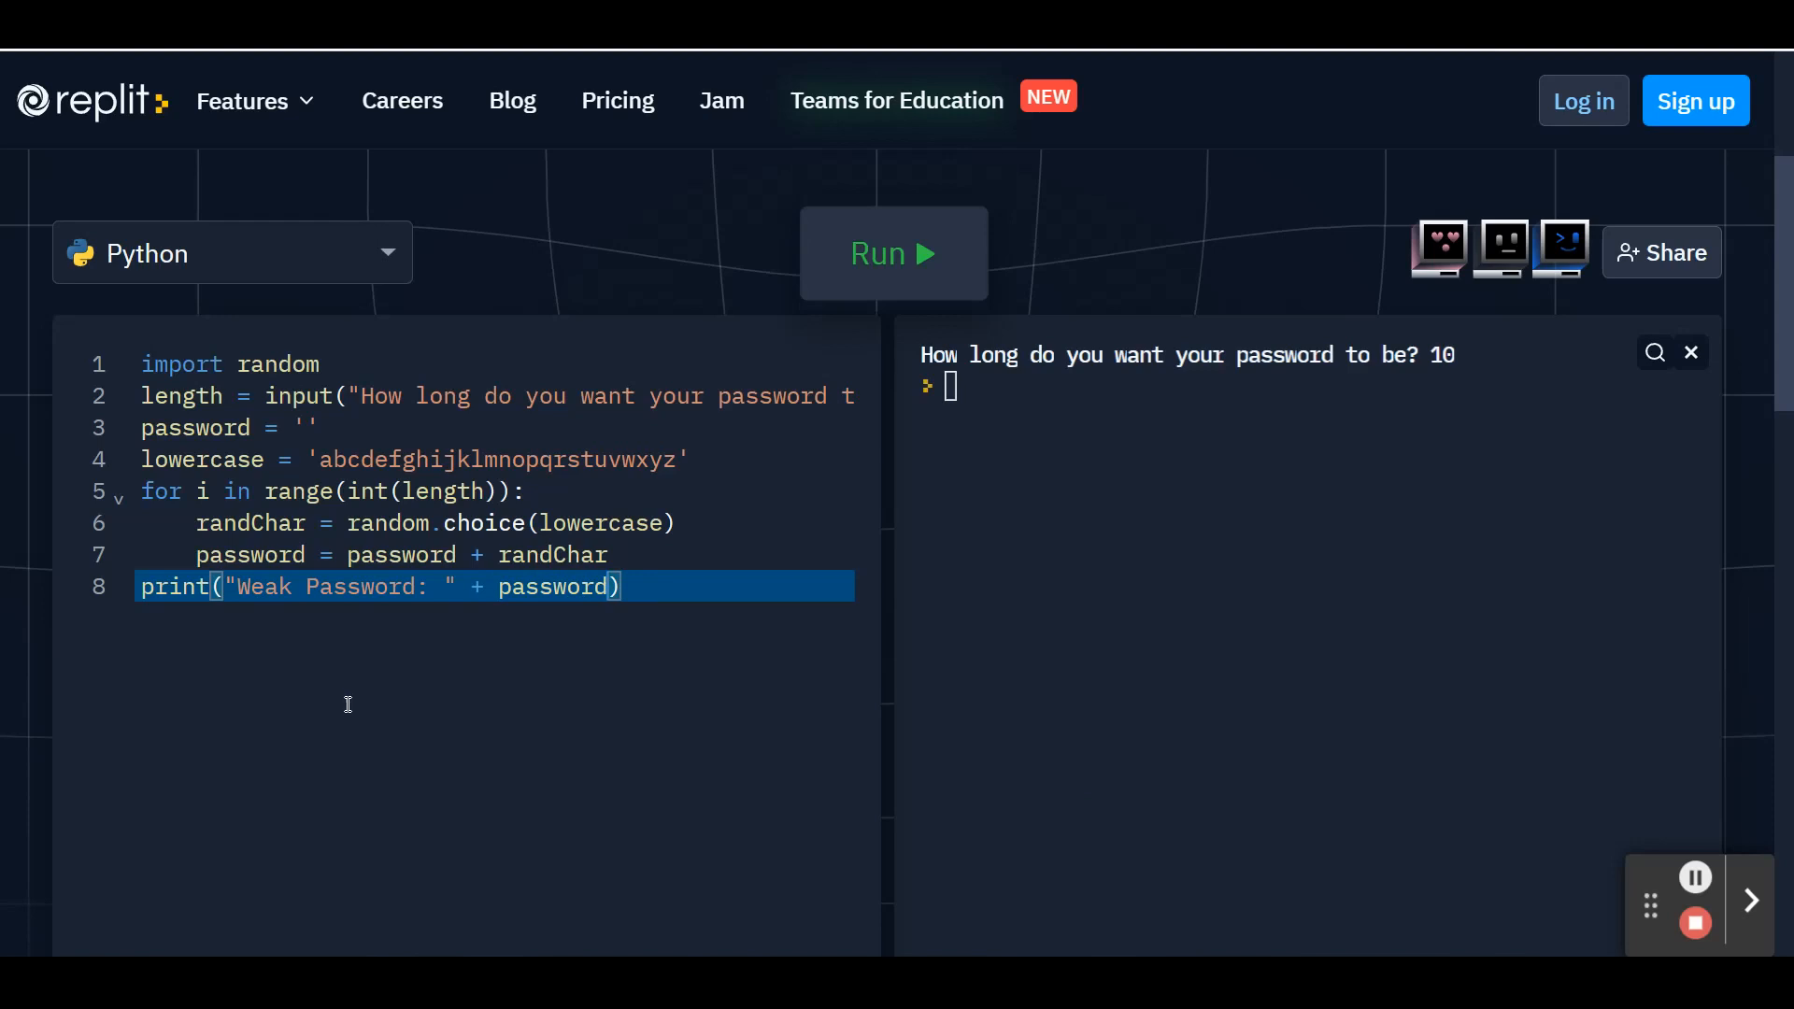
{"action": "mouse_move", "coordinate": [357, 746]}
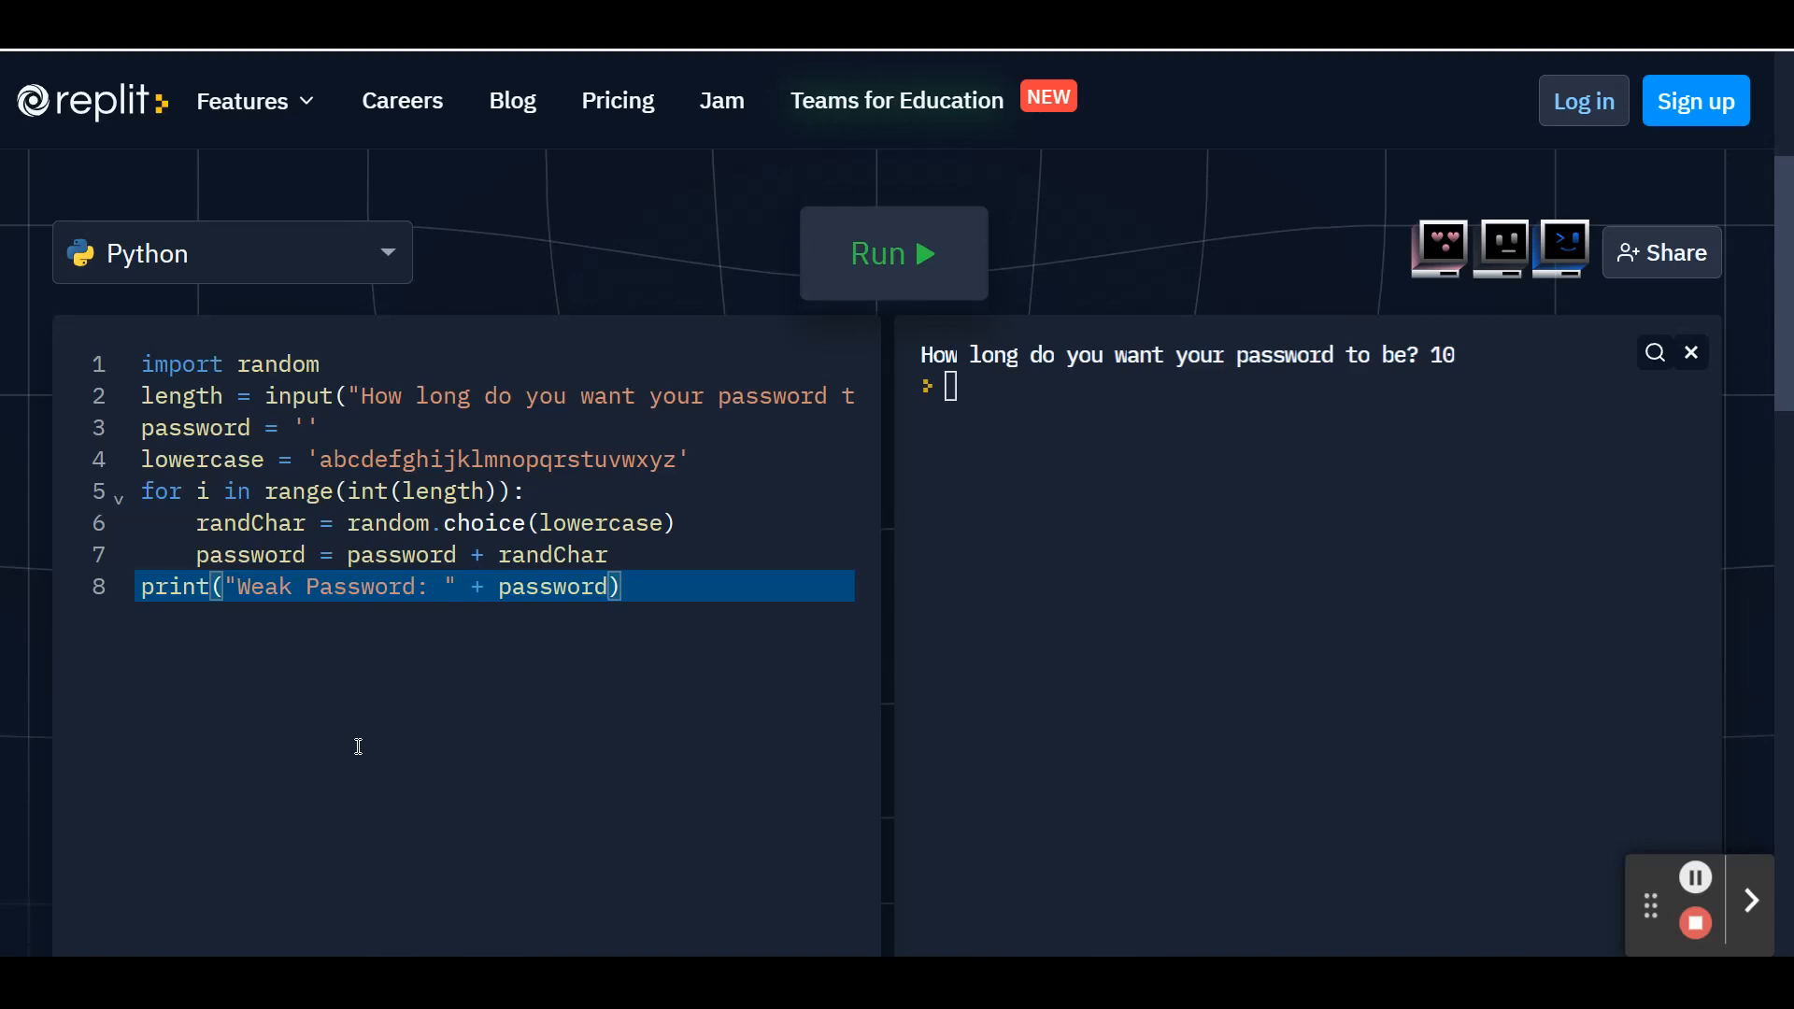
{"action": "mouse_move", "coordinate": [1039, 432]}
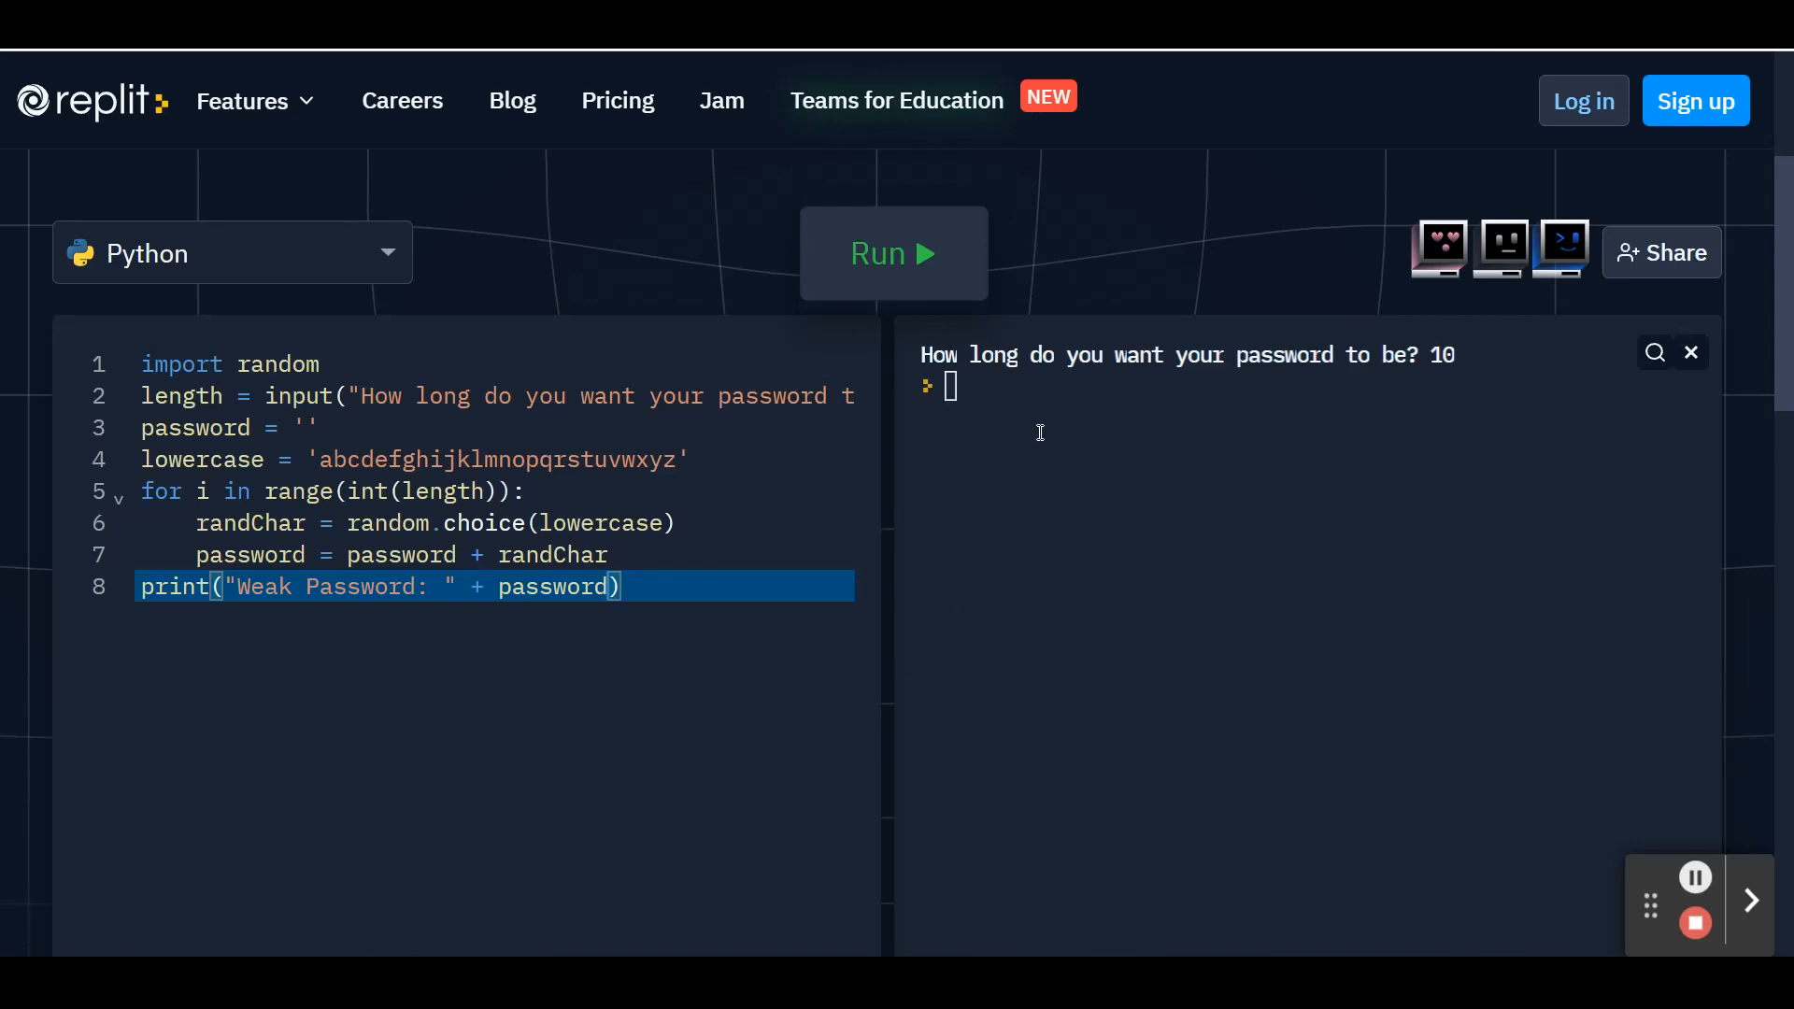
- Run the script with length 10, producing 'Weak Password: rqxlrnqfye'
{"action": "left_click", "coordinate": [892, 254]}
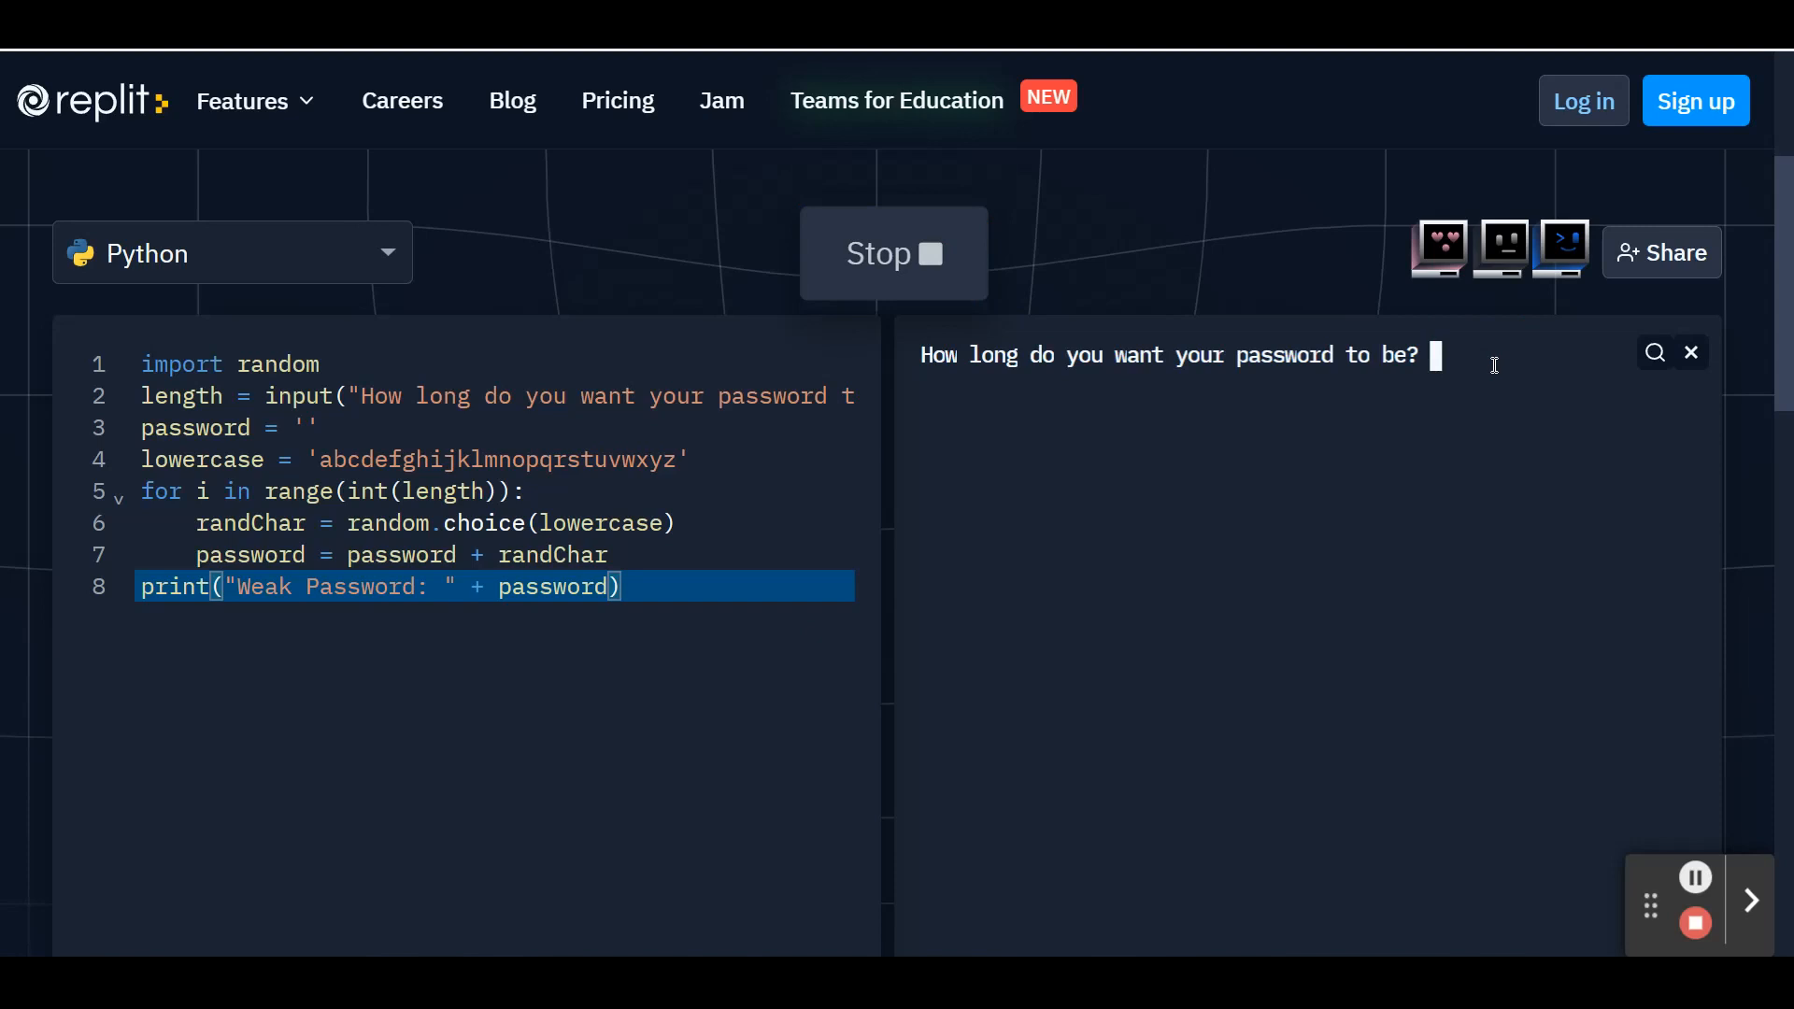
{"action": "type", "text": "10"}
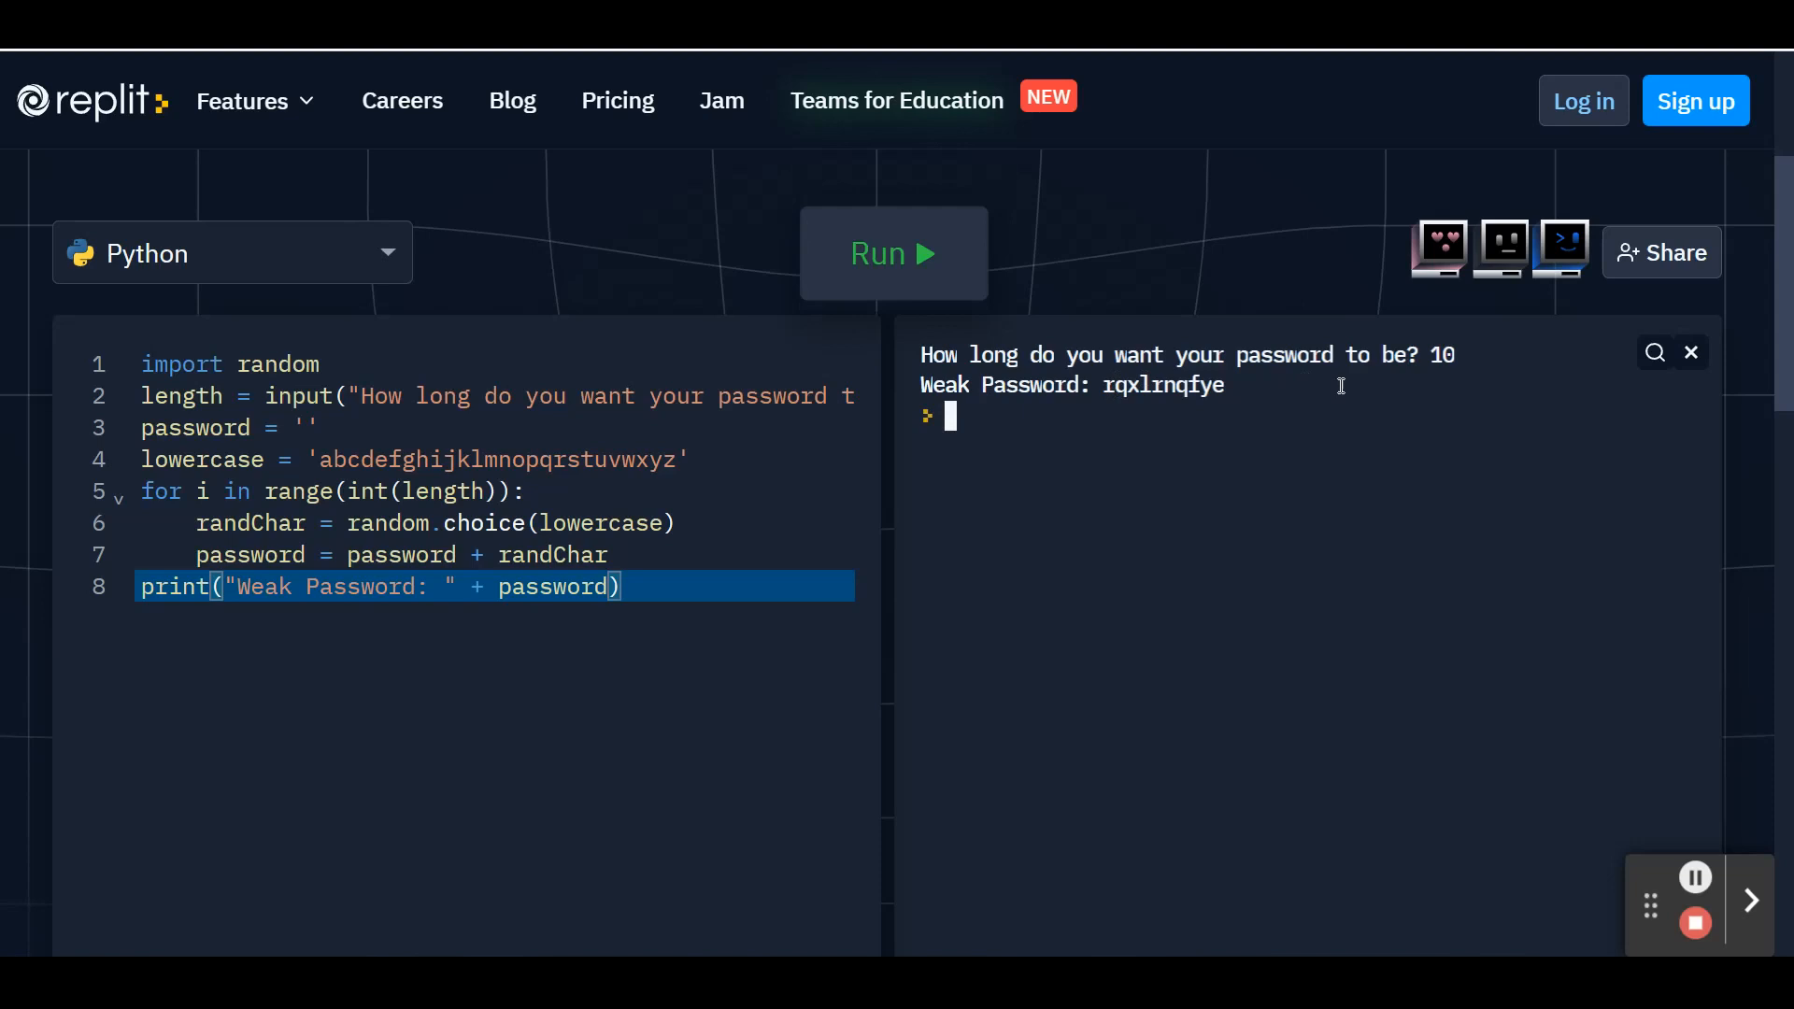
{"action": "mouse_move", "coordinate": [893, 253]}
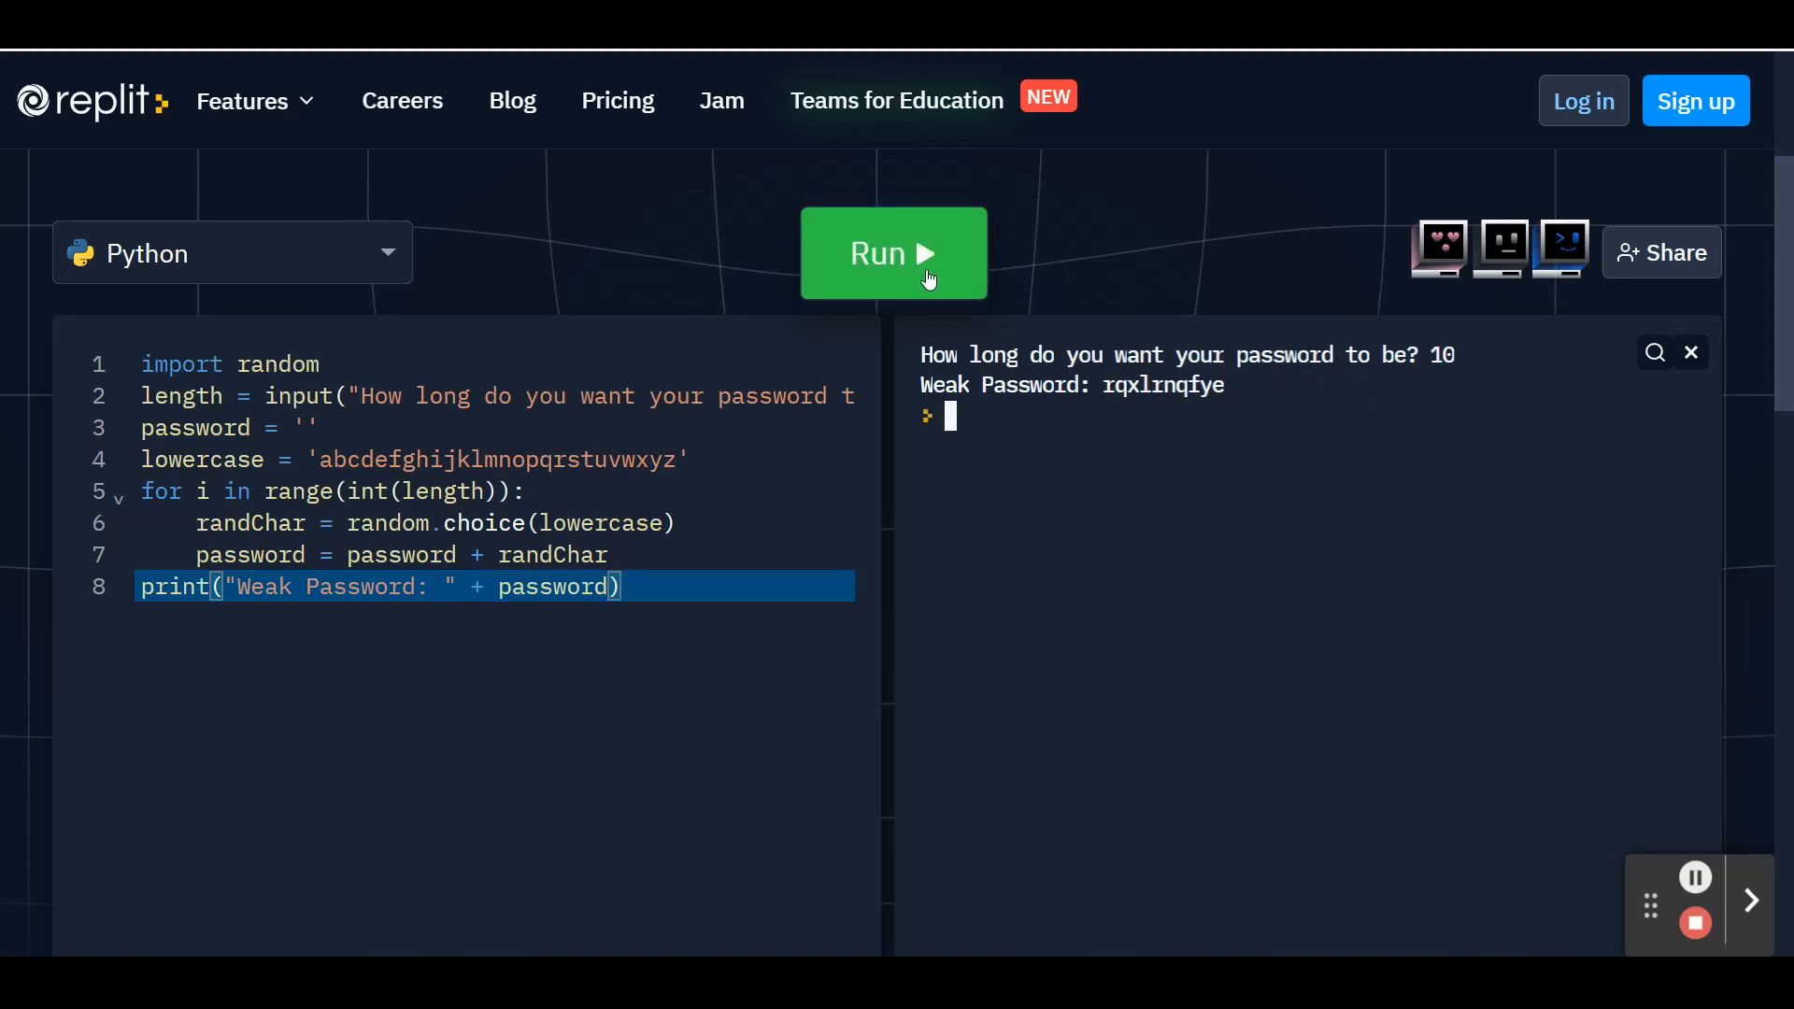
- Rerun the script and focus the console for length 10, producing 'nfzxxcfelw'
{"action": "left_click", "coordinate": [892, 253]}
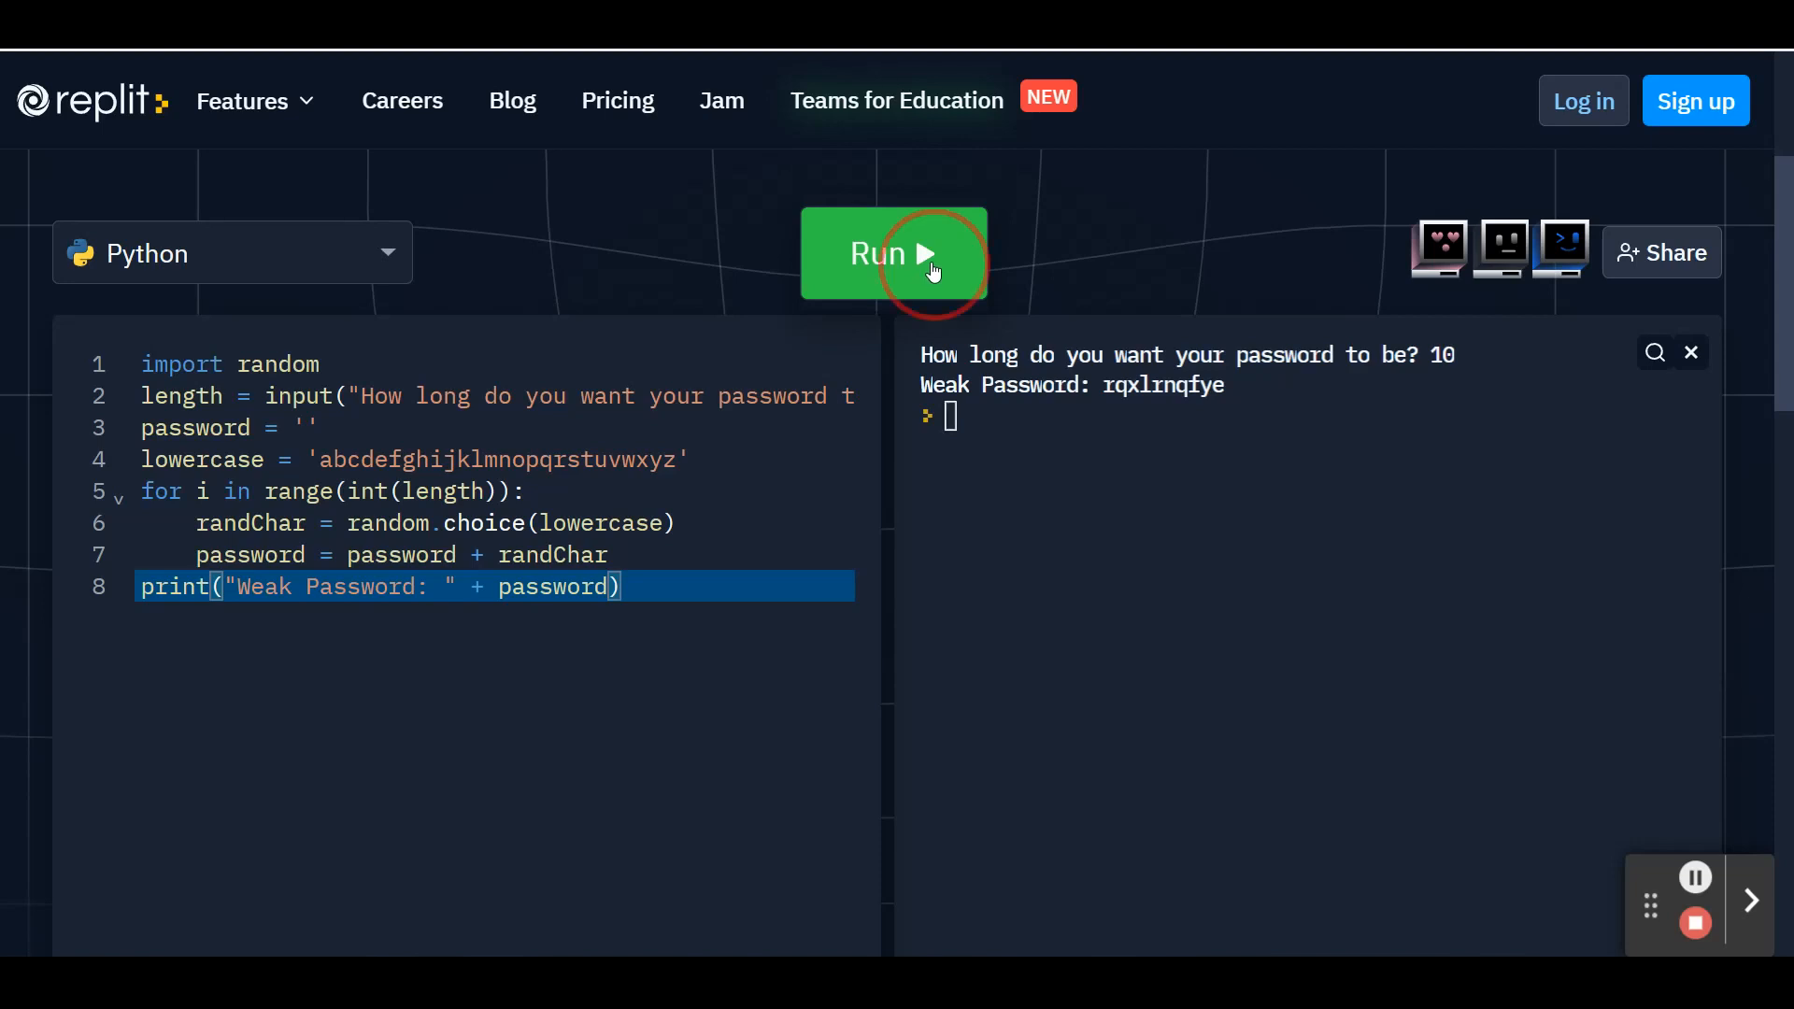
{"action": "left_click", "coordinate": [892, 254]}
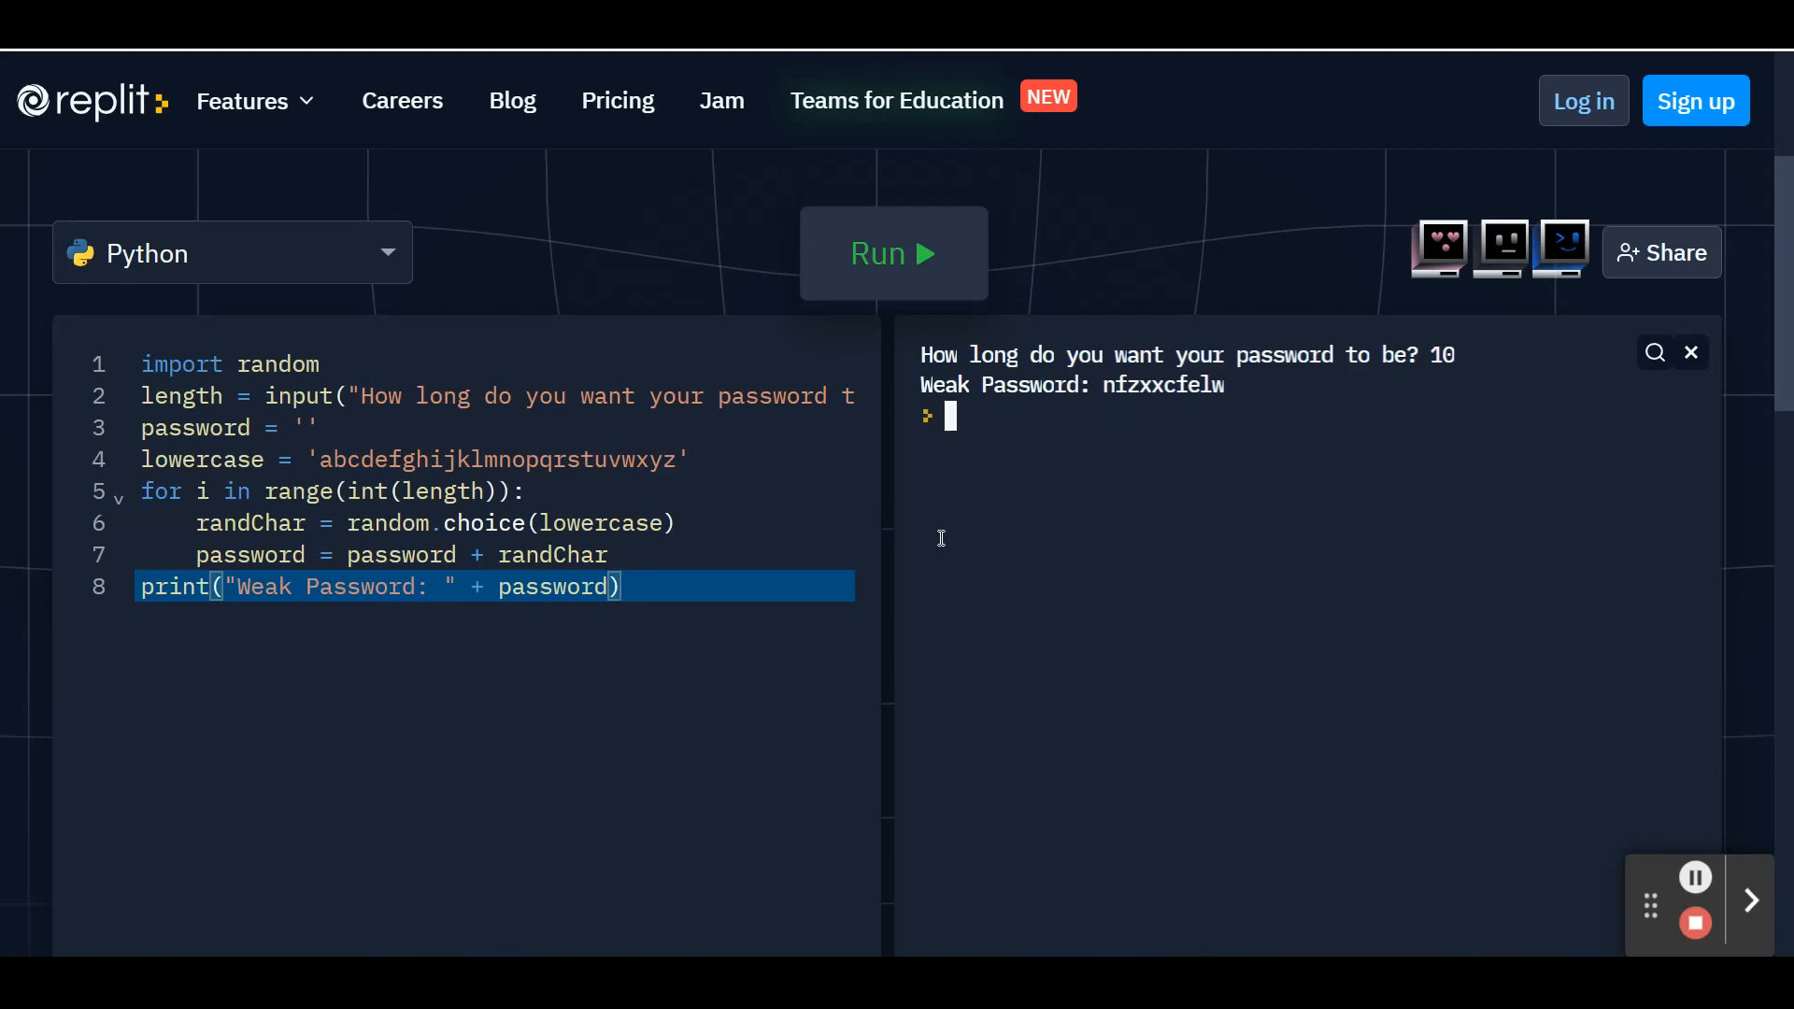
{"action": "mouse_move", "coordinate": [982, 550]}
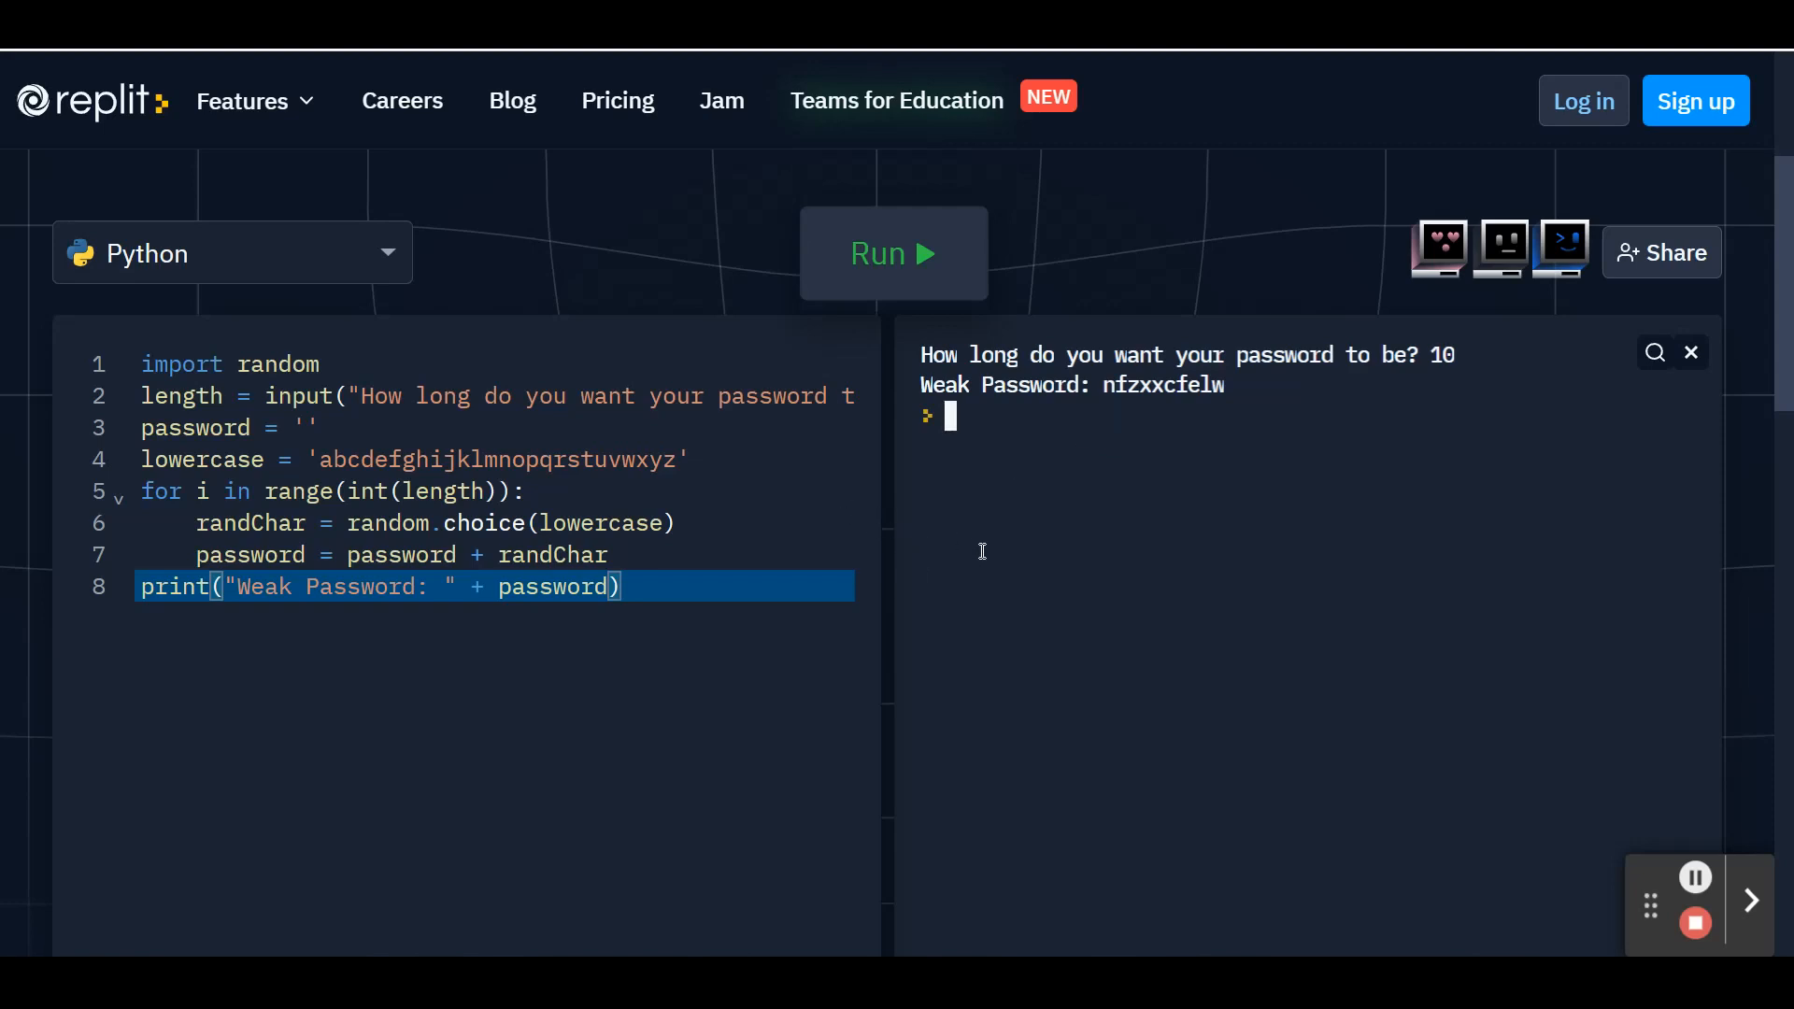
{"action": "mouse_move", "coordinate": [1127, 674]}
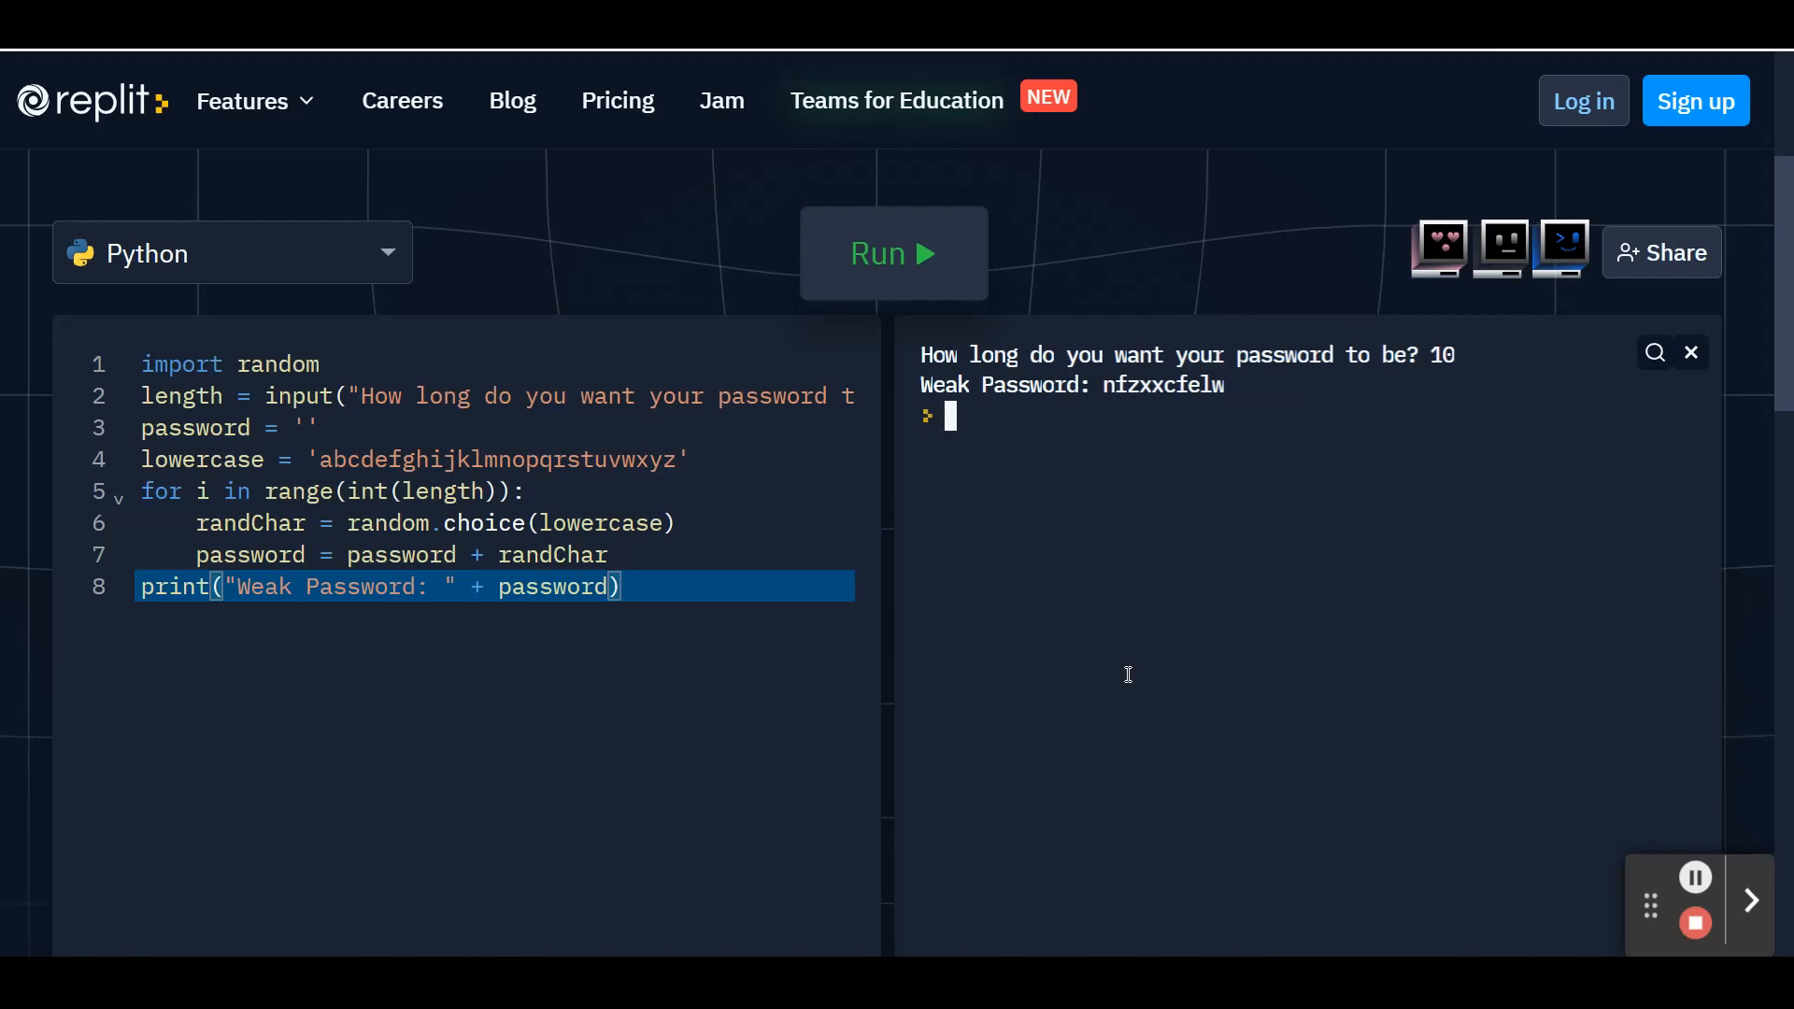